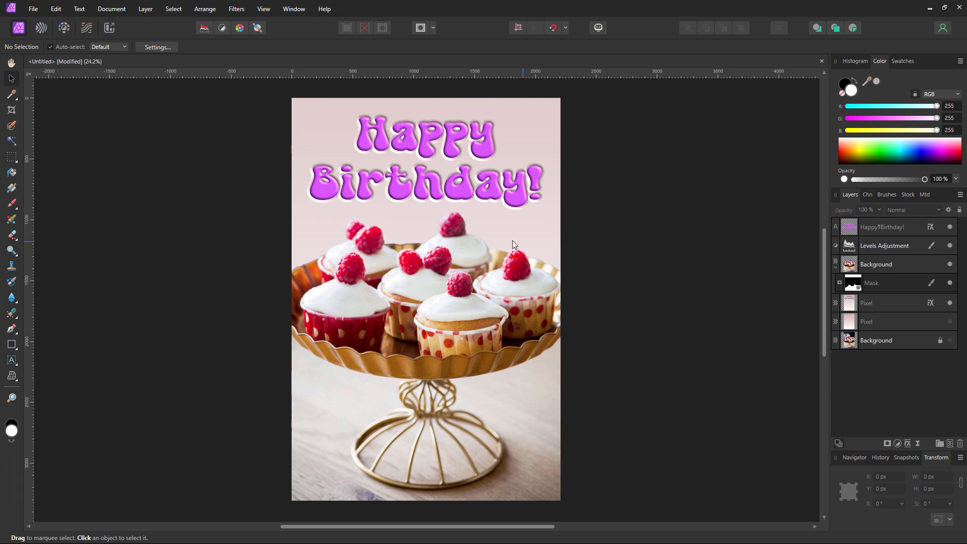
mouse_move(618, 230)
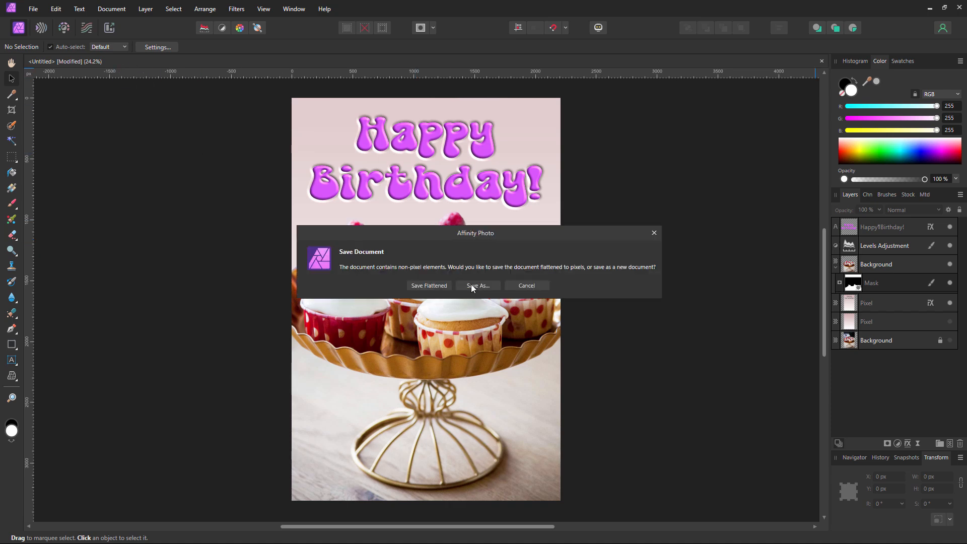
Save the birthday card as a new document, entering a name beginning 'bi'
left_click(476, 285)
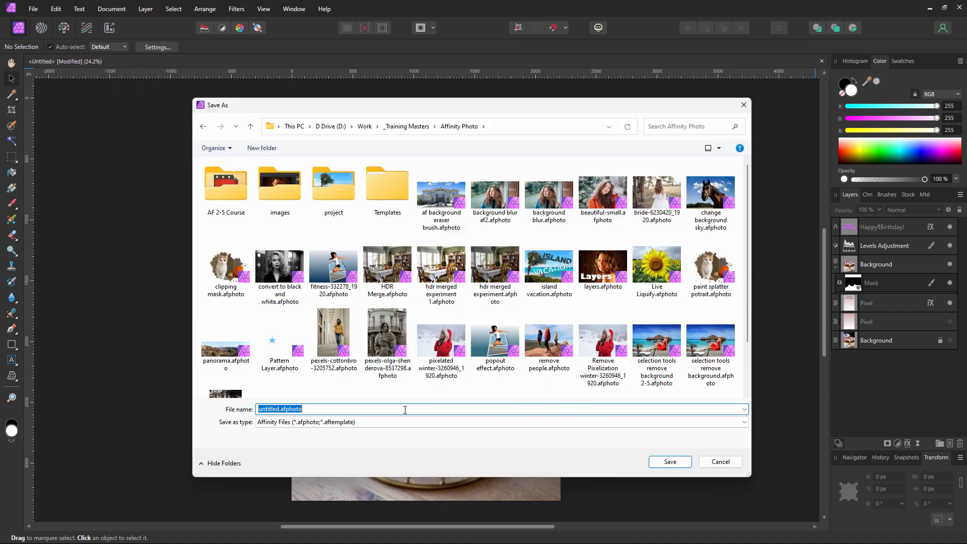
type("bi")
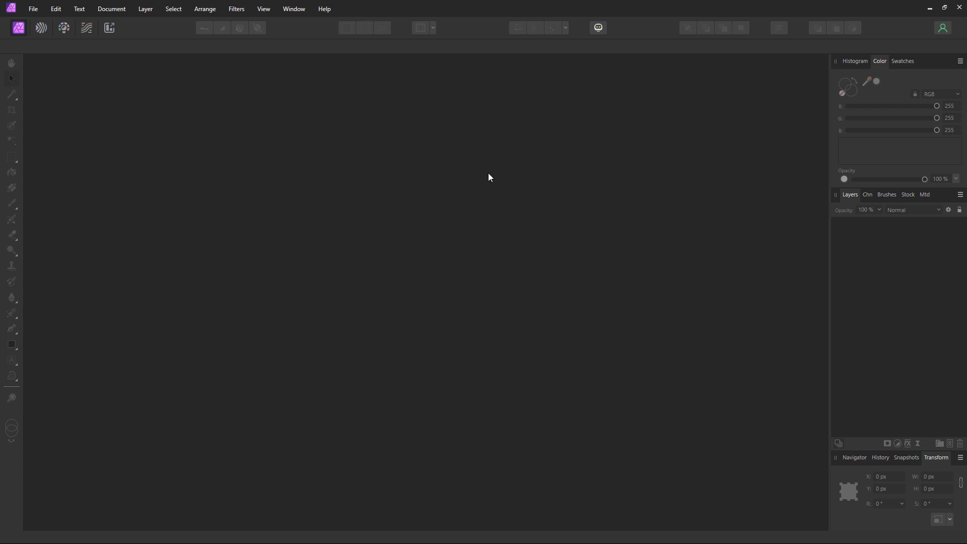
mouse_move(909, 225)
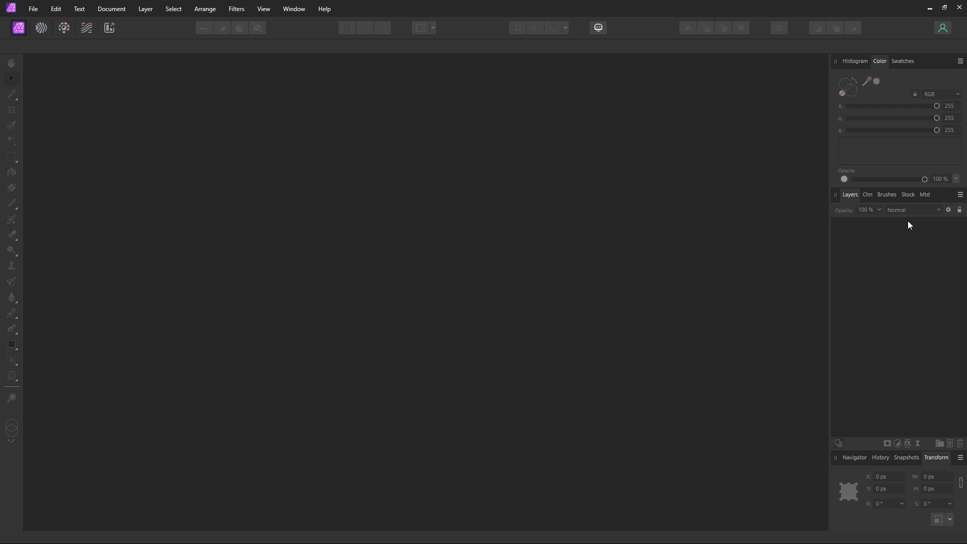
Search stock photos for 'birthday cake' from Pixabay and widen the Stock panel
left_click(907, 194)
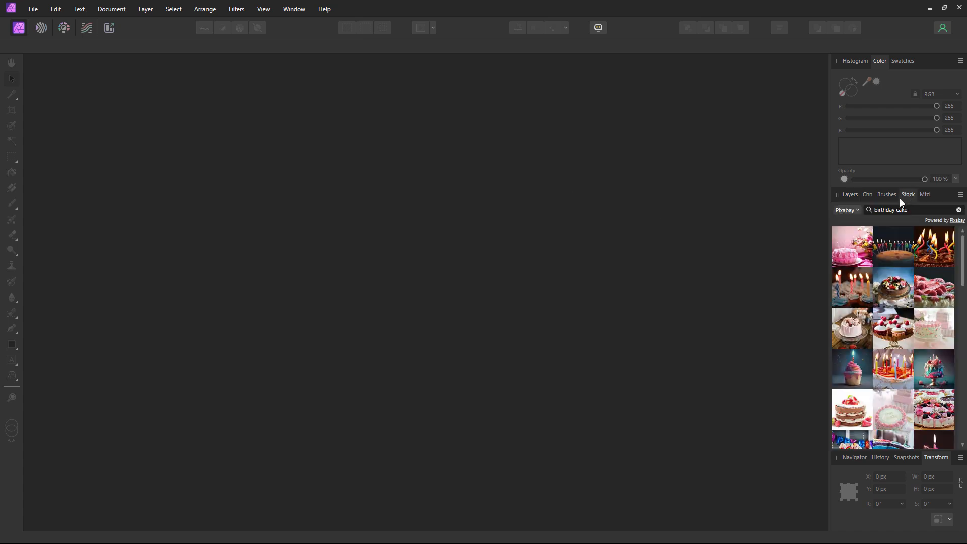
left_click(440, 13)
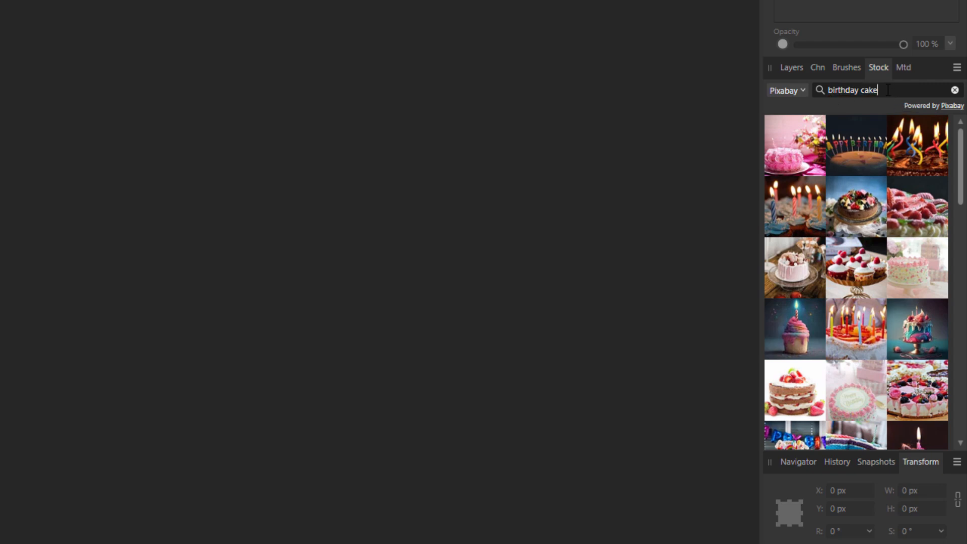
left_click(785, 89)
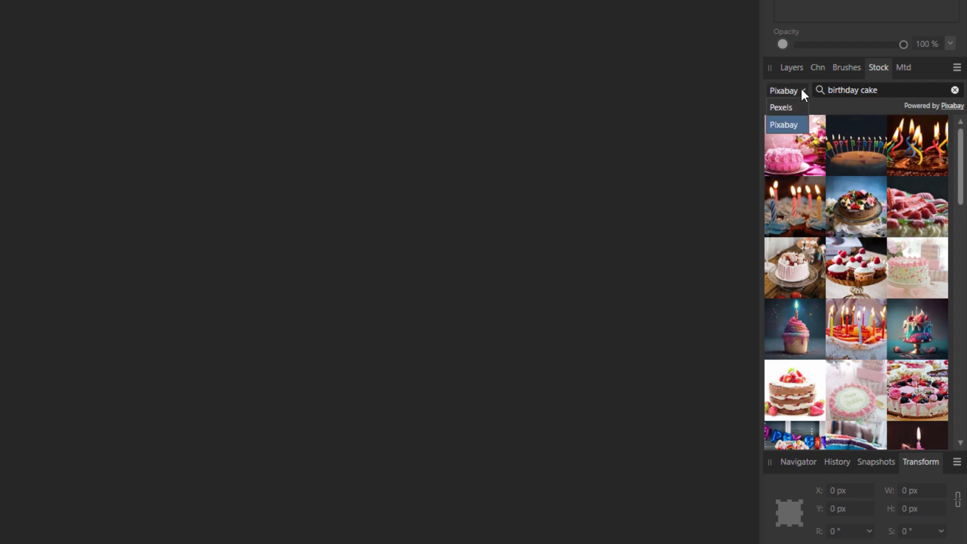
left_click(784, 124)
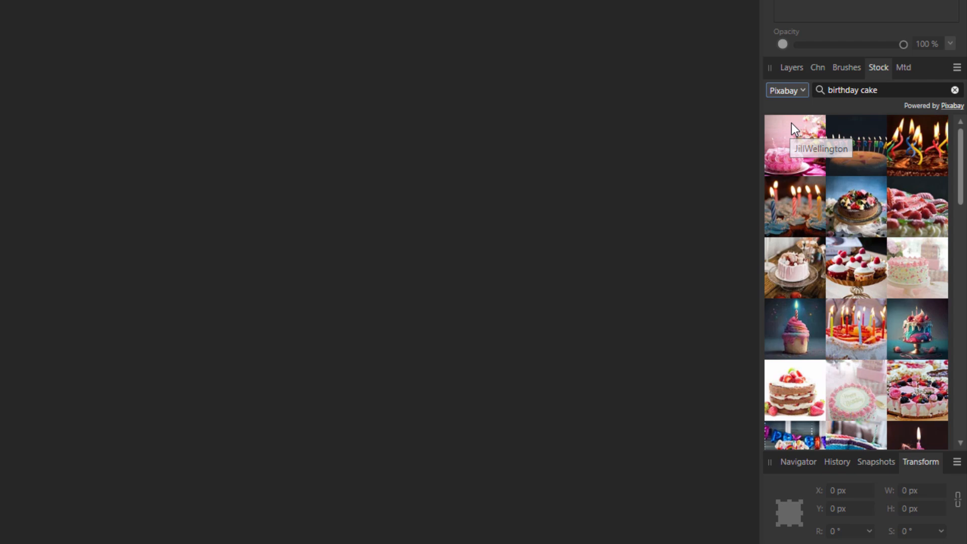
mouse_move(812, 240)
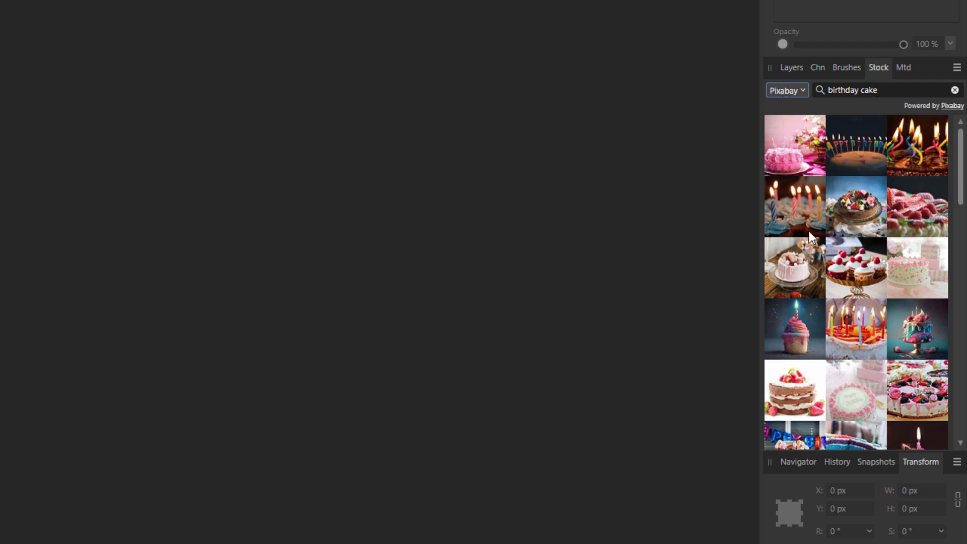
mouse_move(801, 266)
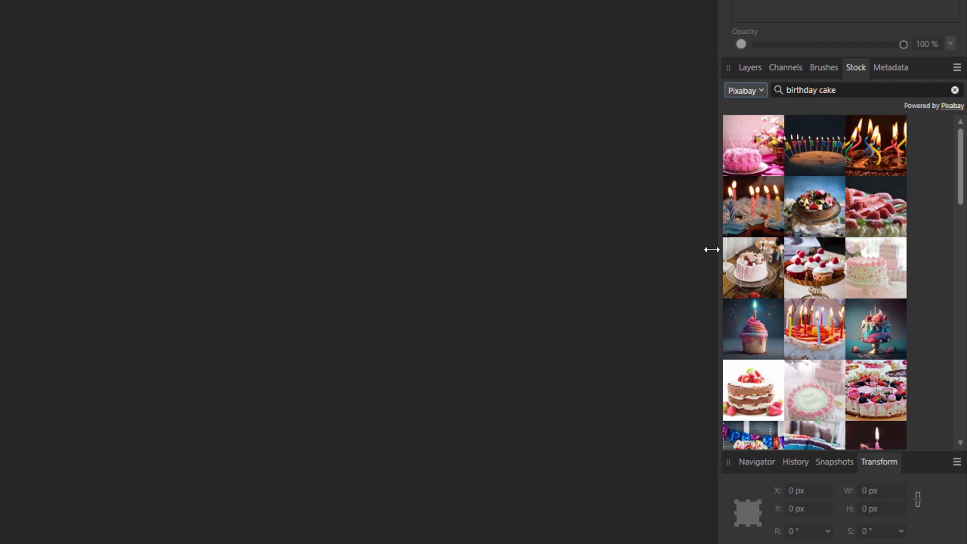
left_click_drag(712, 250, 619, 250)
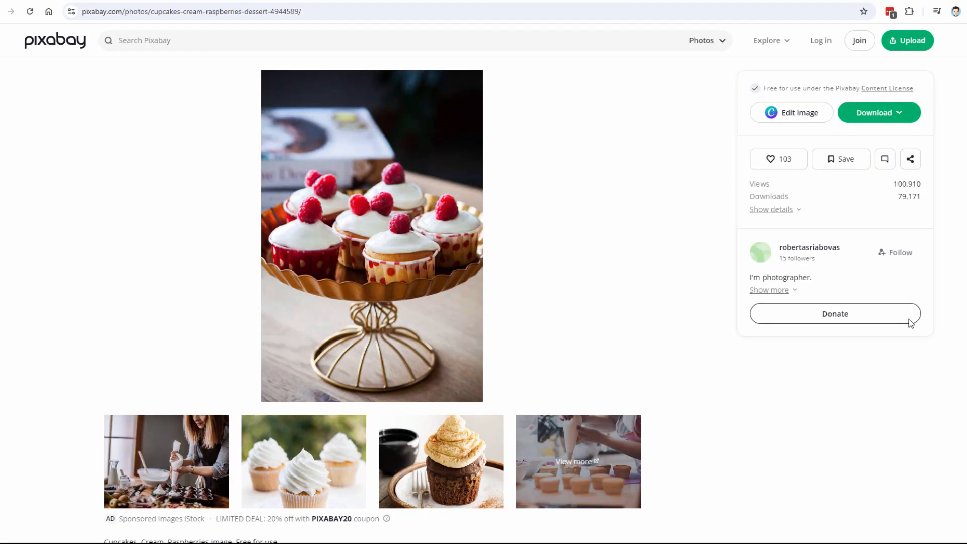
Open the cupcakes cream raspberries dessert photo page on Pixabay
left_click(769, 289)
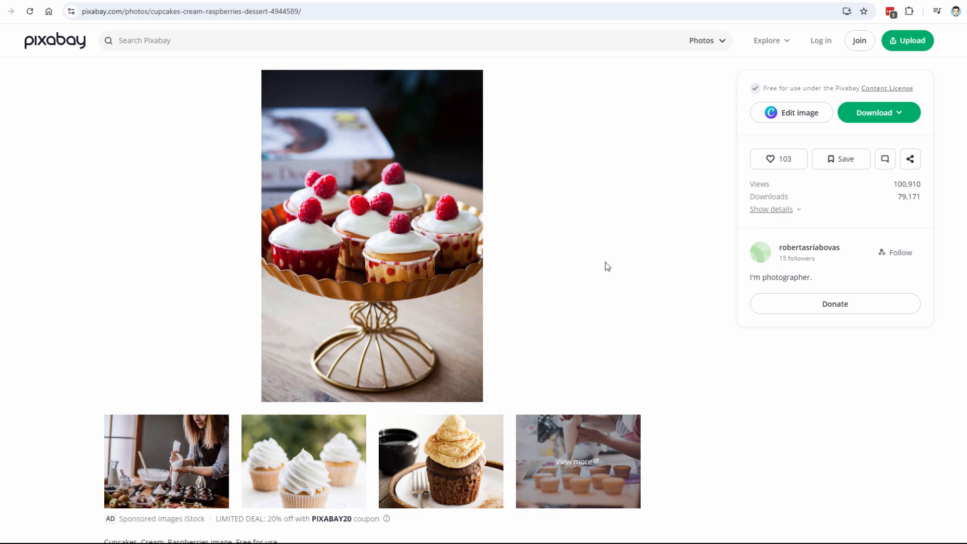
left_click(875, 112)
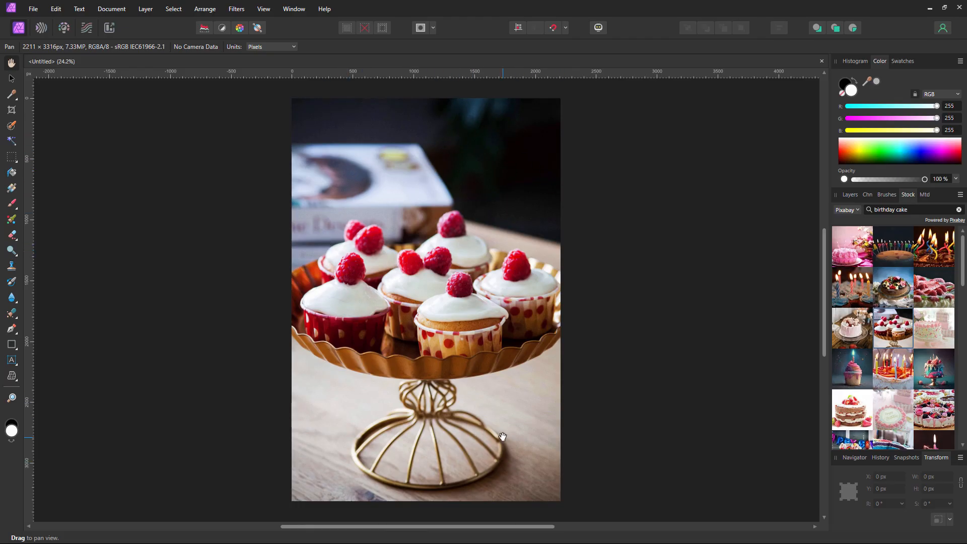
mouse_move(818, 192)
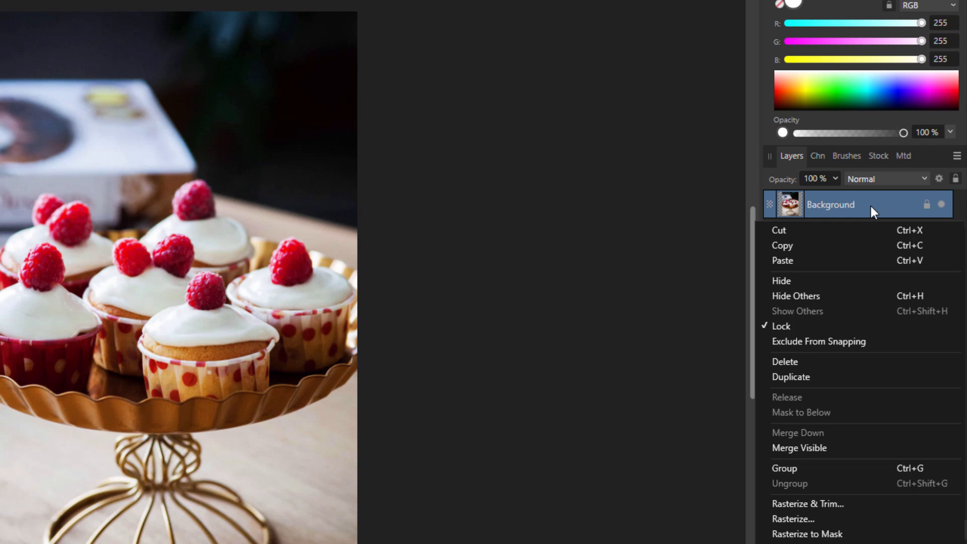
Duplicate the cupcake photo's Background layer in the Layers panel
left_click(791, 376)
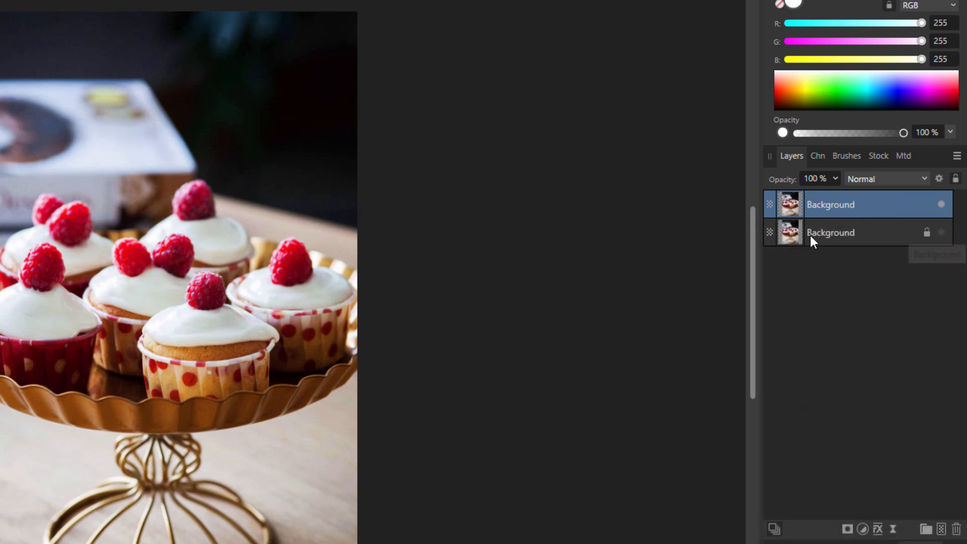
double_click(829, 203)
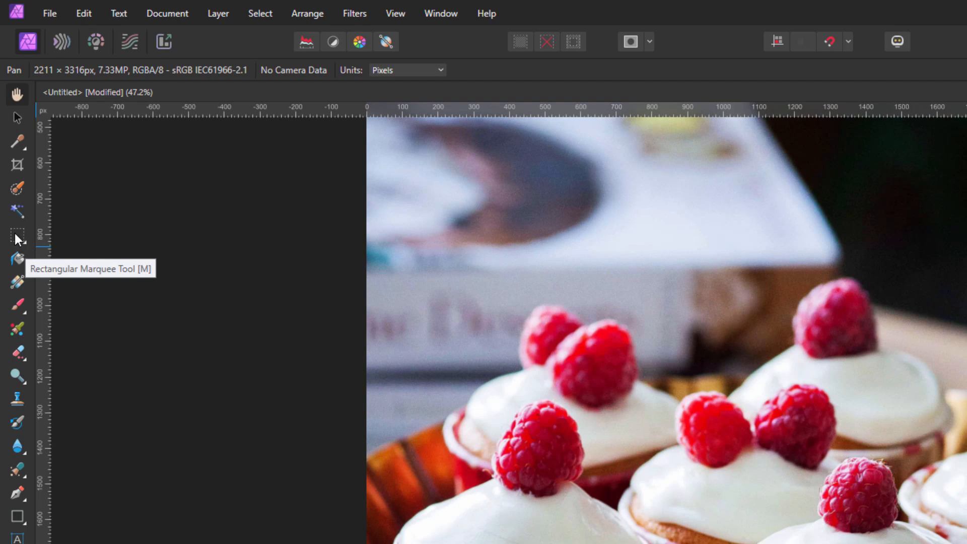
Select the Freehand Selection Tool and set its Type to Polygonal
left_click(17, 236)
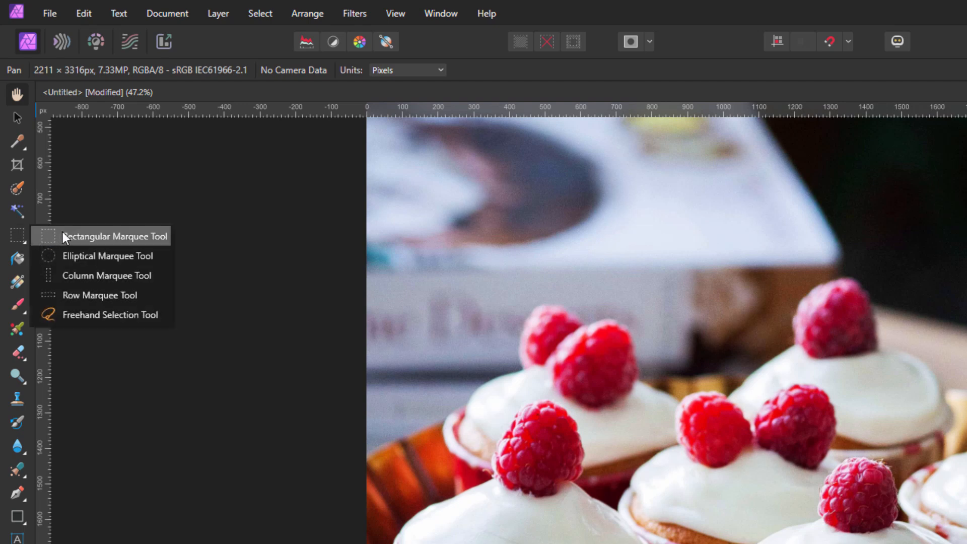
left_click(111, 314)
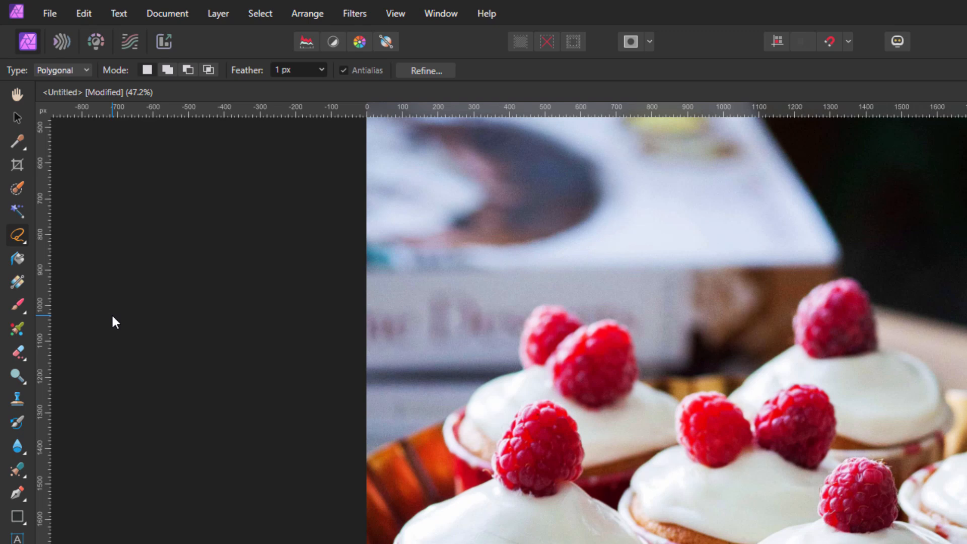
left_click(62, 69)
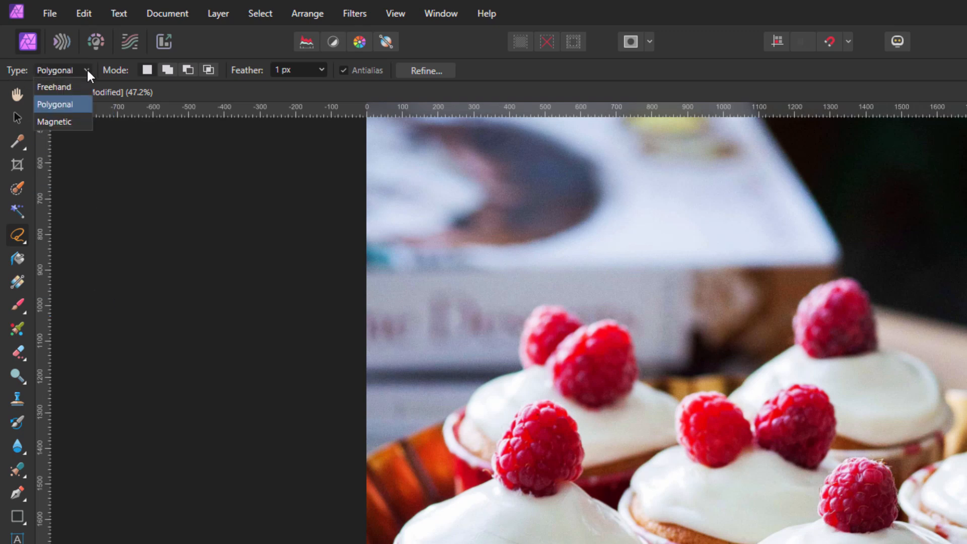
left_click(55, 104)
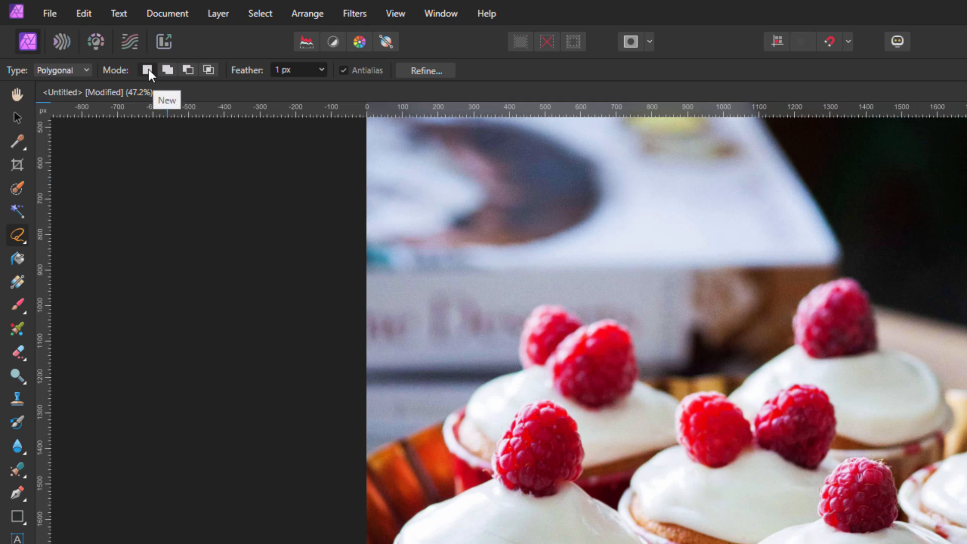
mouse_move(293, 77)
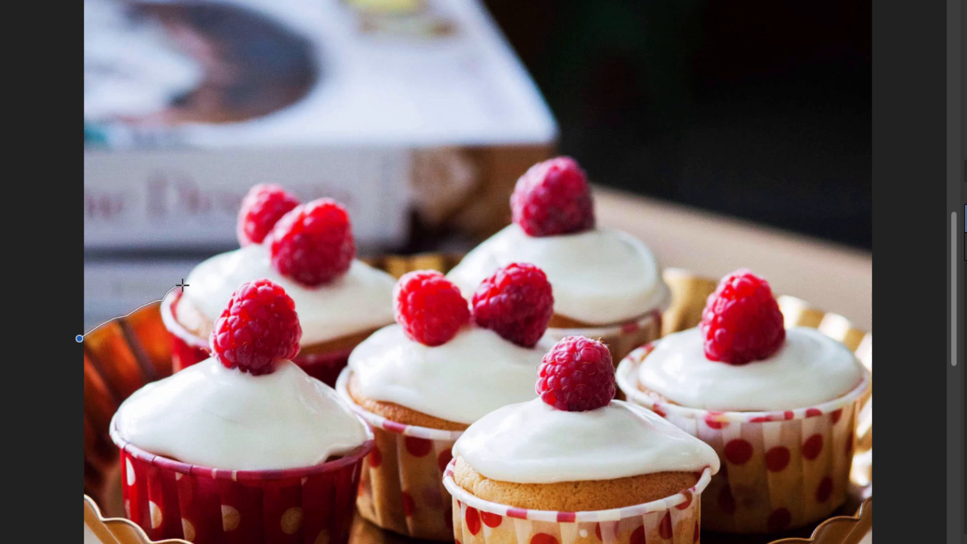
mouse_move(190, 274)
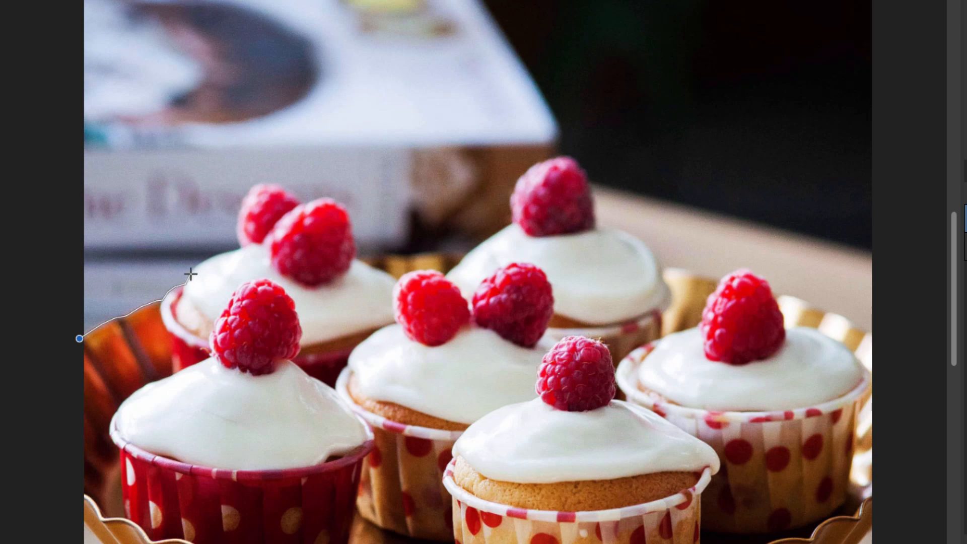
mouse_move(206, 260)
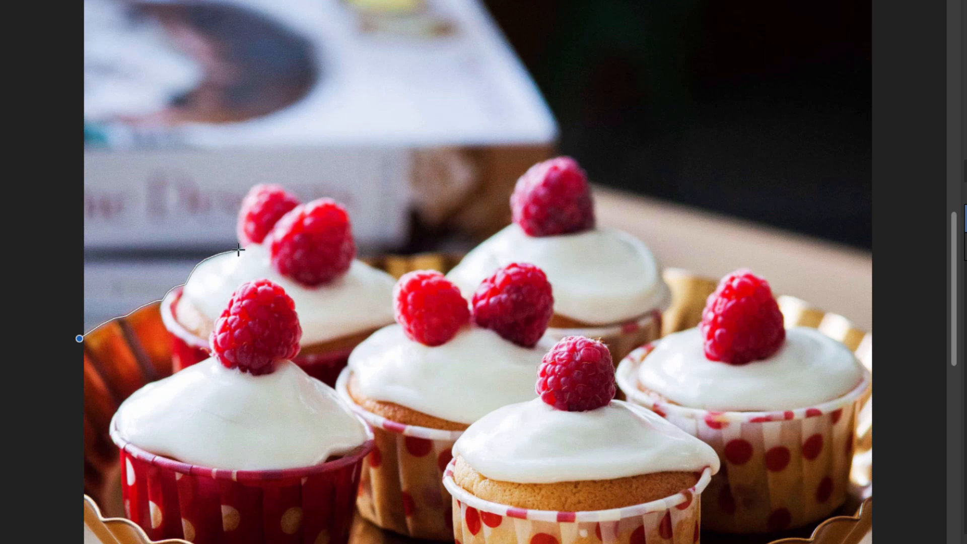
mouse_move(238, 238)
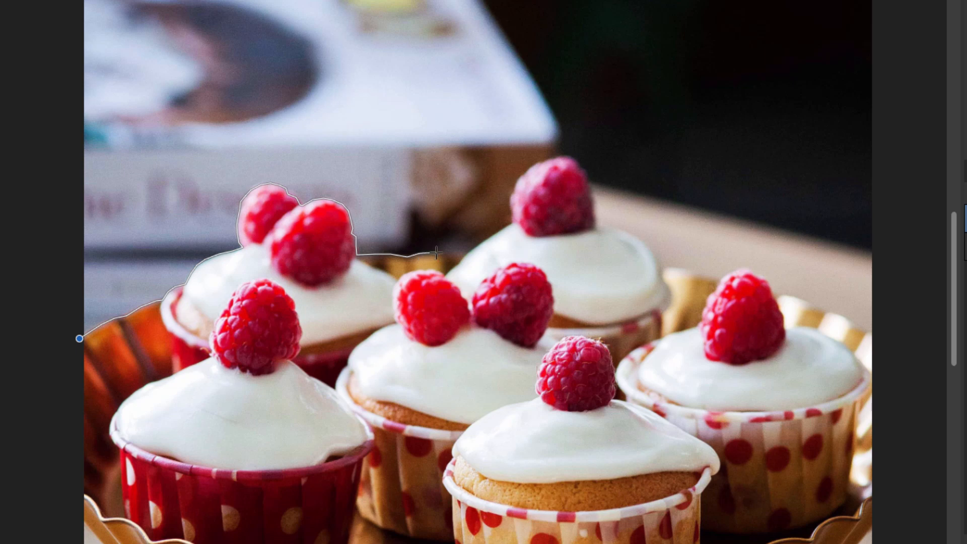
mouse_move(450, 253)
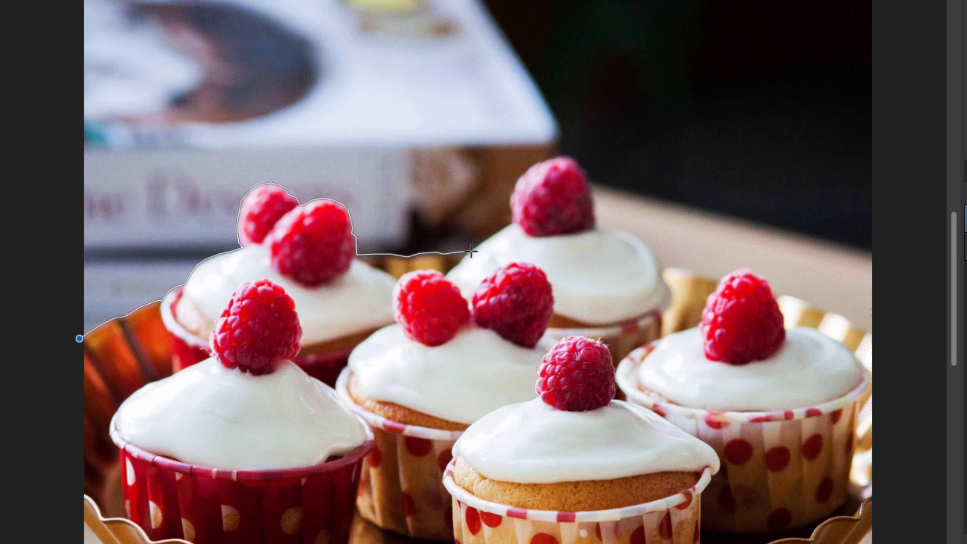
mouse_move(487, 239)
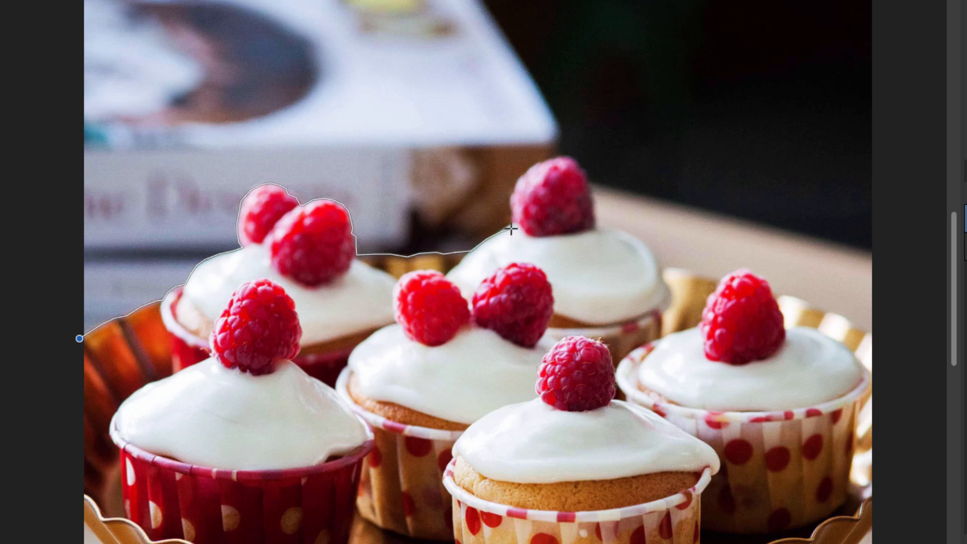
mouse_move(514, 222)
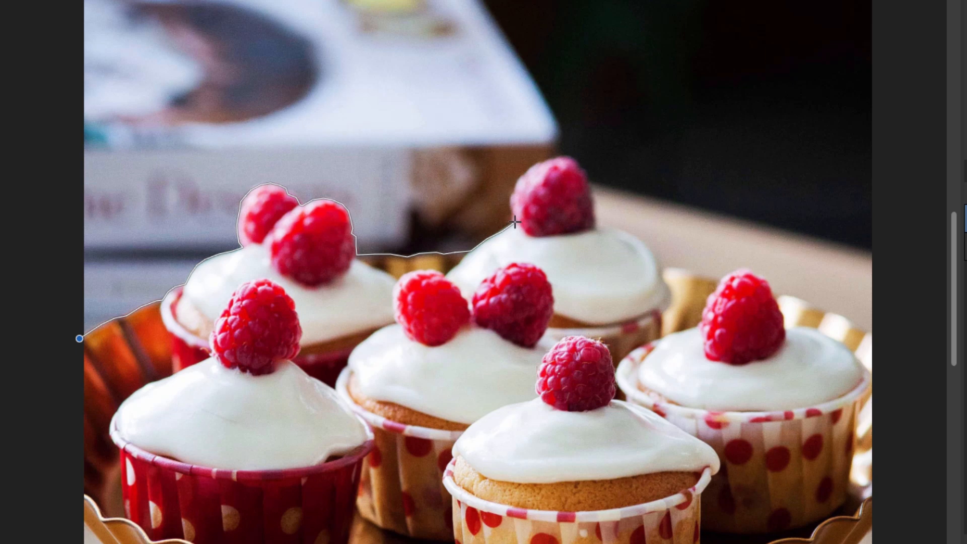
mouse_move(513, 215)
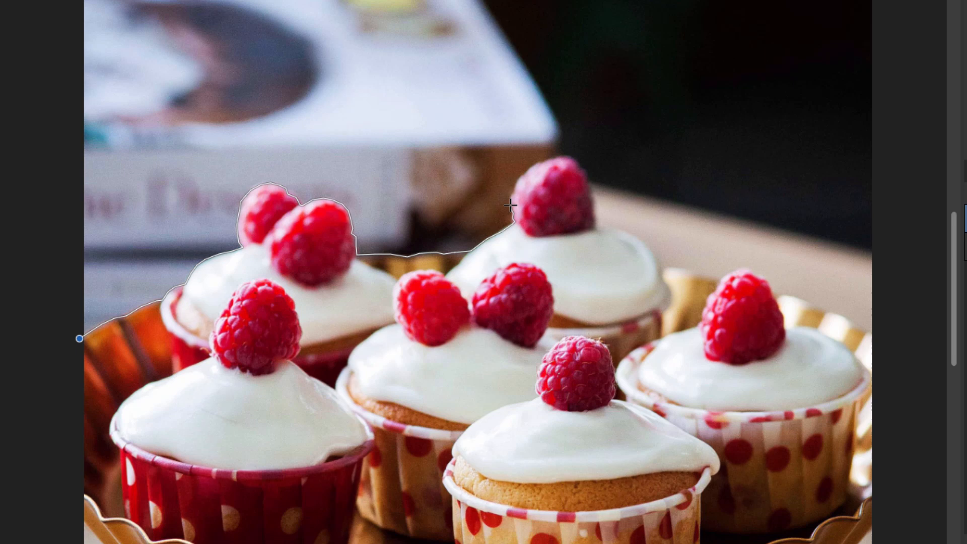
mouse_move(512, 193)
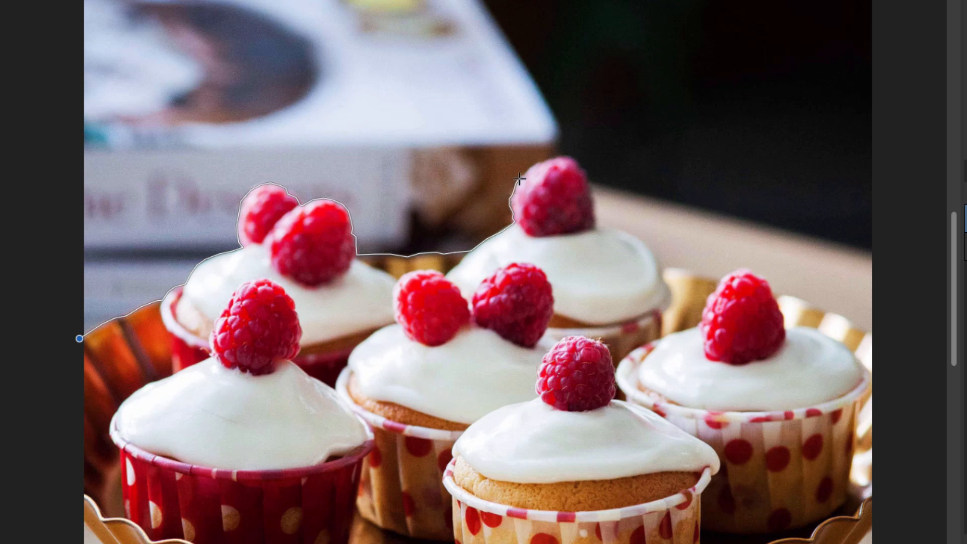
mouse_move(532, 168)
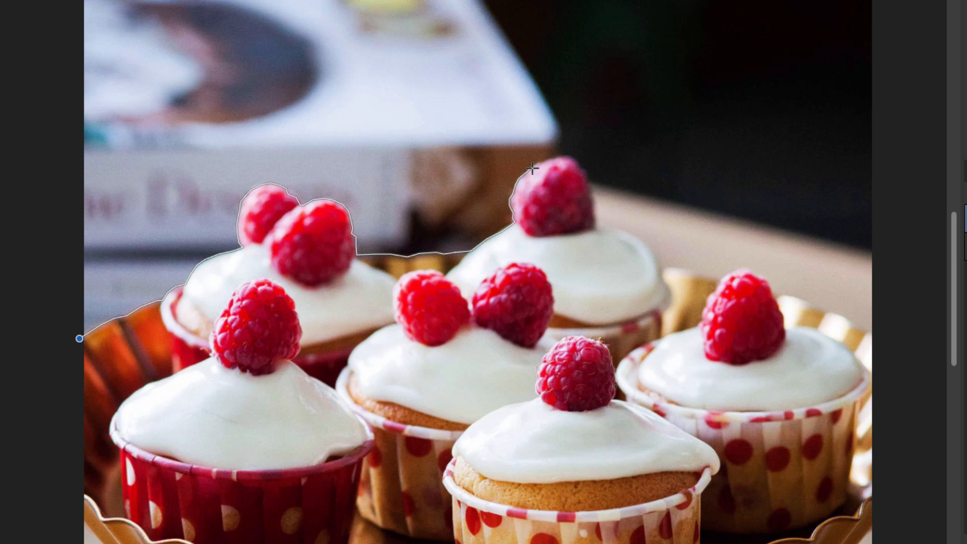
mouse_move(545, 163)
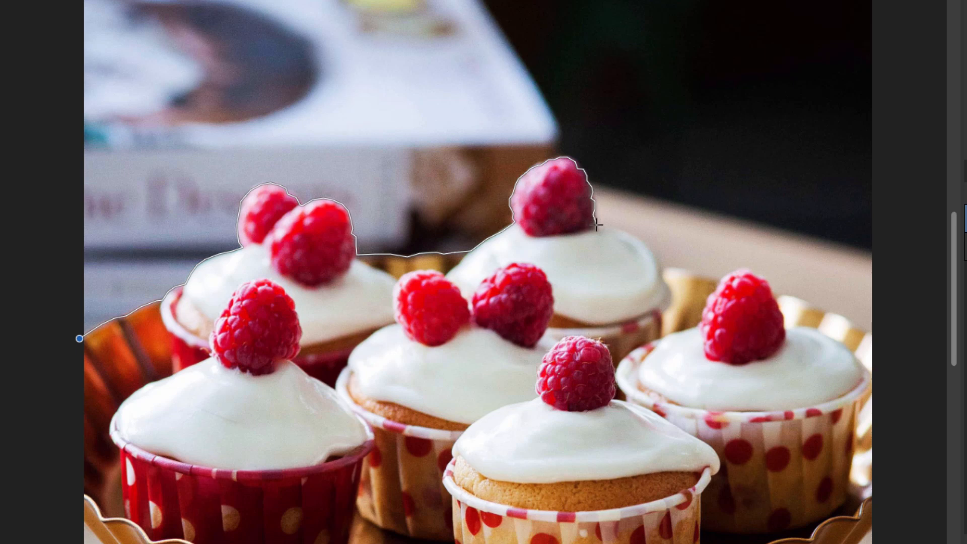
mouse_move(629, 232)
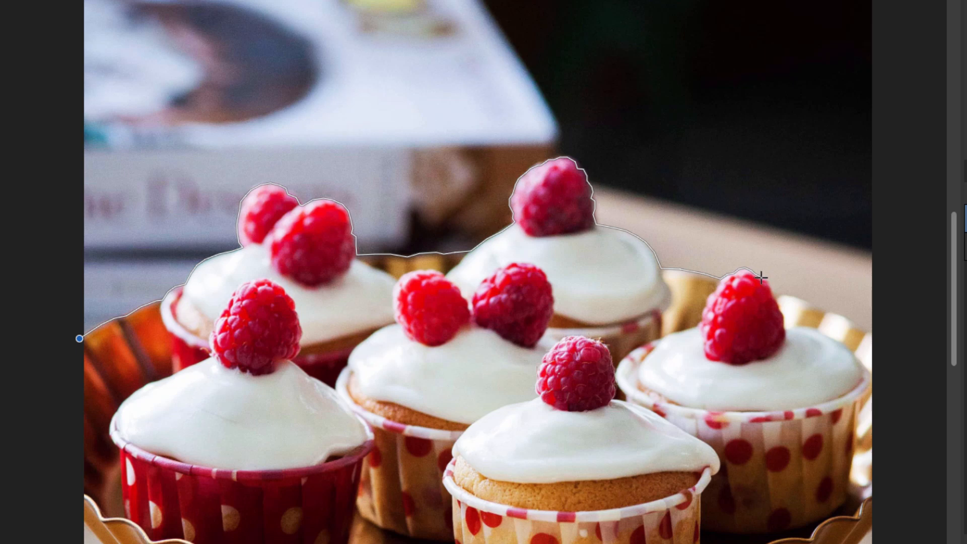
mouse_move(767, 284)
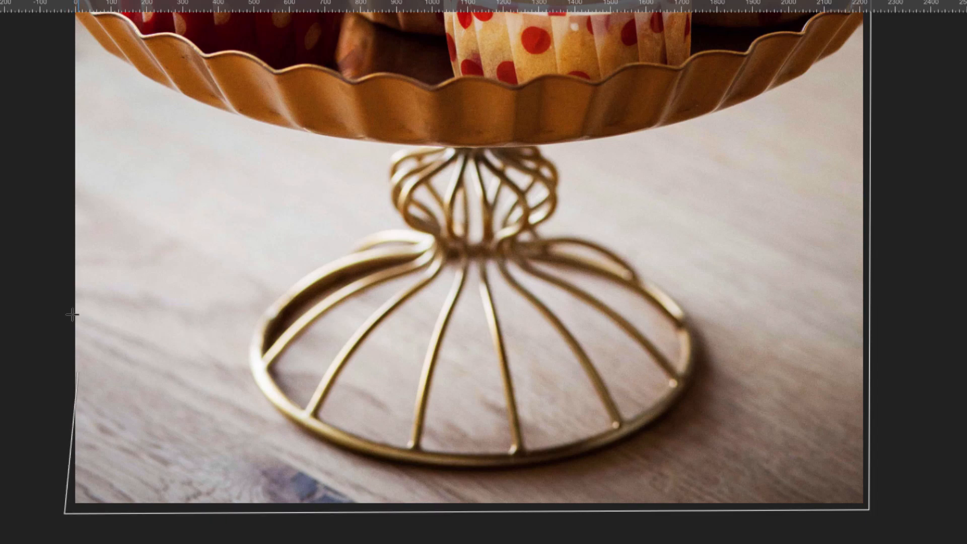
Close the polygonal selection around the cupcakes and cake stand
key("space")
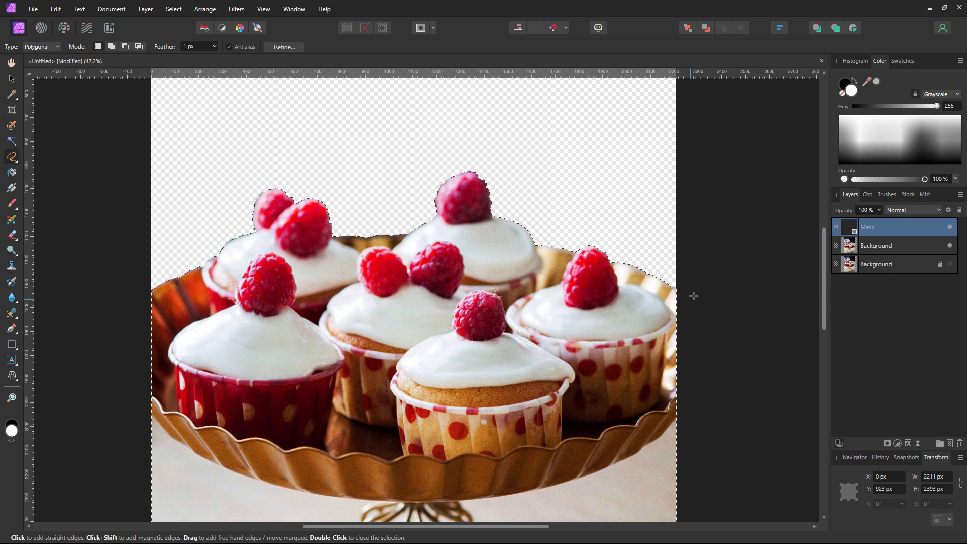
Deselect, then nest the mask onto the duplicate Background layer with Mask to Below
key("ctrl+d")
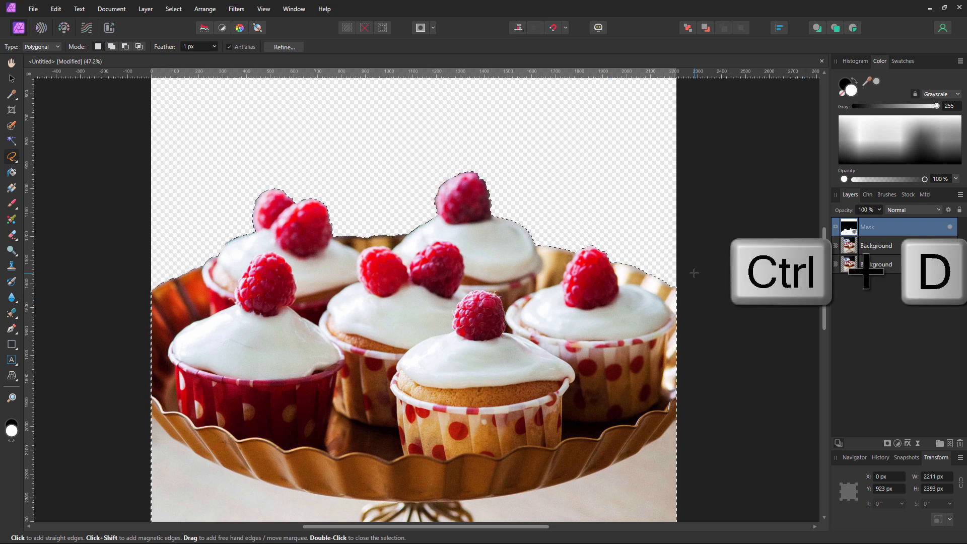
key("ctrl+d")
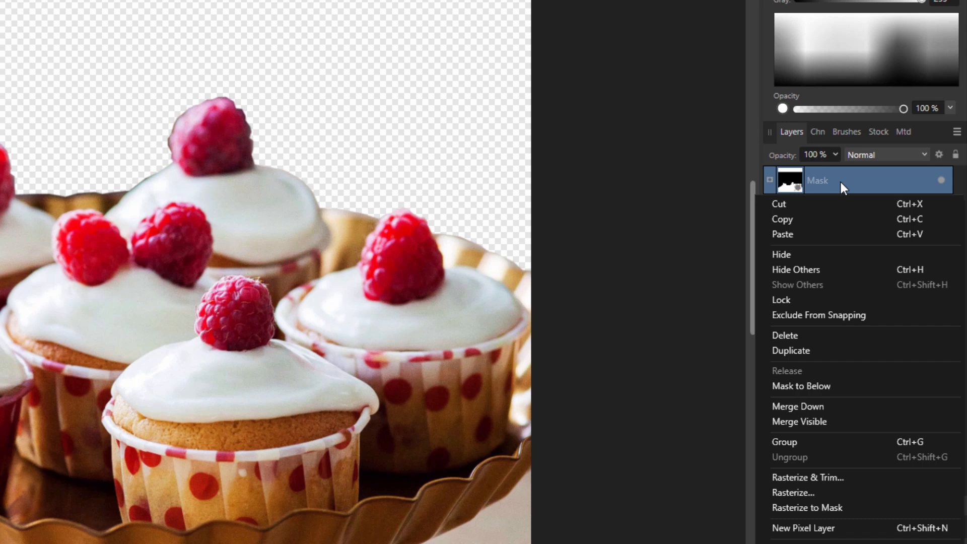
mouse_move(800, 385)
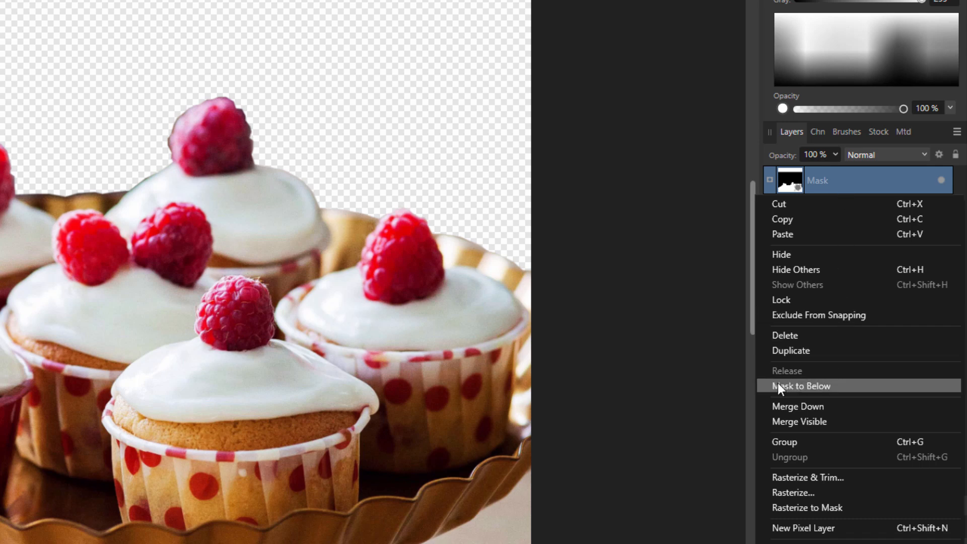
left_click(801, 385)
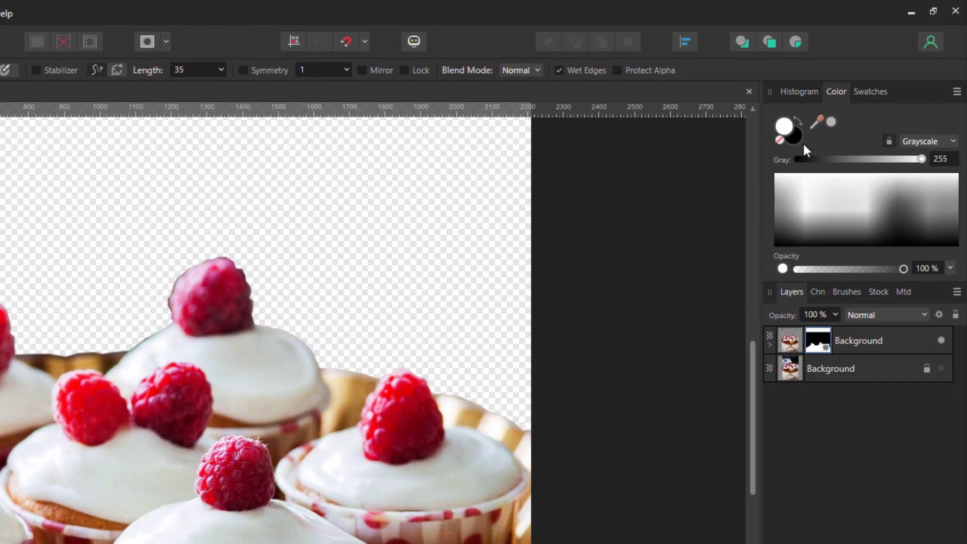
mouse_move(817, 123)
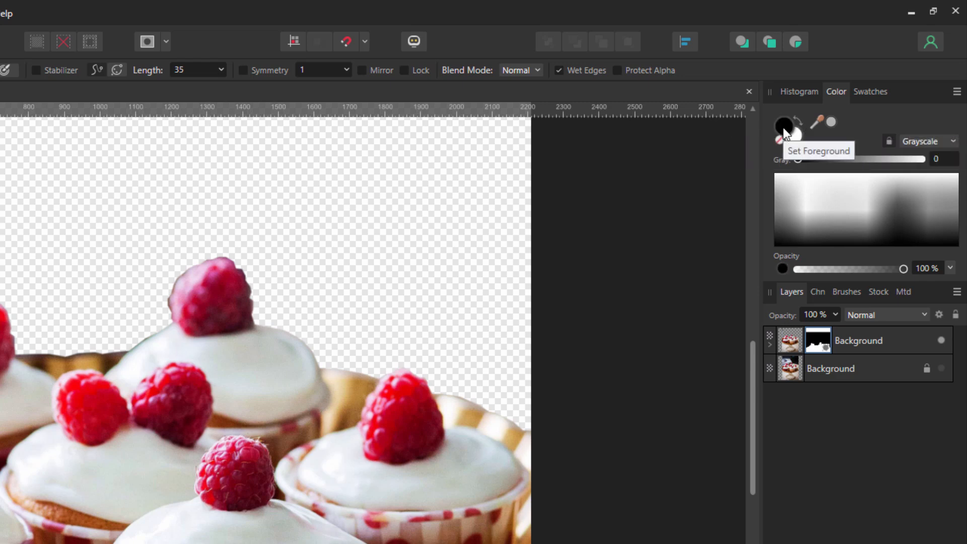
mouse_move(333, 280)
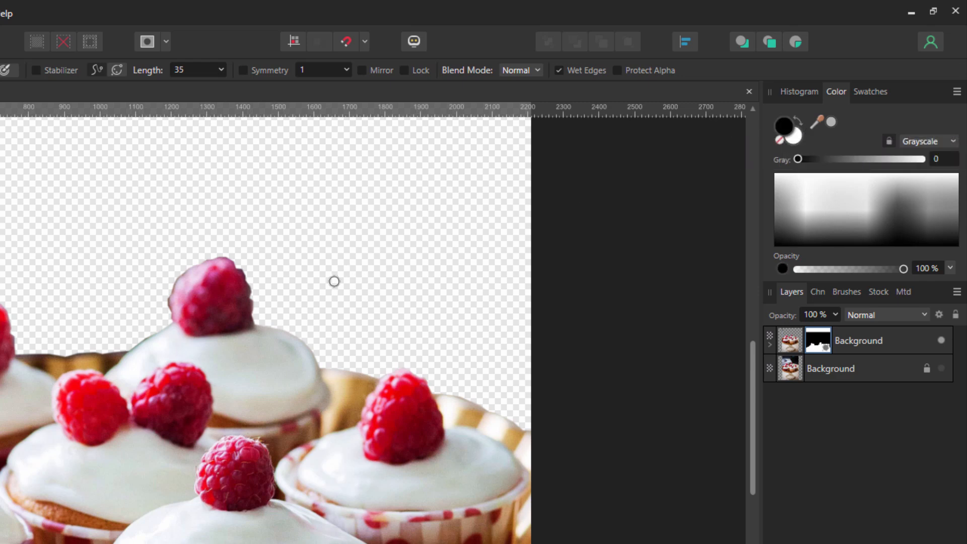
mouse_move(355, 294)
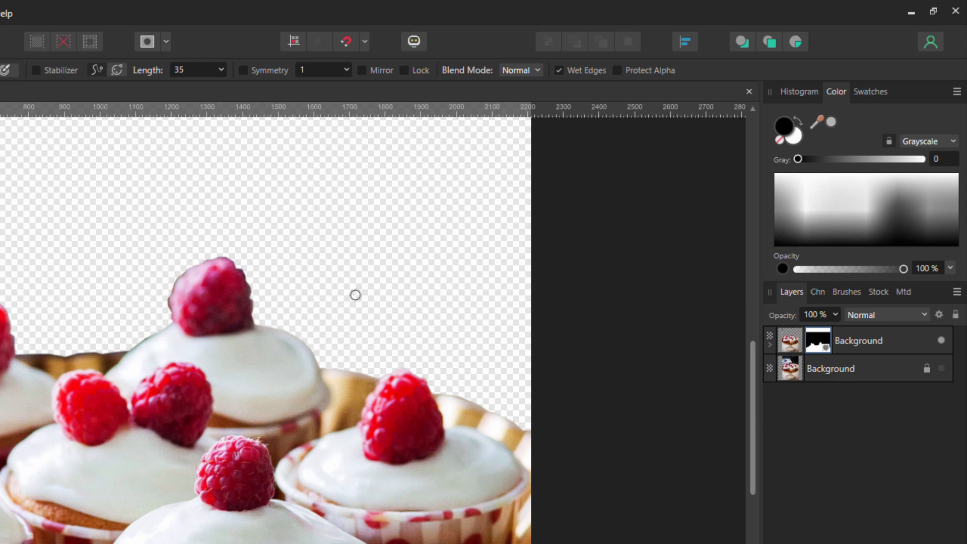
mouse_move(303, 284)
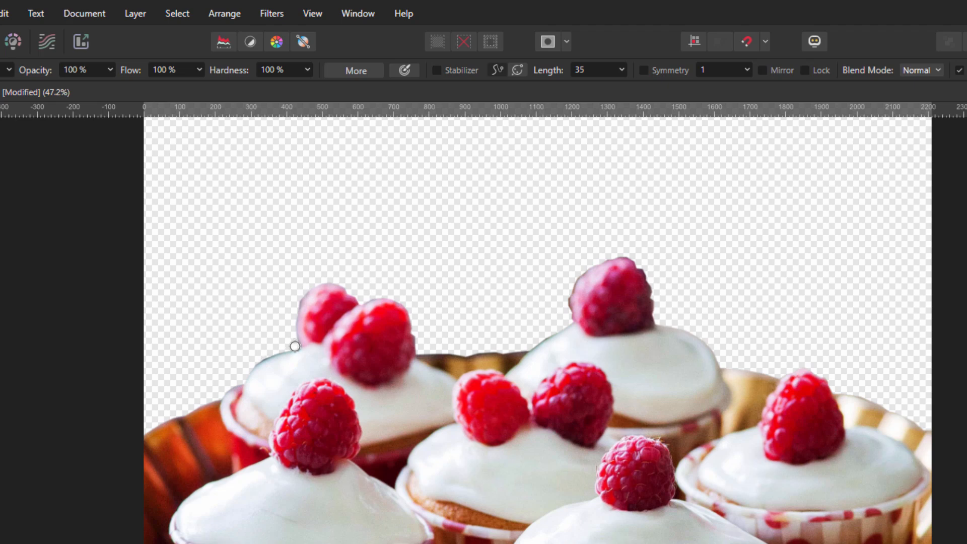
mouse_move(269, 352)
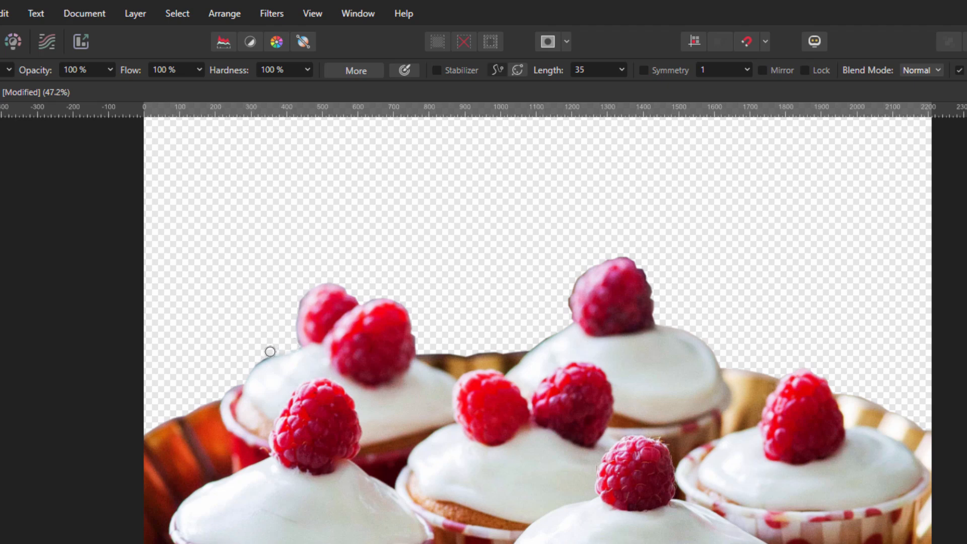
mouse_move(273, 351)
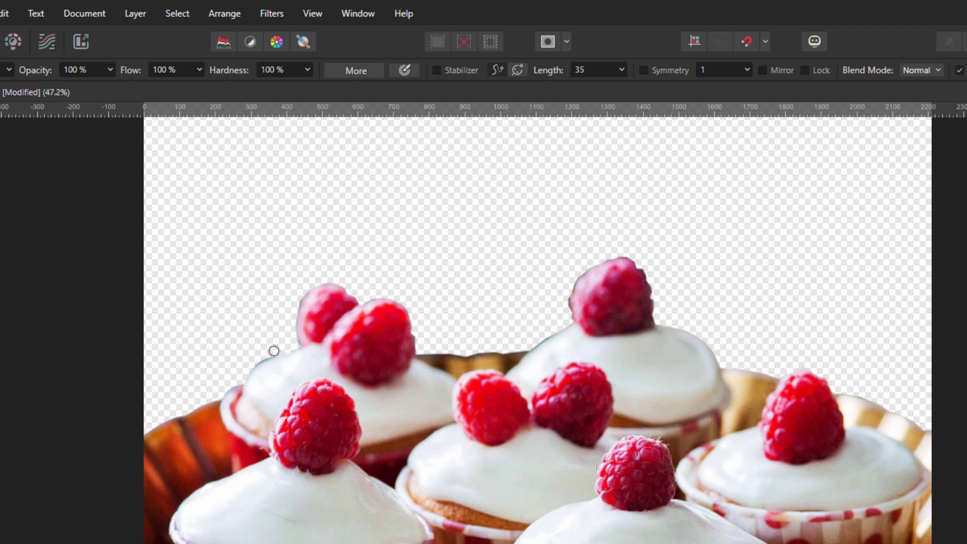
mouse_move(252, 363)
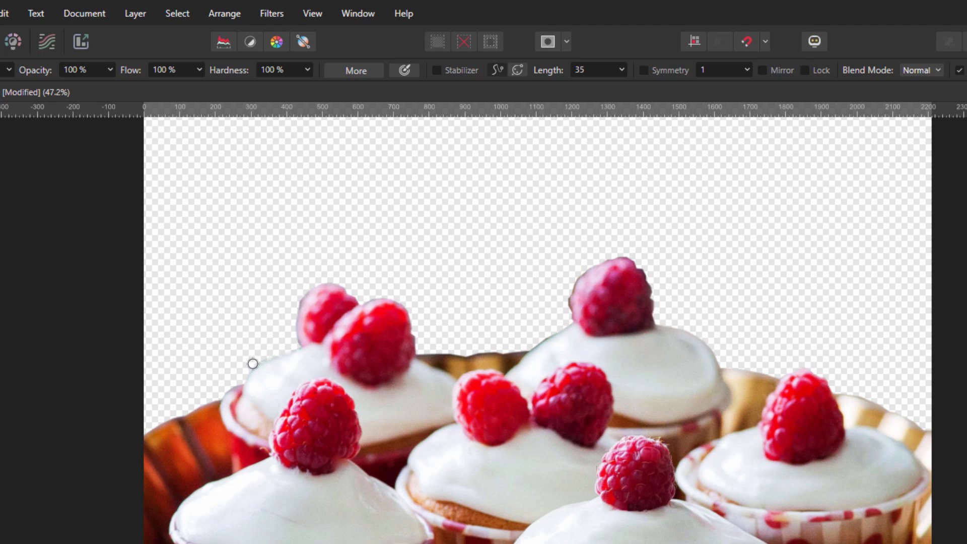
mouse_move(269, 354)
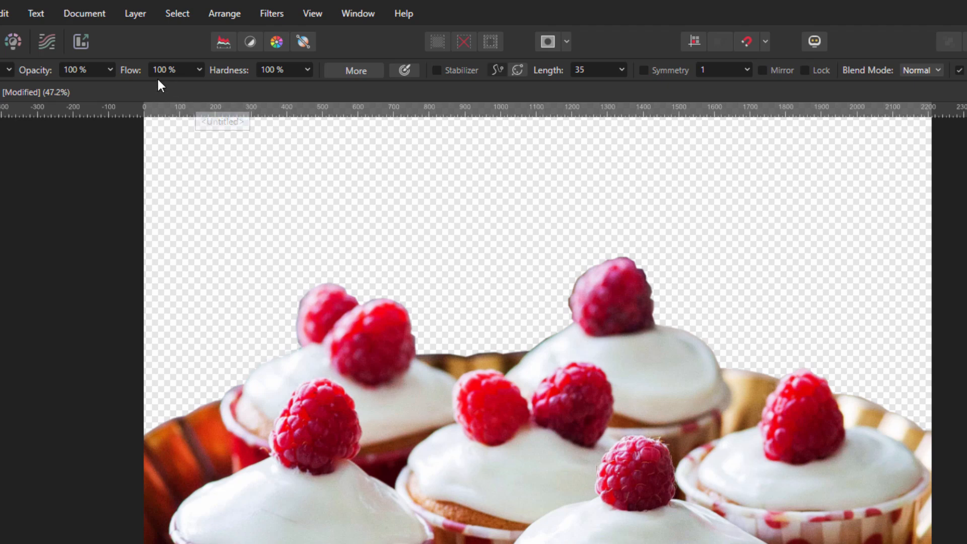
mouse_move(85, 74)
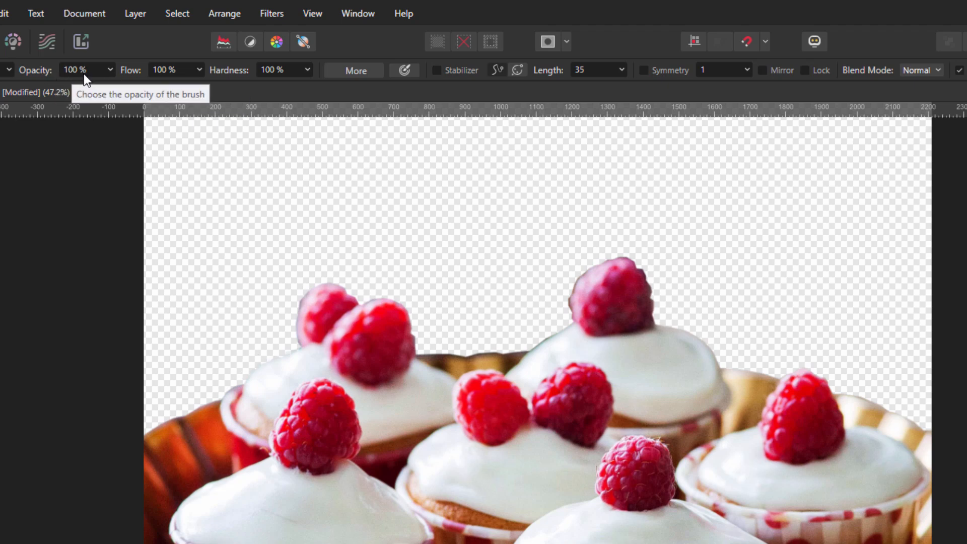
mouse_move(251, 366)
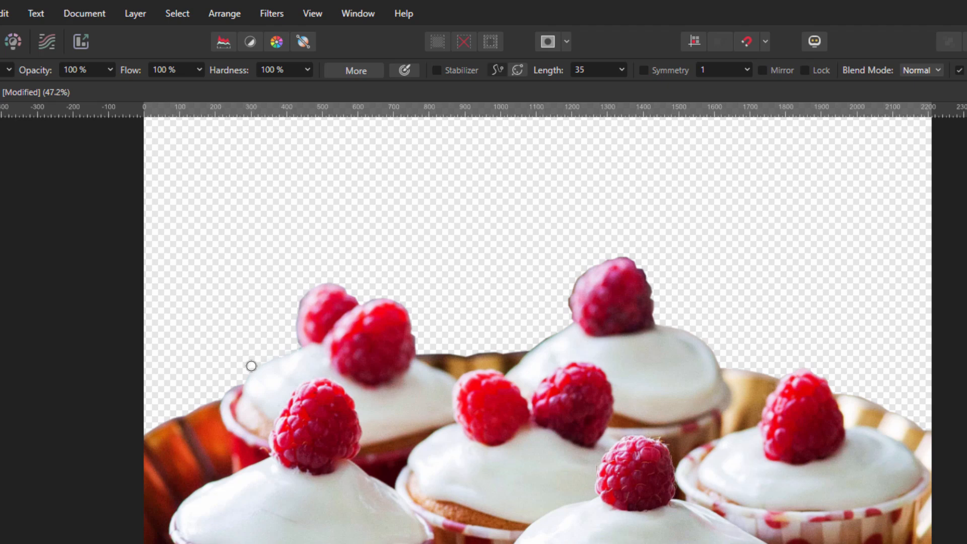
mouse_move(259, 359)
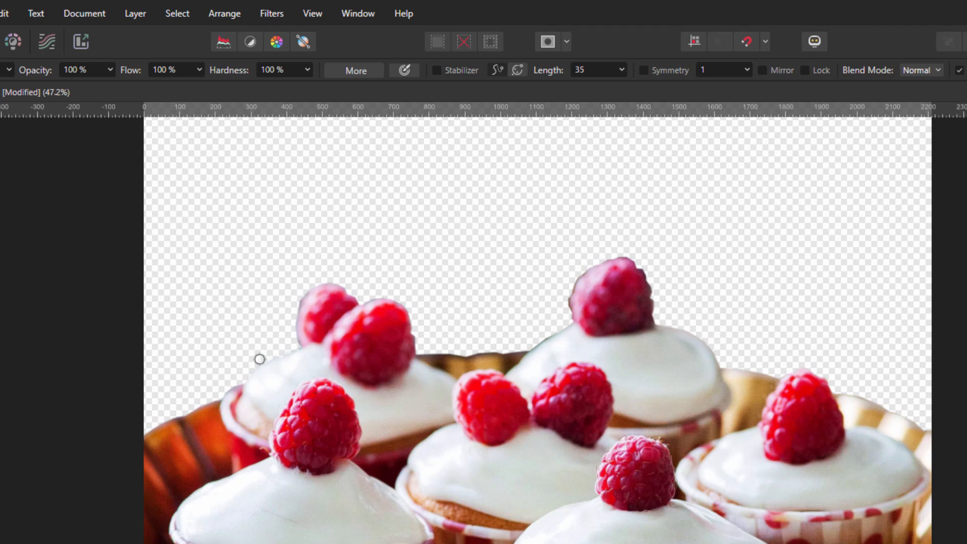
mouse_move(269, 356)
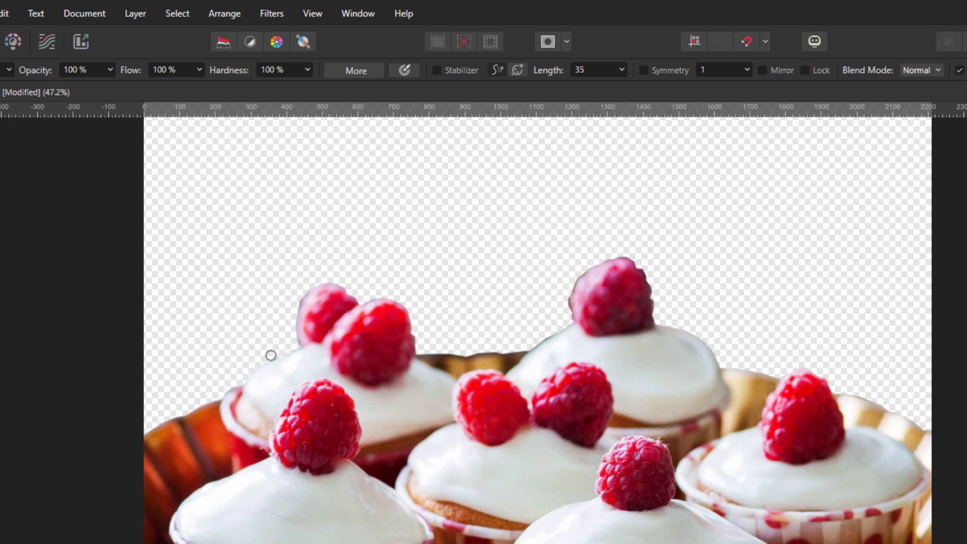
mouse_move(269, 337)
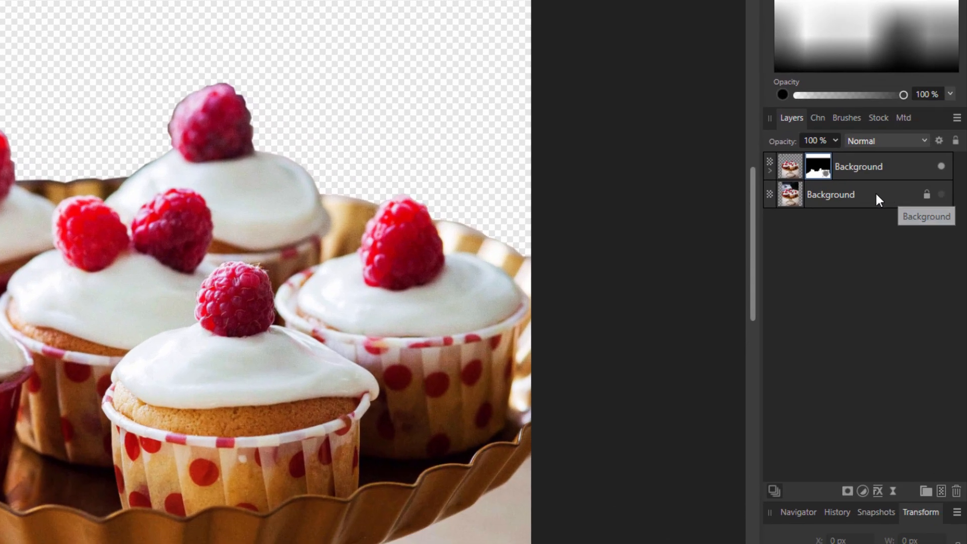
Add a new pixel layer below the masked copy and flood-fill it white
left_click(829, 194)
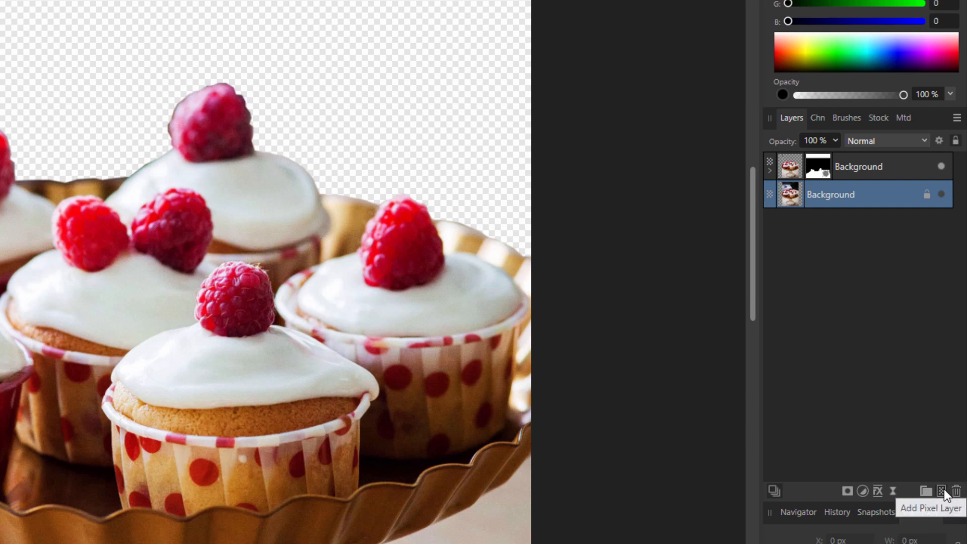
left_click(941, 489)
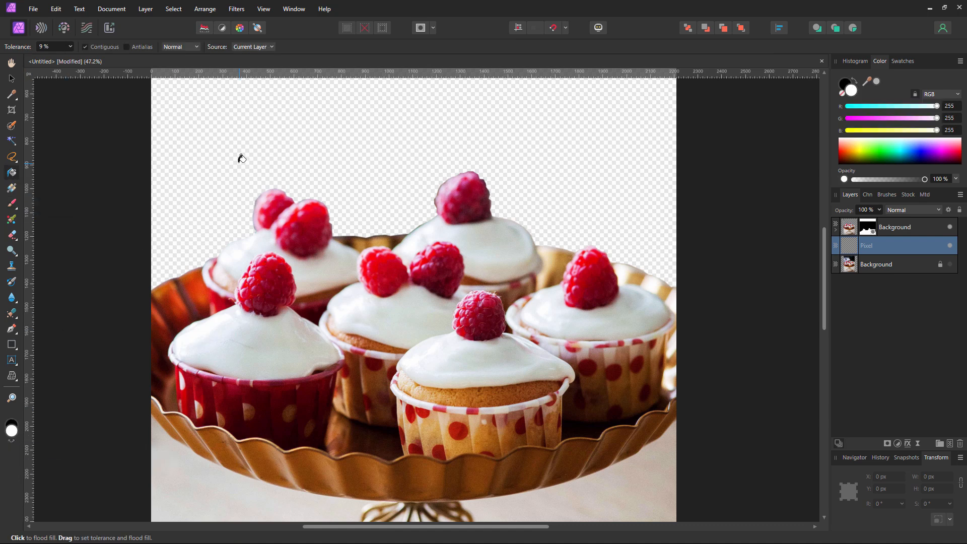
left_click(265, 190)
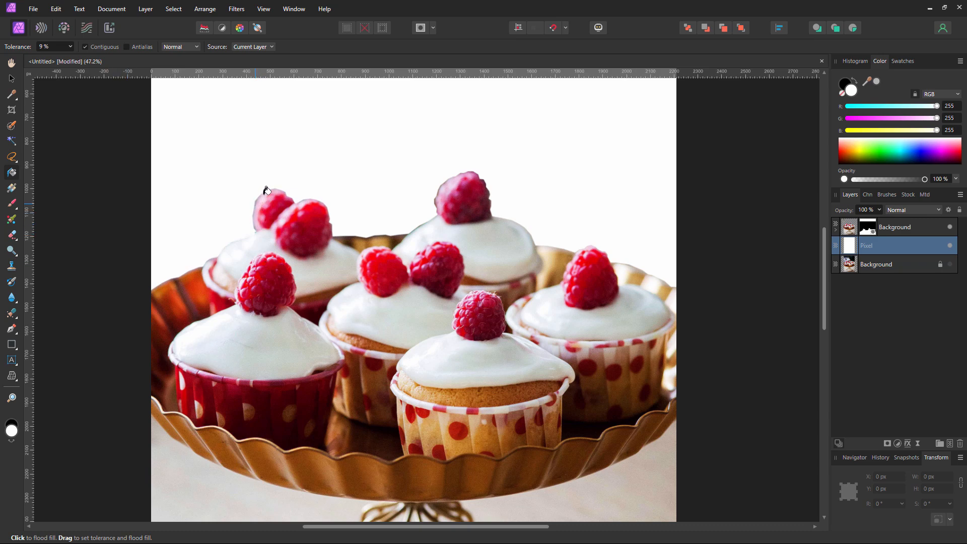
mouse_move(11, 204)
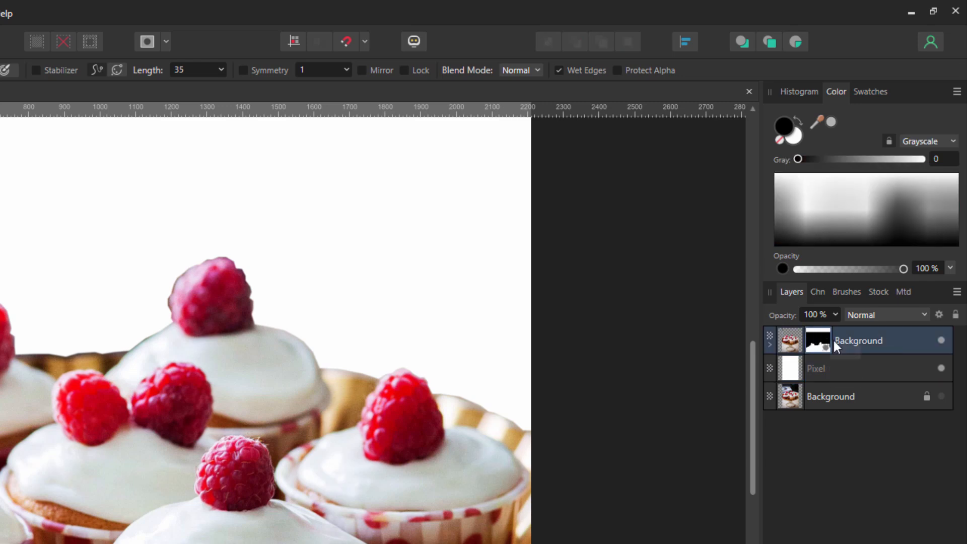
mouse_move(838, 338)
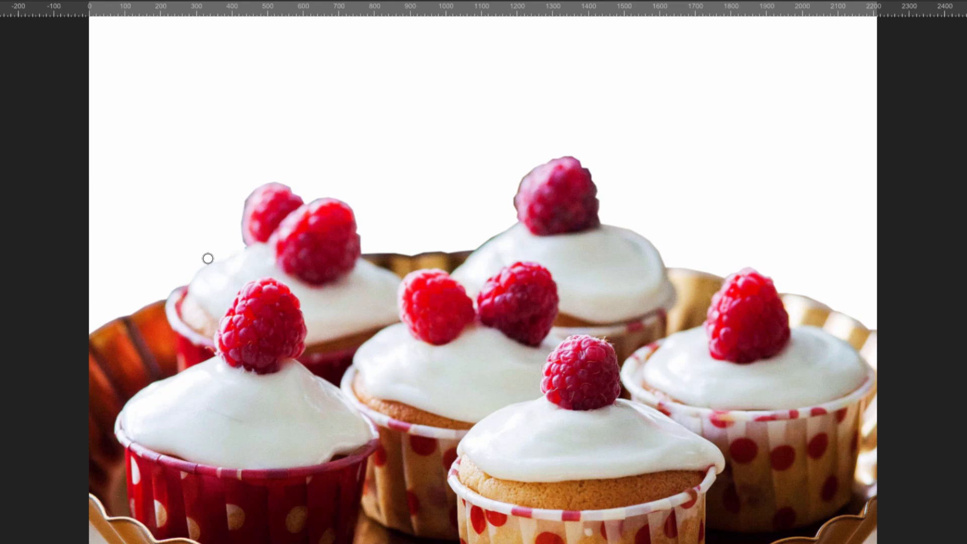
mouse_move(242, 247)
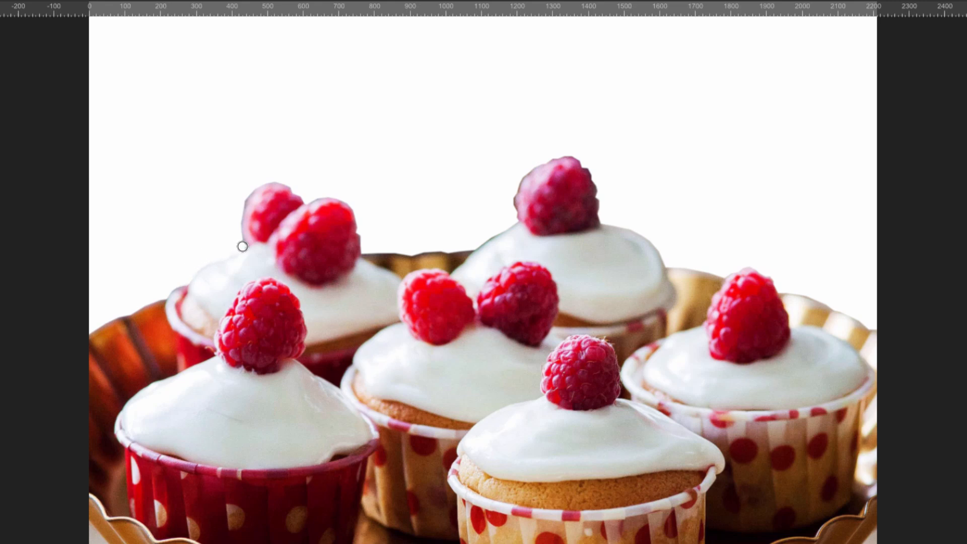
mouse_move(242, 243)
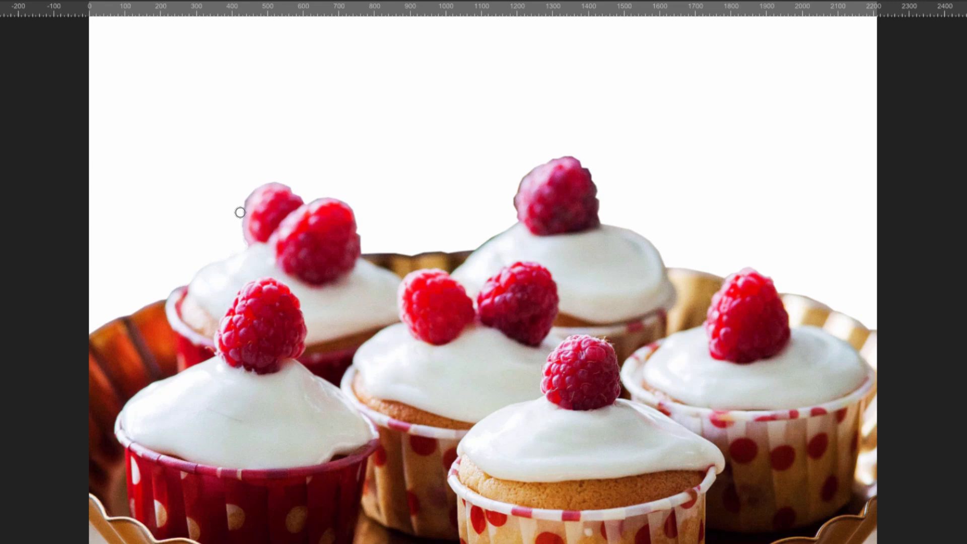
mouse_move(236, 210)
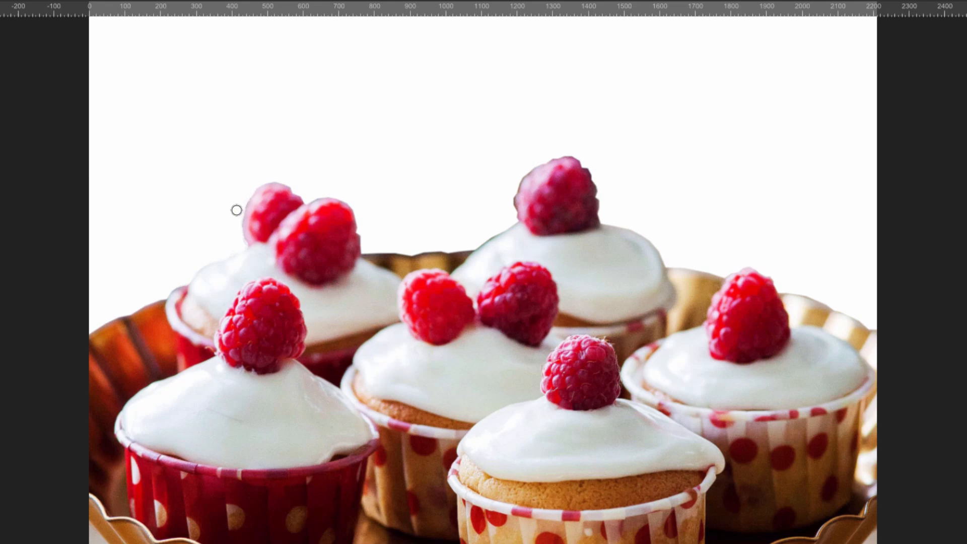
mouse_move(238, 235)
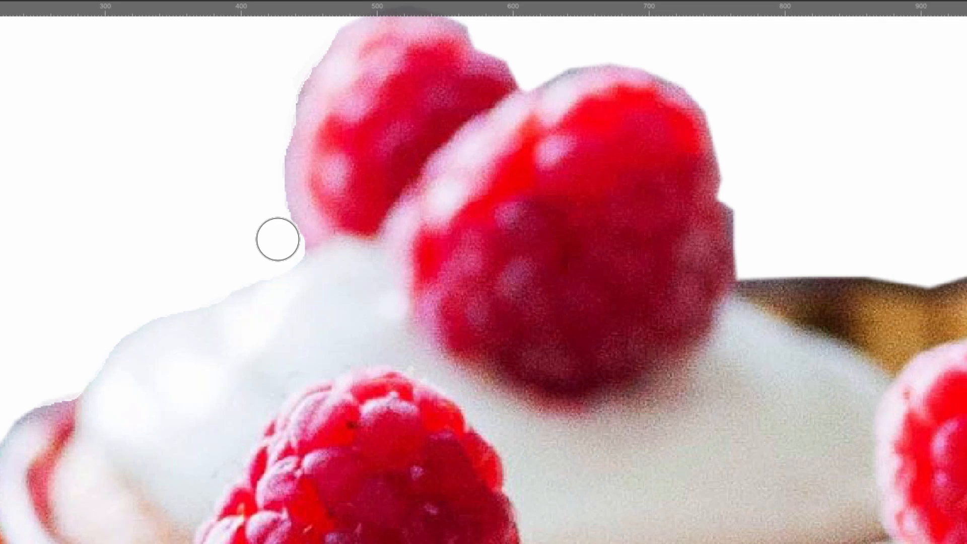
Zoom in on the upper-left cupcake edge to inspect the mask
key("space")
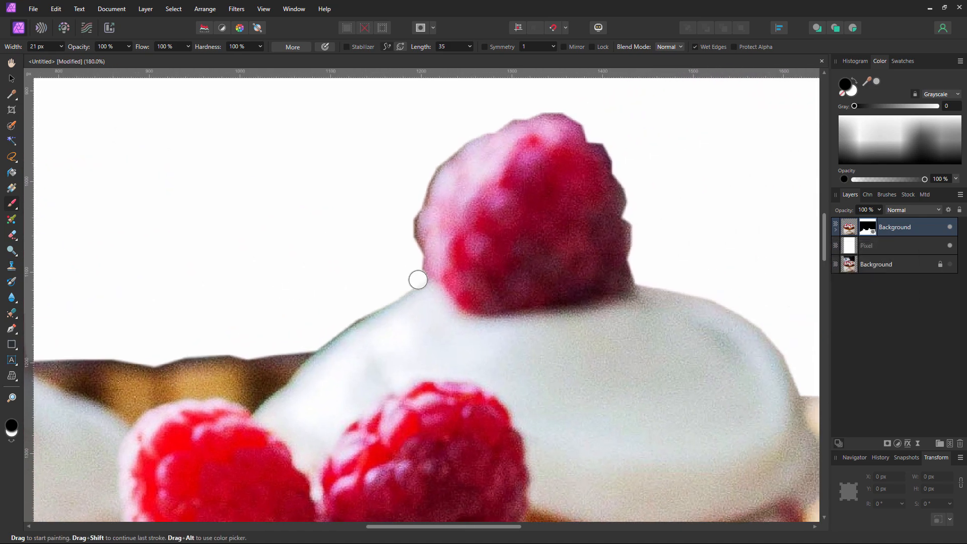
Paint on the mask along the frosting outline to remove leftover fringe
left_click_drag(417, 280, 371, 306)
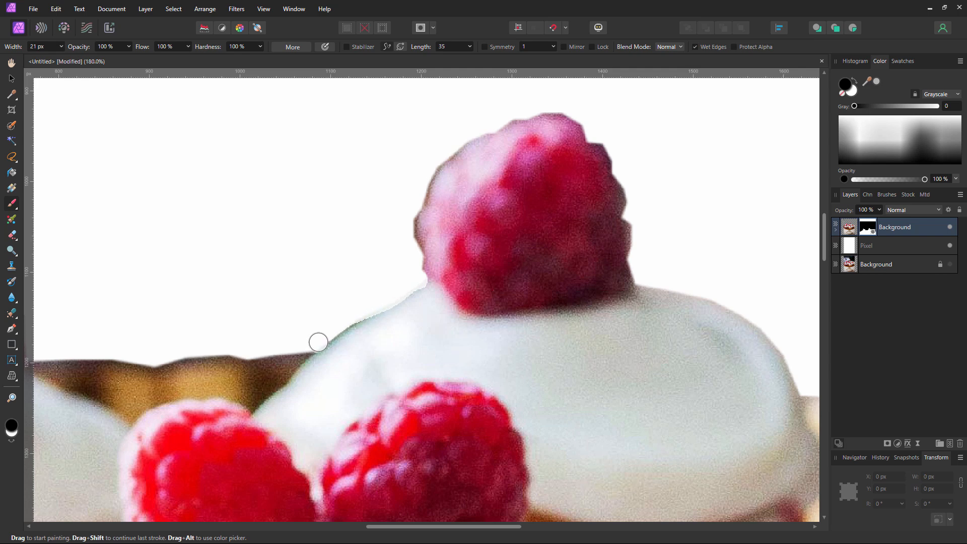
left_click_drag(319, 341, 364, 311)
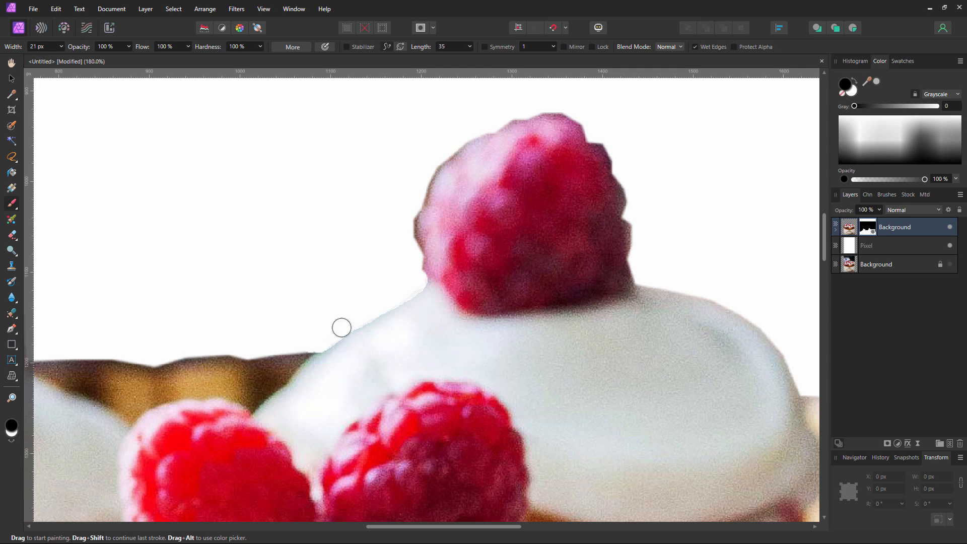
mouse_move(398, 294)
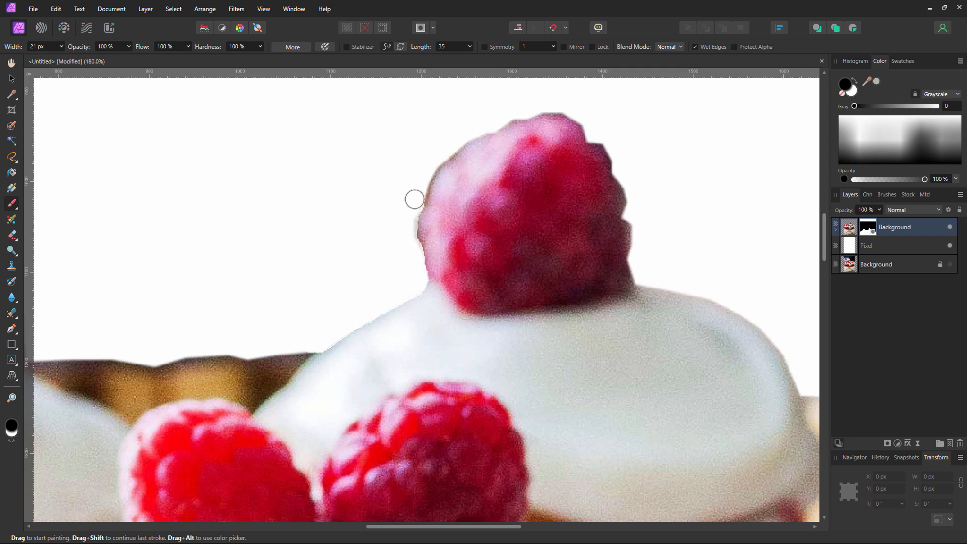
mouse_move(406, 233)
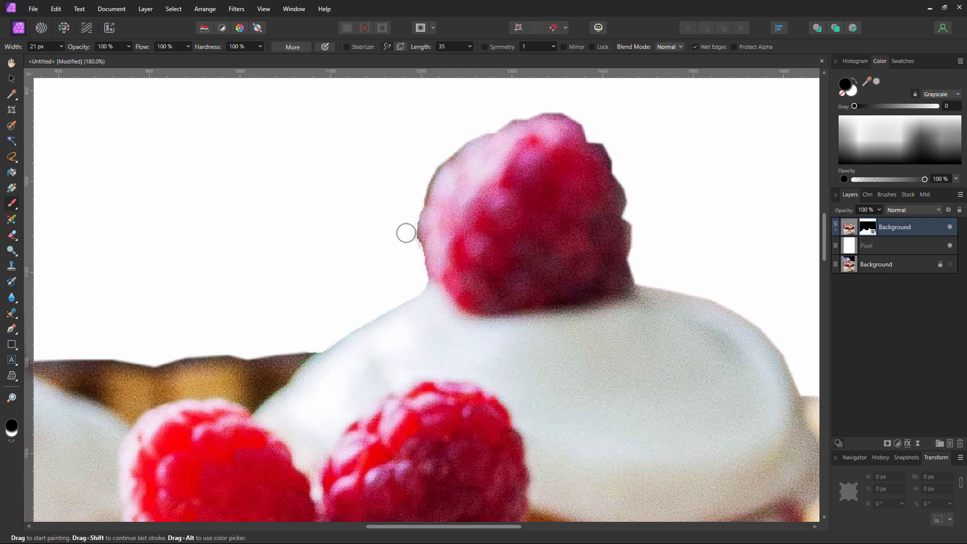
mouse_move(409, 245)
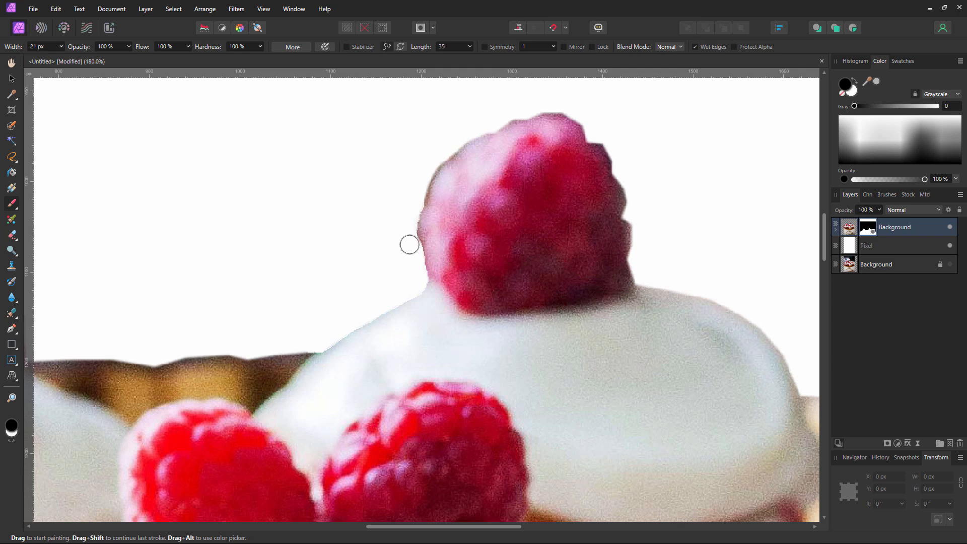
mouse_move(417, 197)
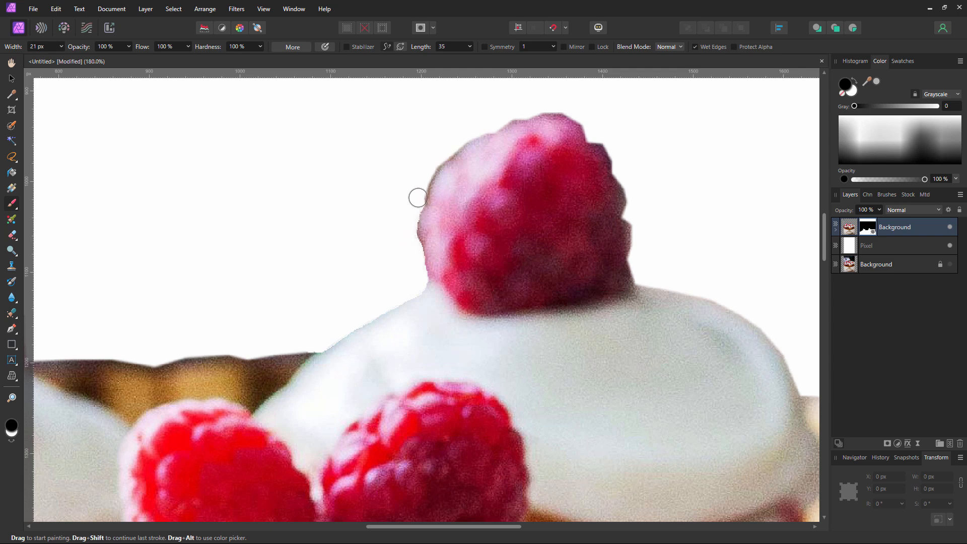
mouse_move(424, 174)
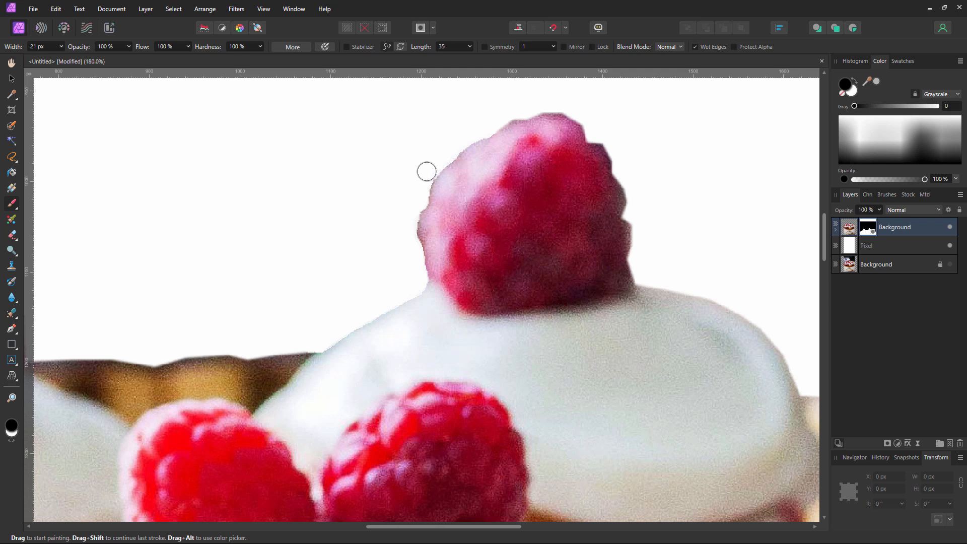
mouse_move(479, 129)
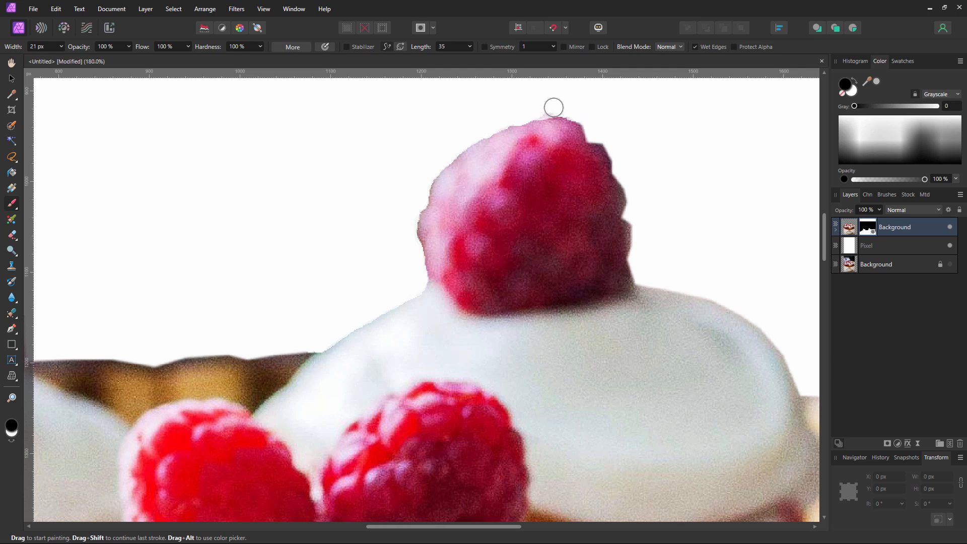
mouse_move(579, 115)
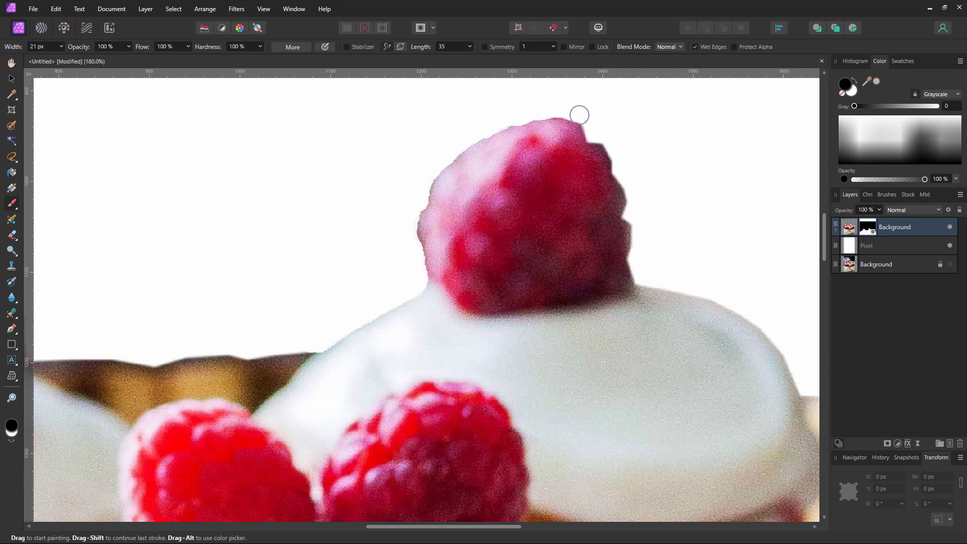
mouse_move(604, 134)
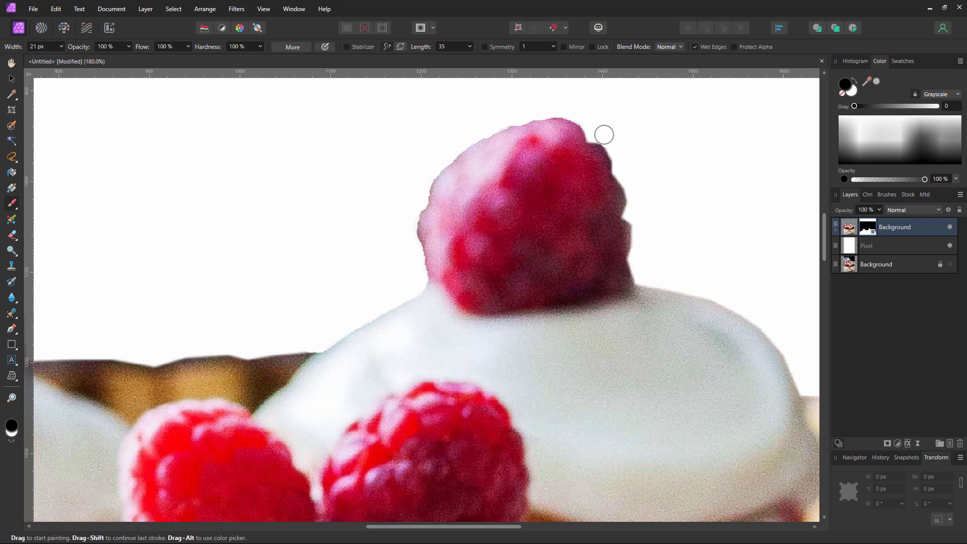
mouse_move(618, 152)
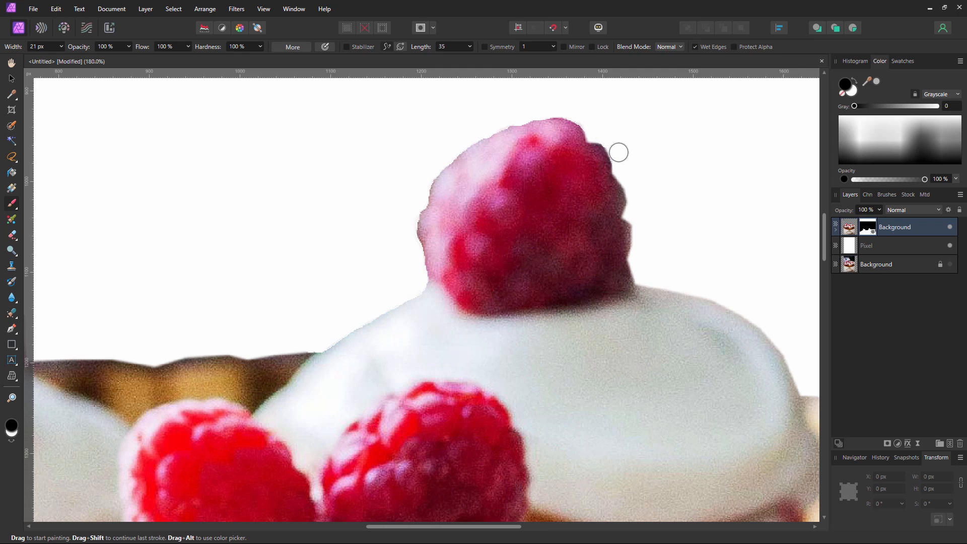
mouse_move(639, 222)
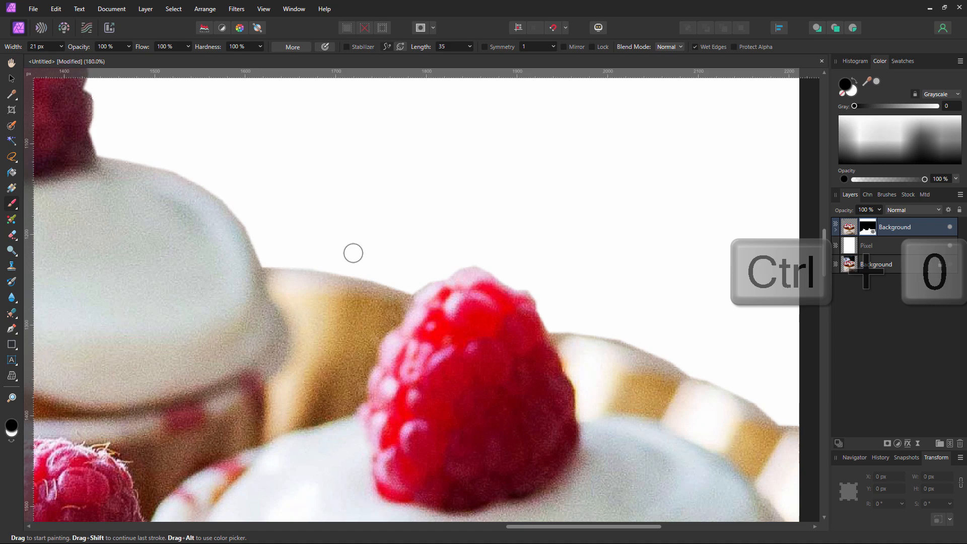
Fill the Pixel layer with a linear dark-to-light gradient running diagonally
key("ctrl+0")
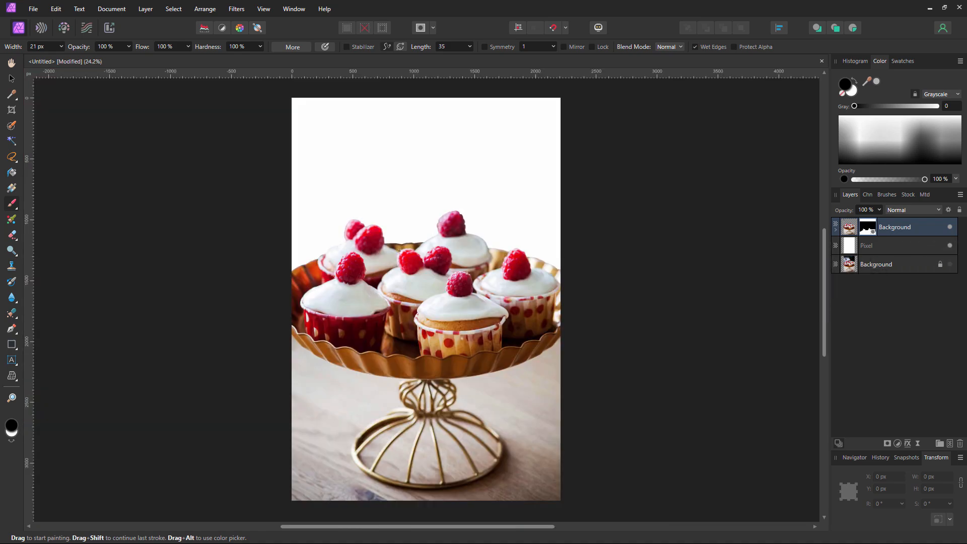
left_click(894, 245)
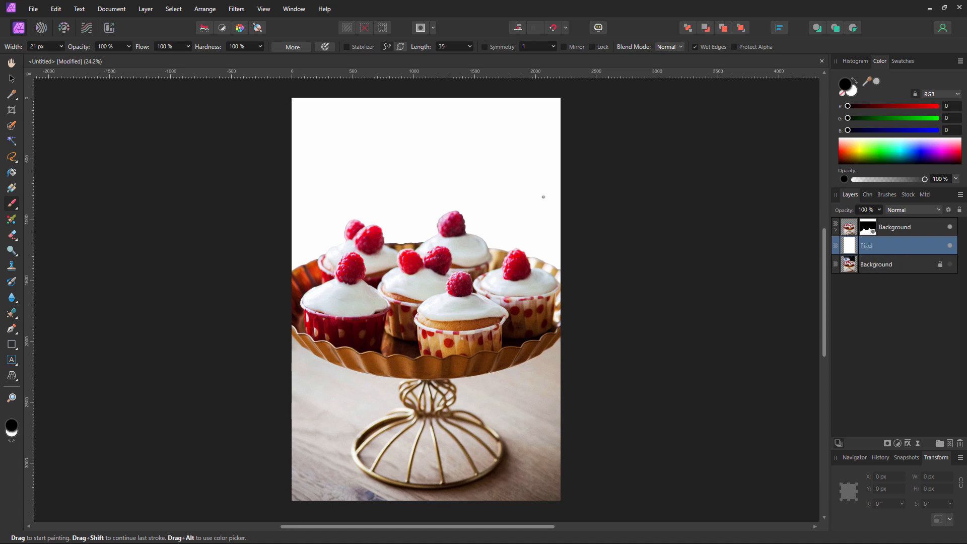
mouse_move(56, 180)
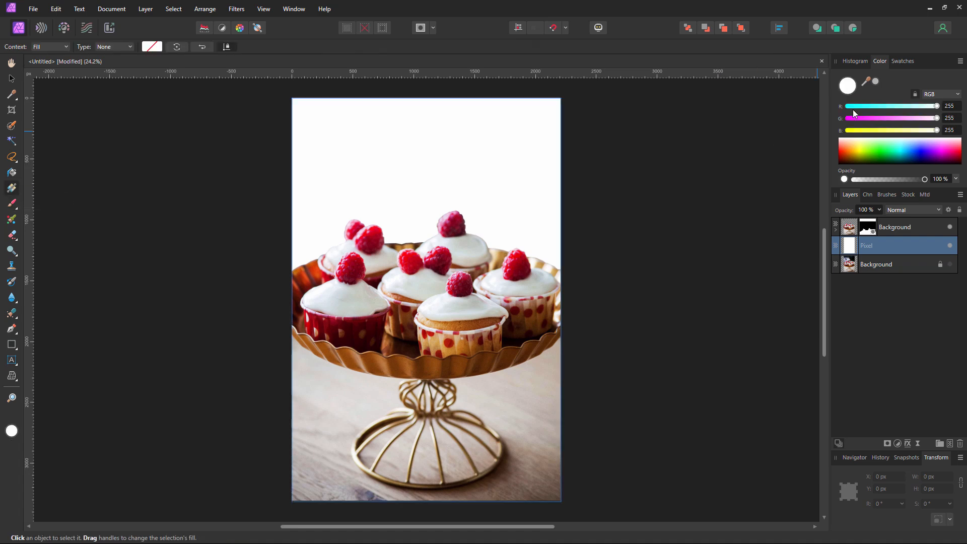
mouse_move(866, 81)
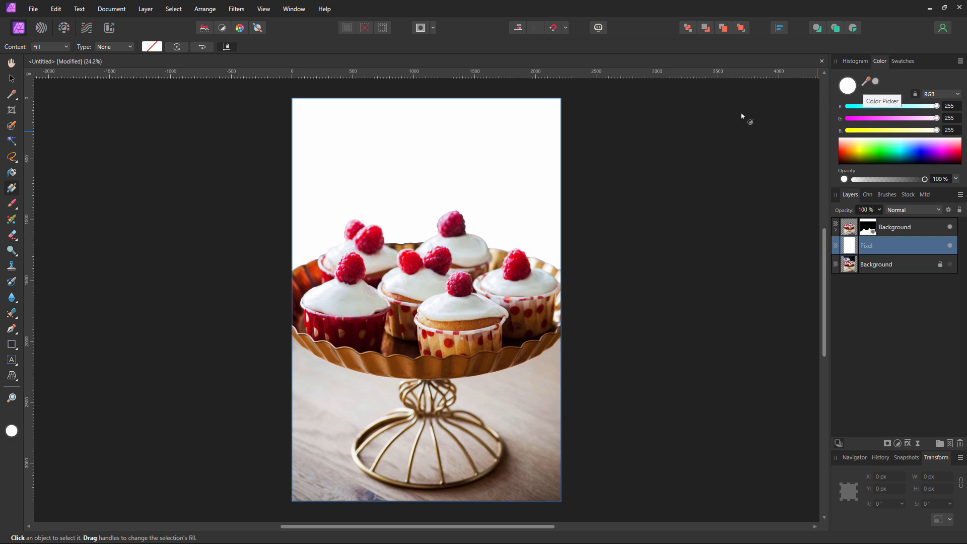
mouse_move(366, 423)
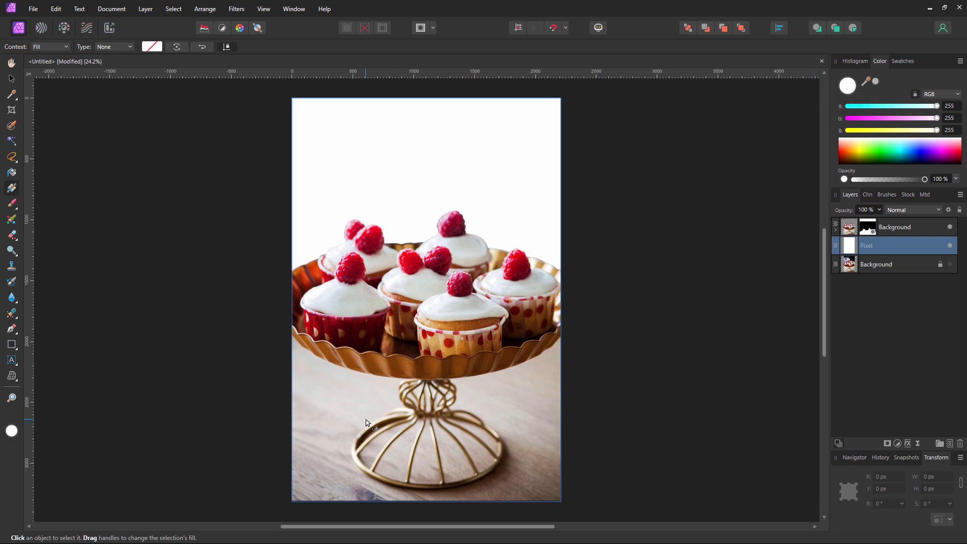
left_click_drag(362, 167, 370, 421)
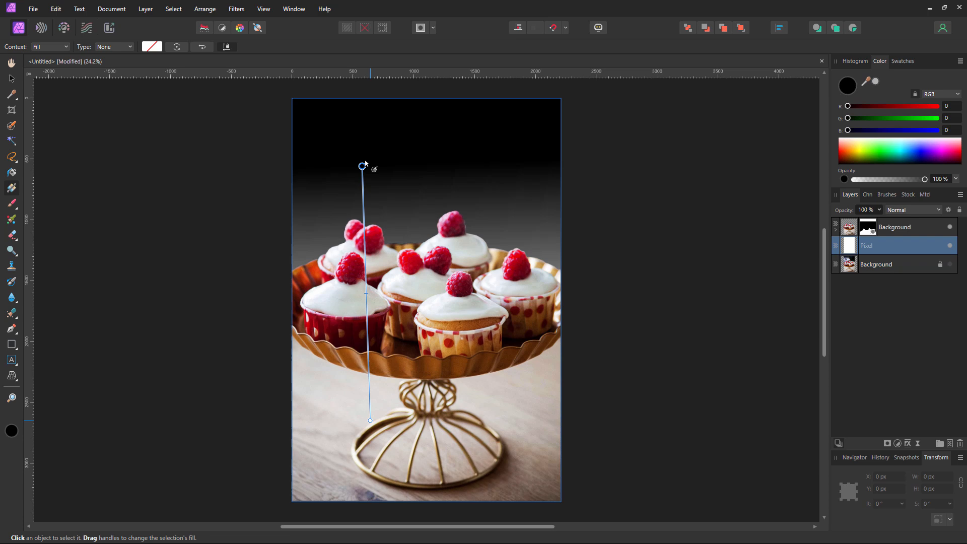
left_click_drag(362, 166, 371, 110)
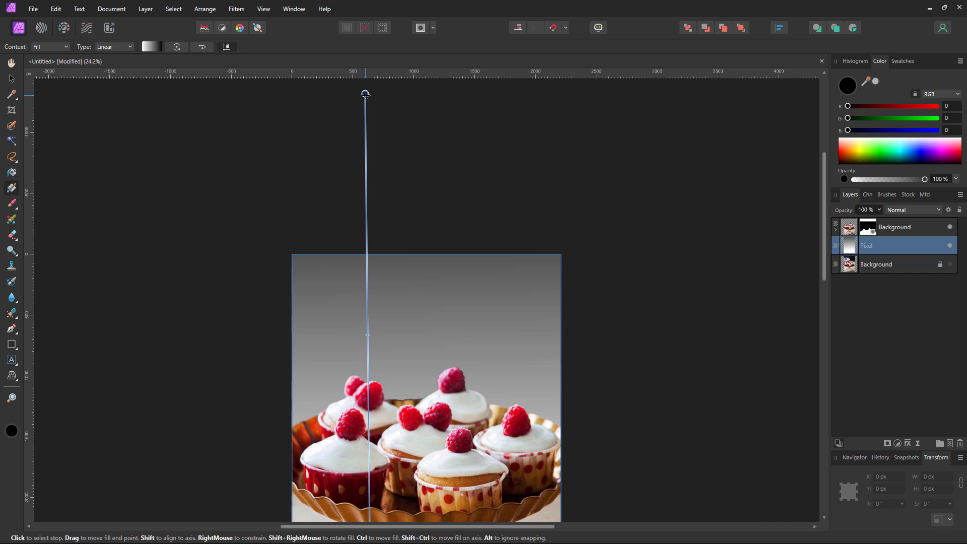
mouse_move(374, 104)
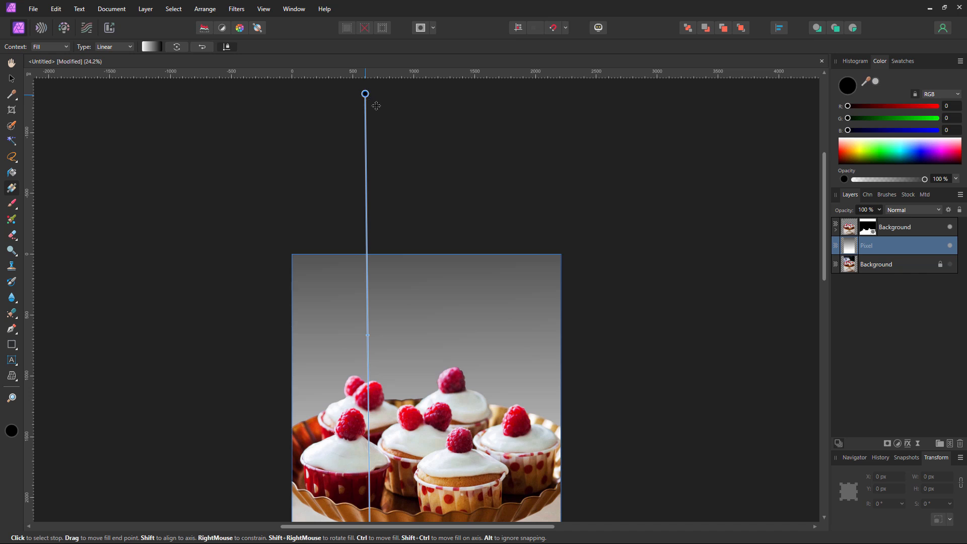
left_click_drag(365, 93, 312, 181)
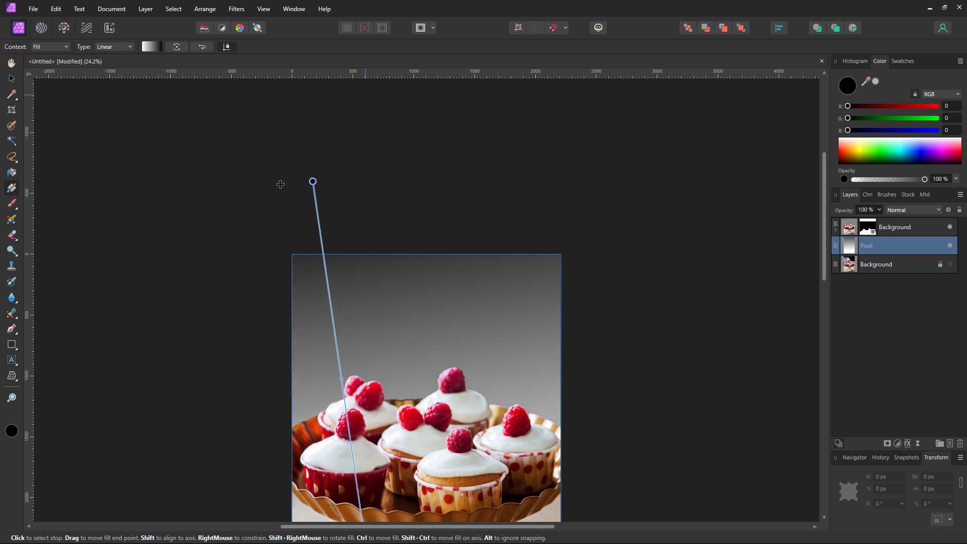
left_click_drag(312, 182, 549, 315)
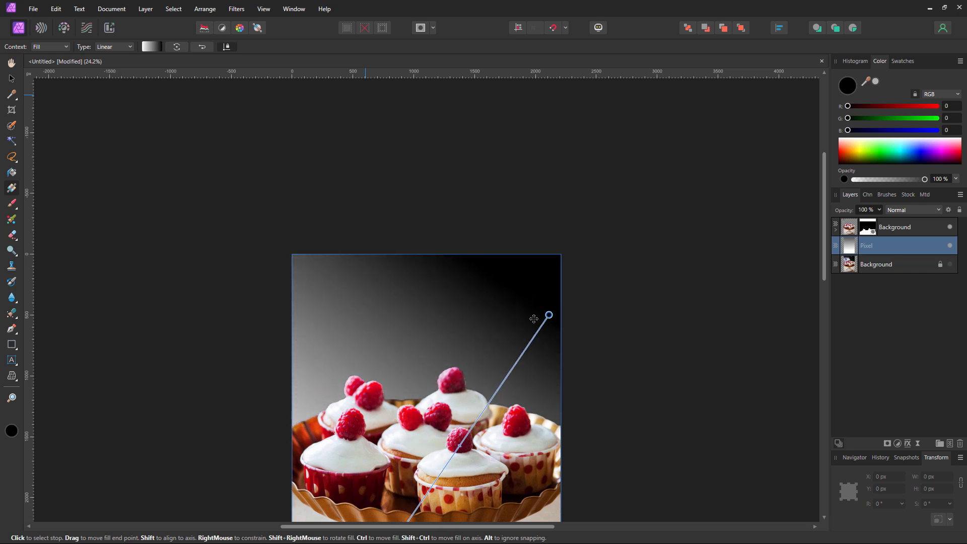
left_click_drag(549, 315, 365, 97)
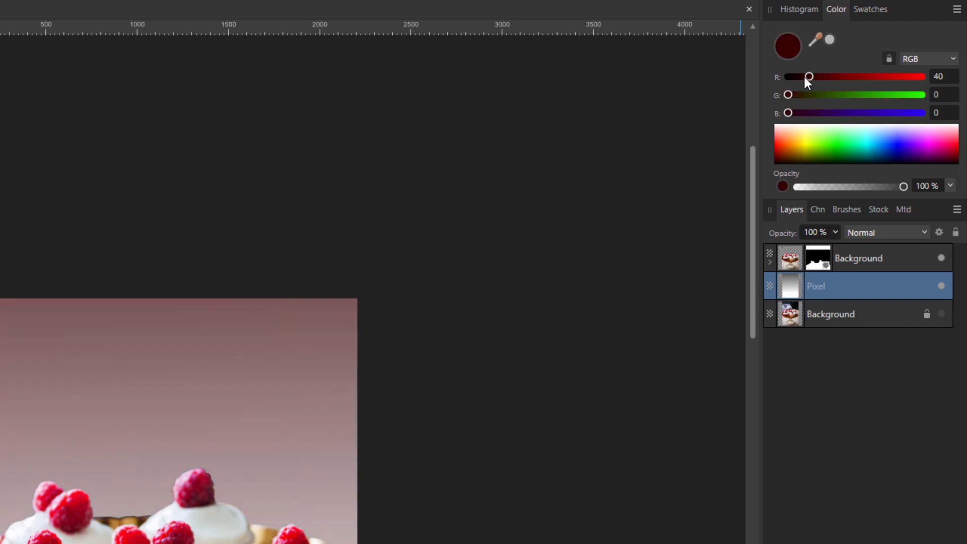
Tint the gradient's dark stop warm brownish red using the R, G and B sliders
left_click_drag(808, 77, 811, 77)
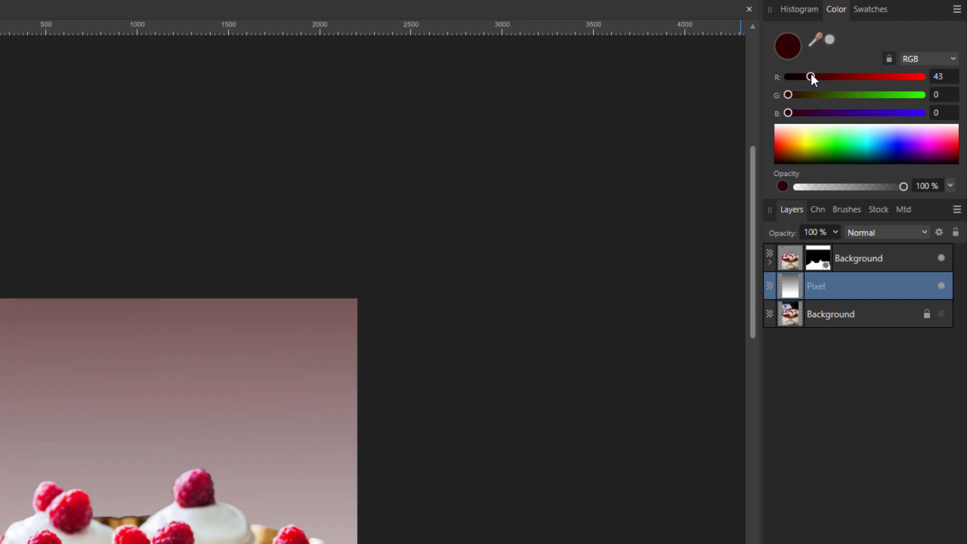
left_click_drag(811, 76, 820, 76)
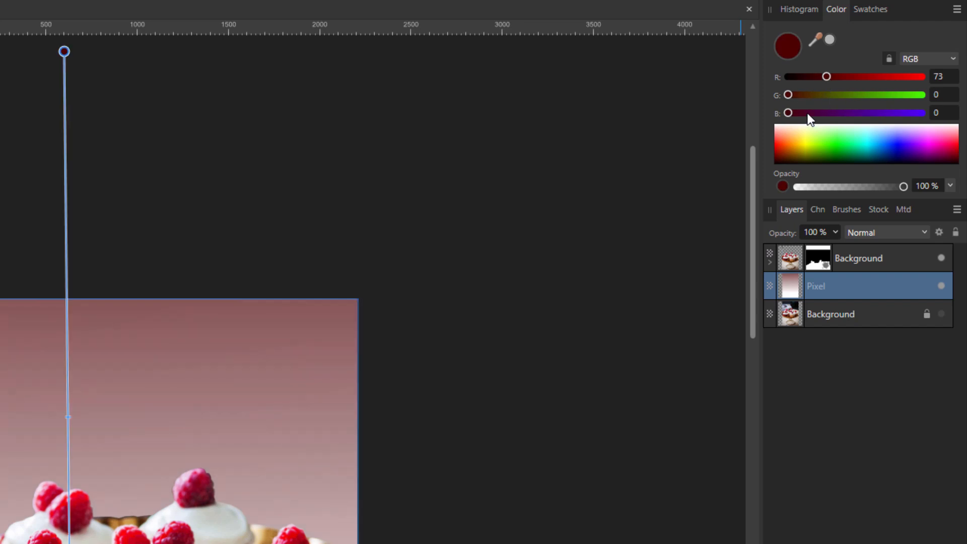
left_click_drag(787, 95, 800, 94)
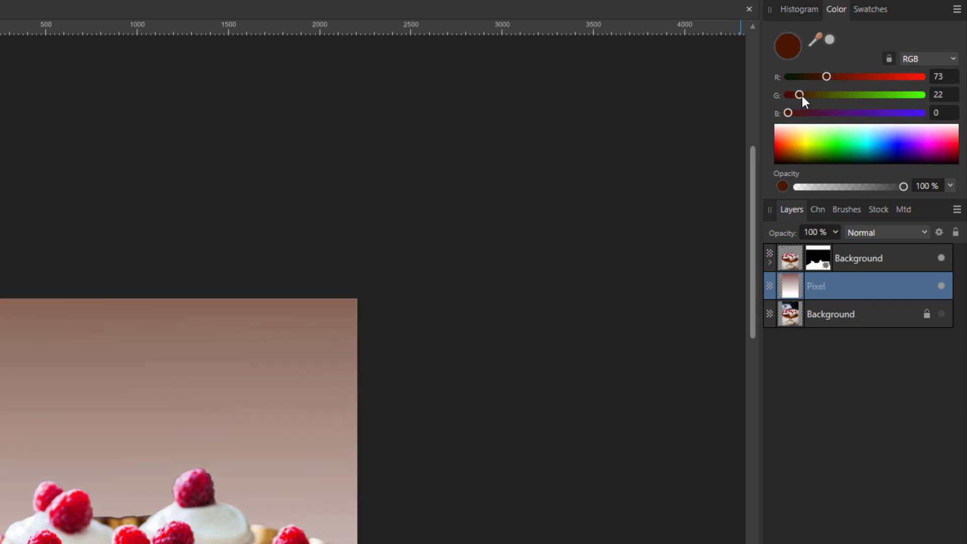
left_click_drag(800, 95, 809, 95)
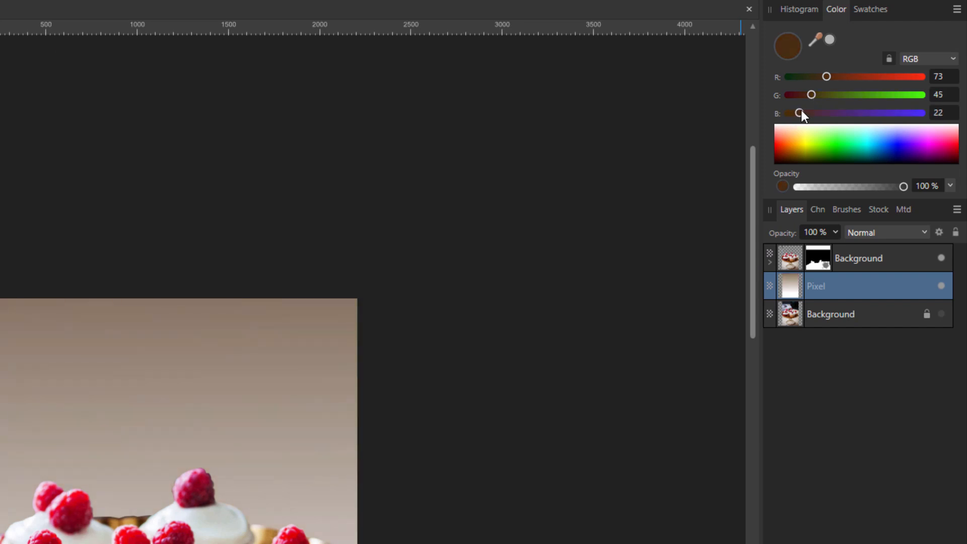
left_click_drag(801, 113, 803, 116)
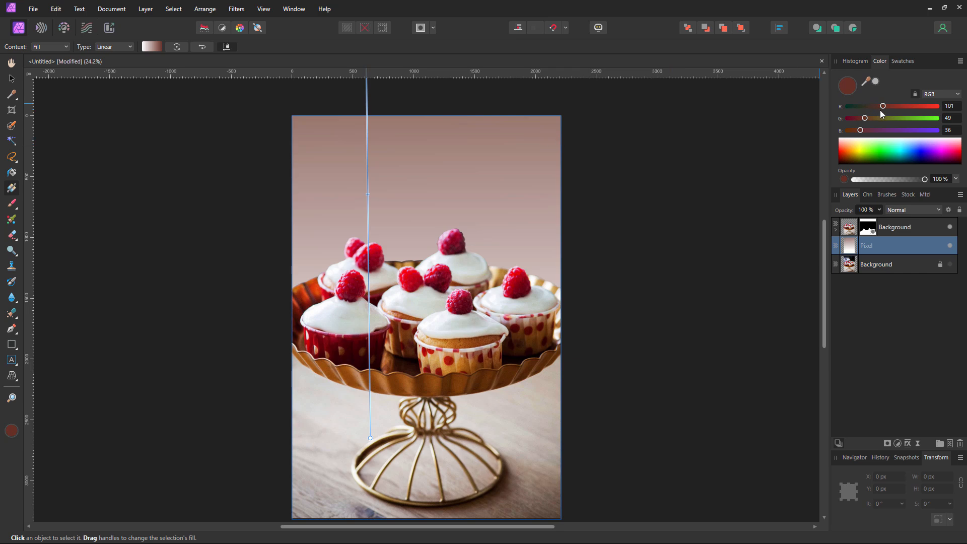
mouse_move(883, 110)
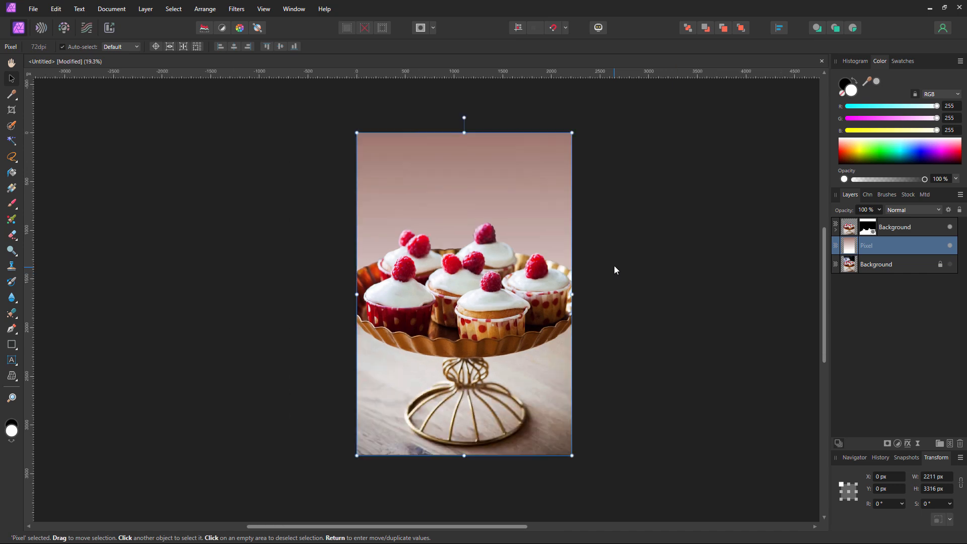
mouse_move(621, 255)
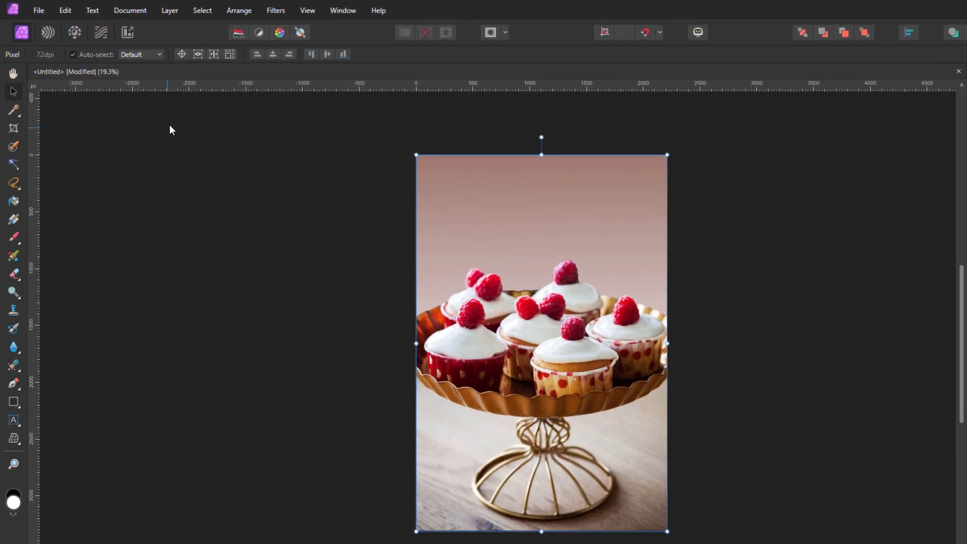
Open the Edit menu to reach the application settings
left_click(65, 10)
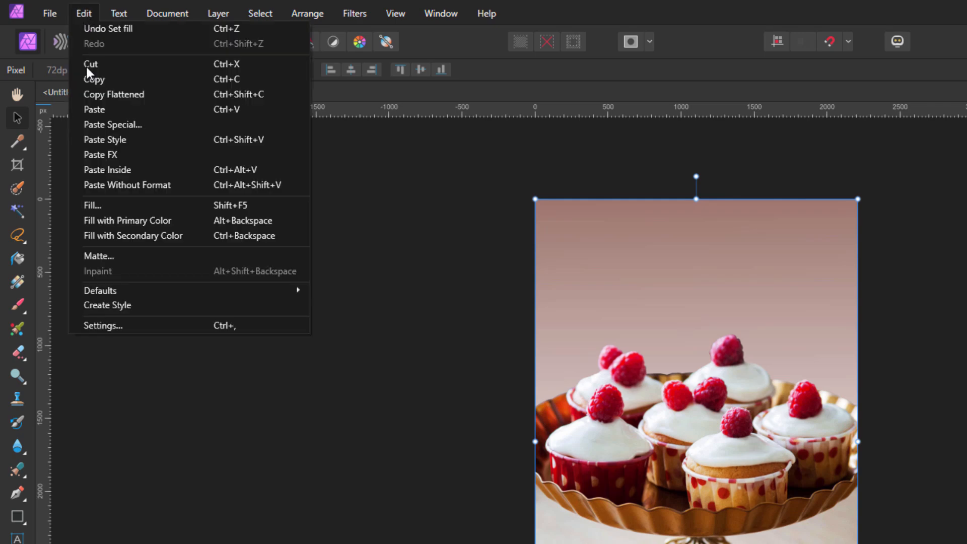
left_click(103, 325)
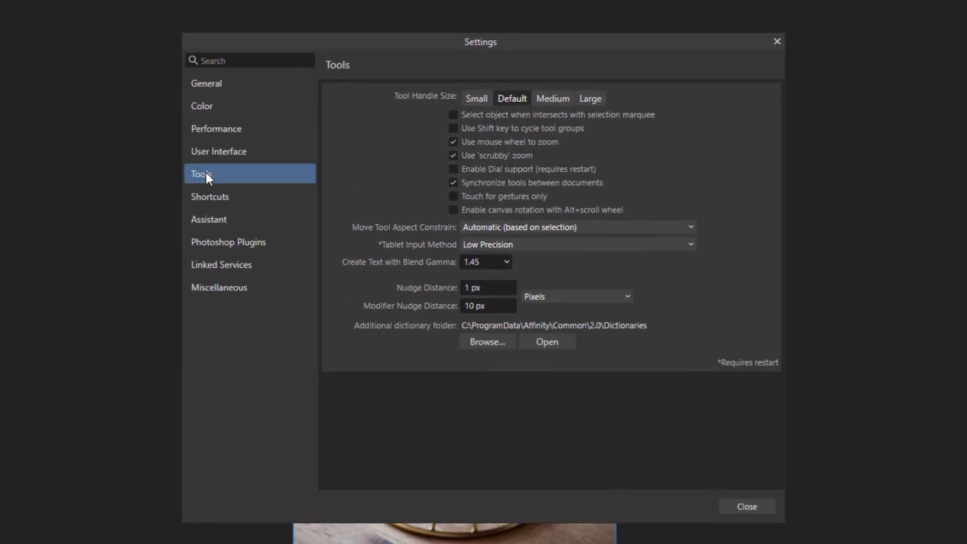
mouse_move(481, 165)
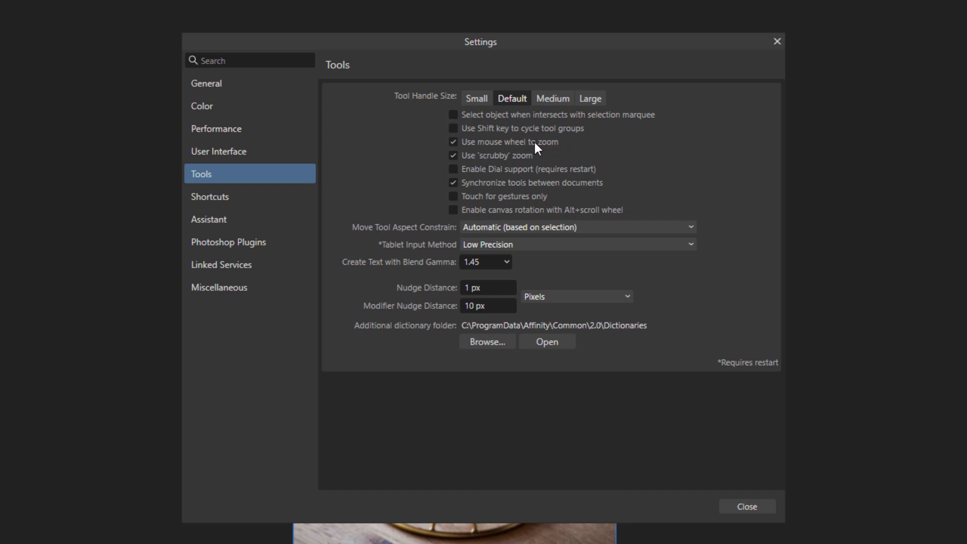
left_click(746, 506)
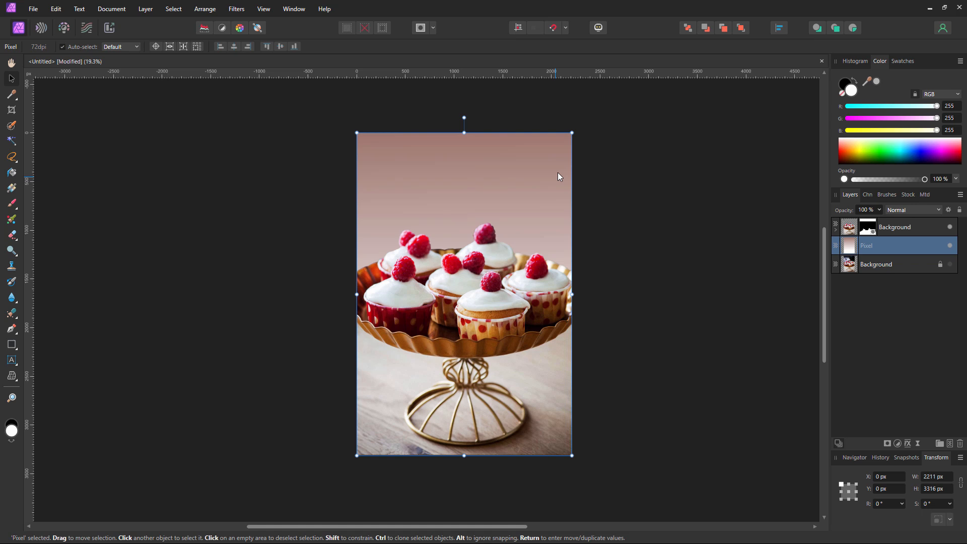
Scale the gradient layer past all canvas edges, then select the cupcake layer
left_click_drag(570, 133, 582, 117)
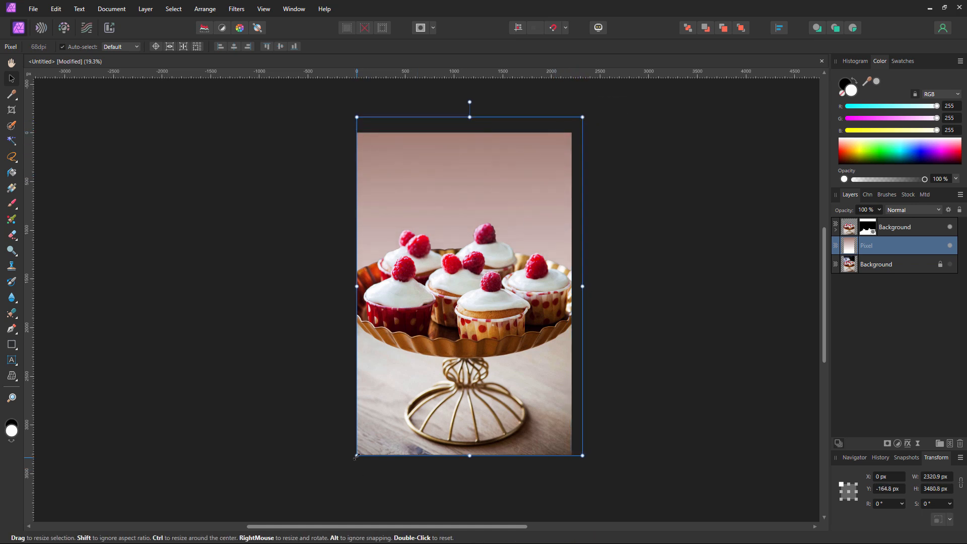
left_click_drag(356, 455, 346, 475)
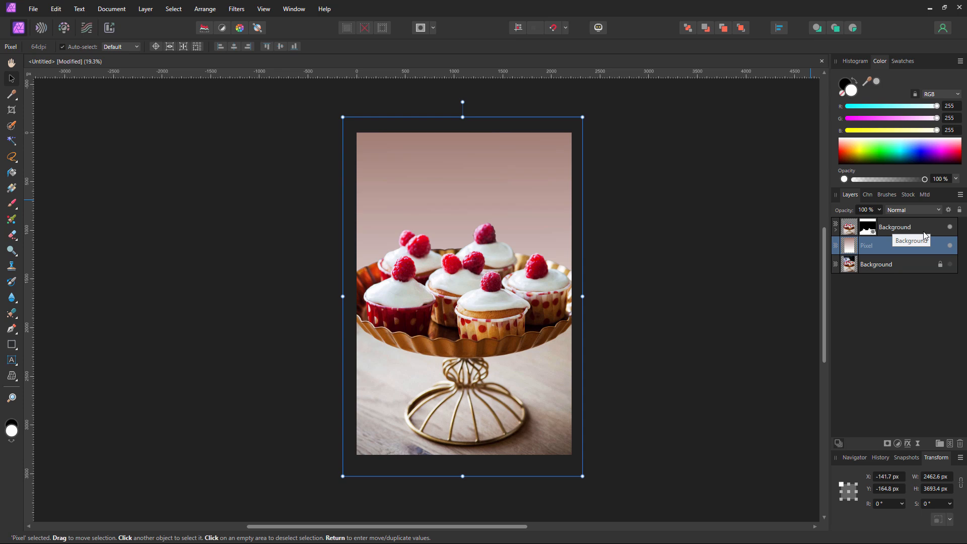
left_click(894, 226)
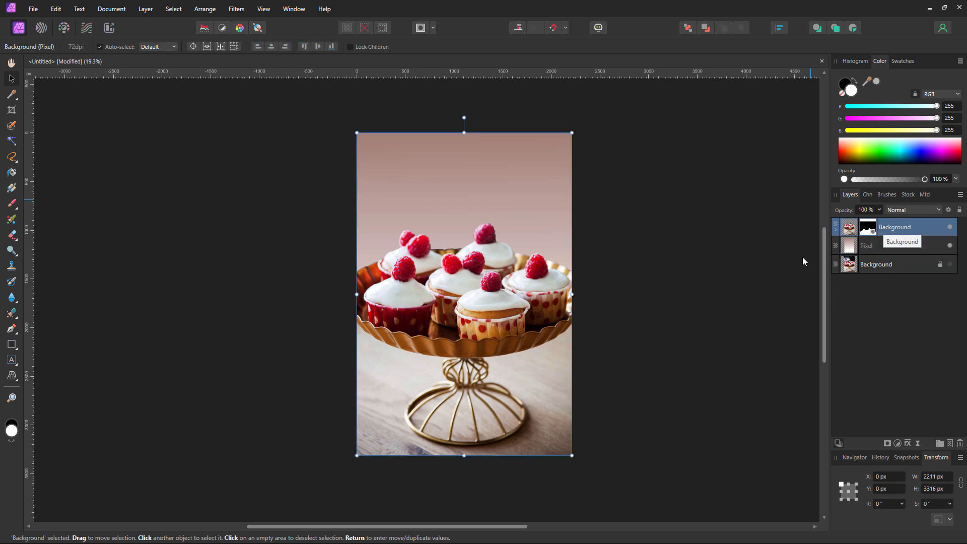
Fit the card in view and reveal the Artistic and Frame Text tool choices
key("ctrl+0")
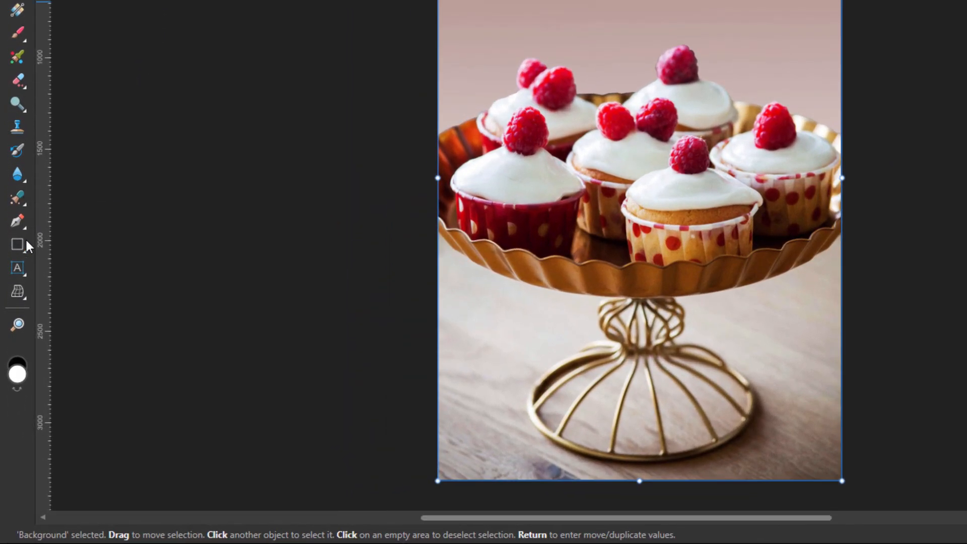
left_click(17, 268)
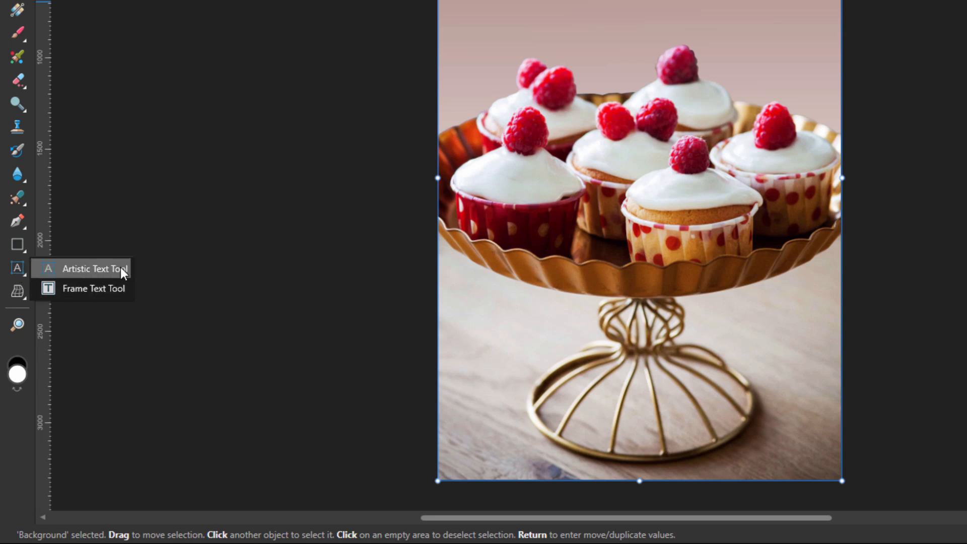
mouse_move(110, 275)
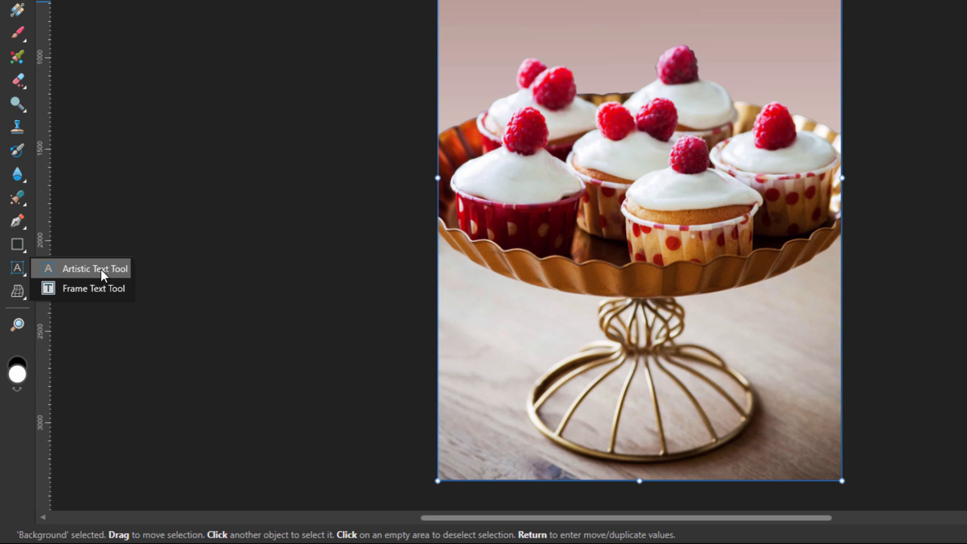
mouse_move(94, 288)
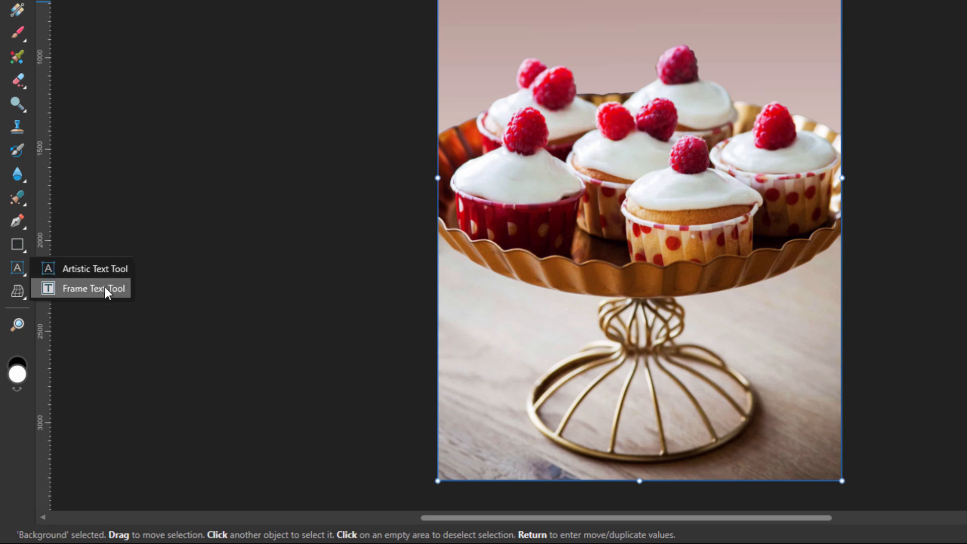
mouse_move(94, 268)
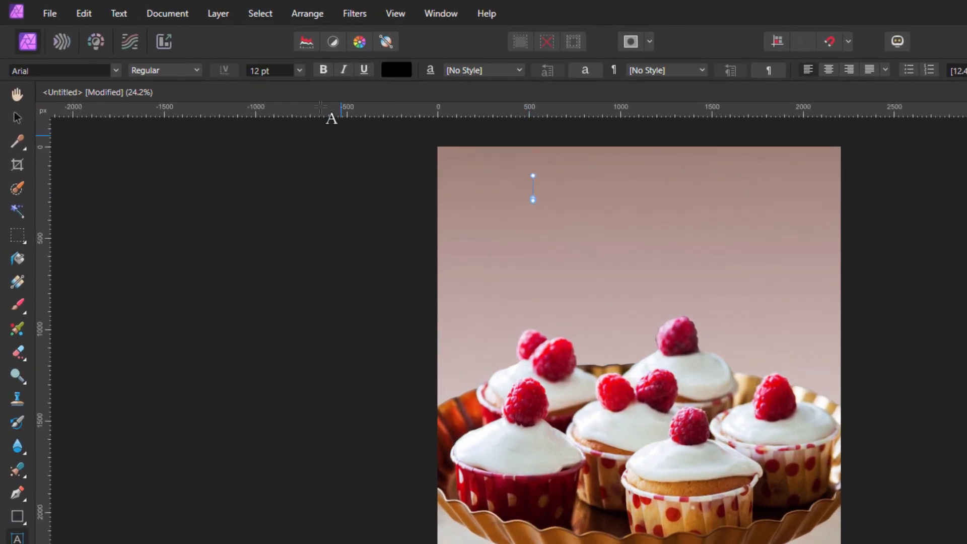
Type 'Happy Birthday' at 72 pt, then enlarge all of it to 288 pt
left_click(299, 70)
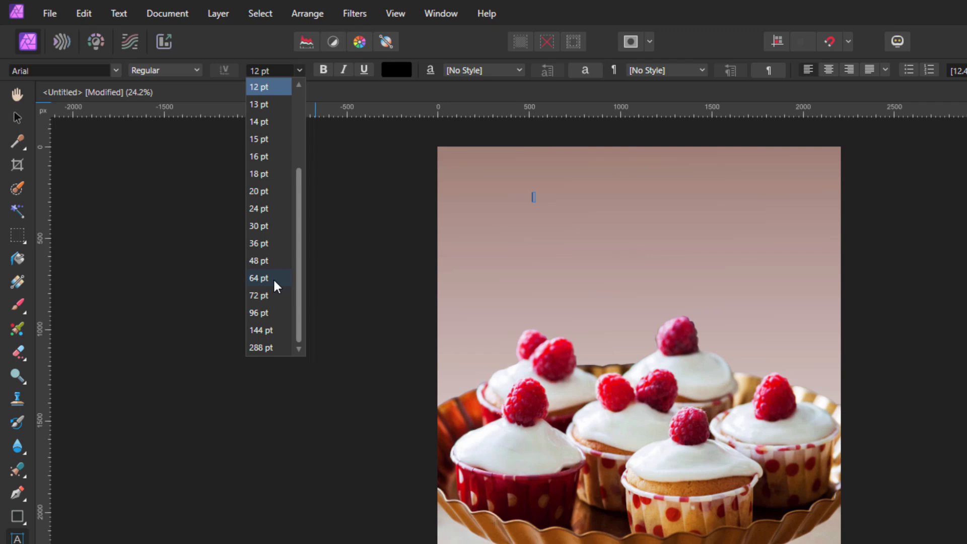
left_click(258, 294)
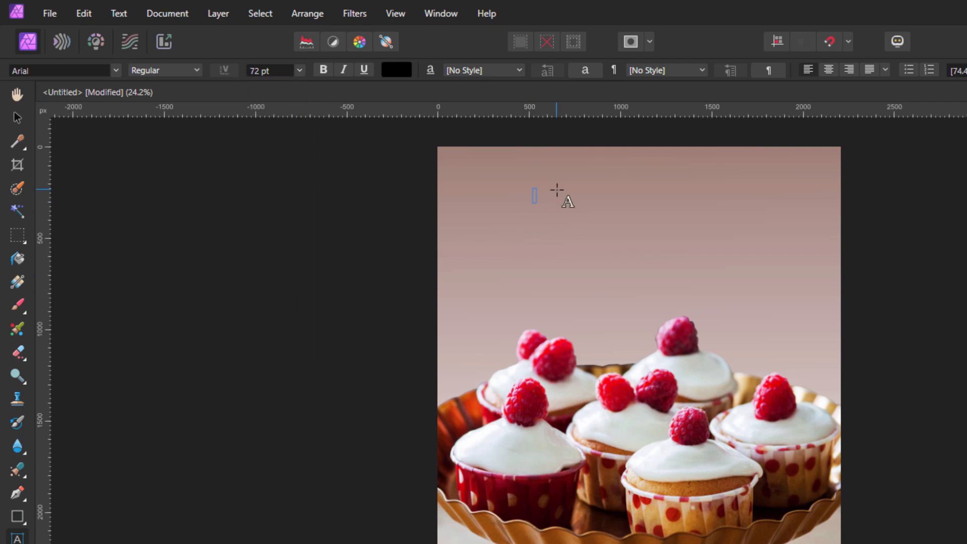
type("Happy Birthday")
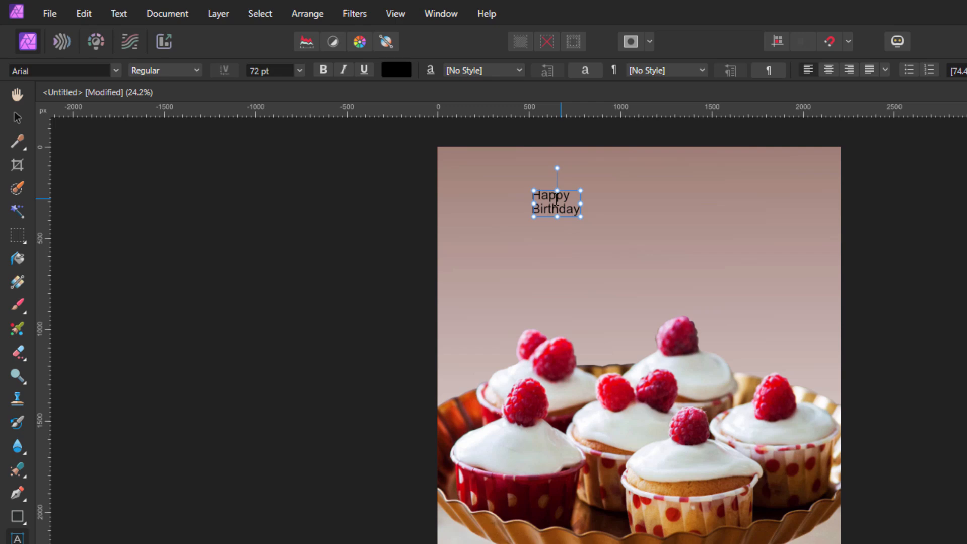
triple_click(554, 201)
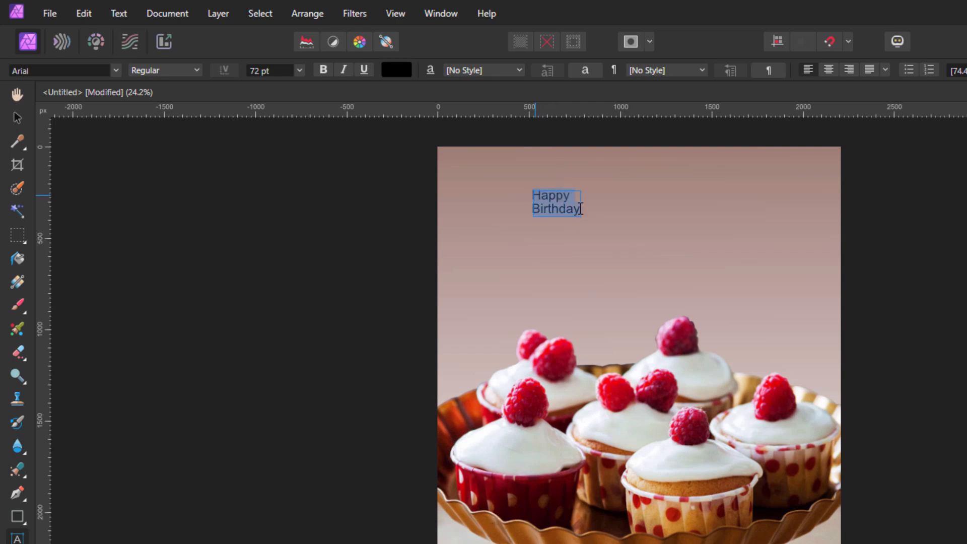
left_click(299, 70)
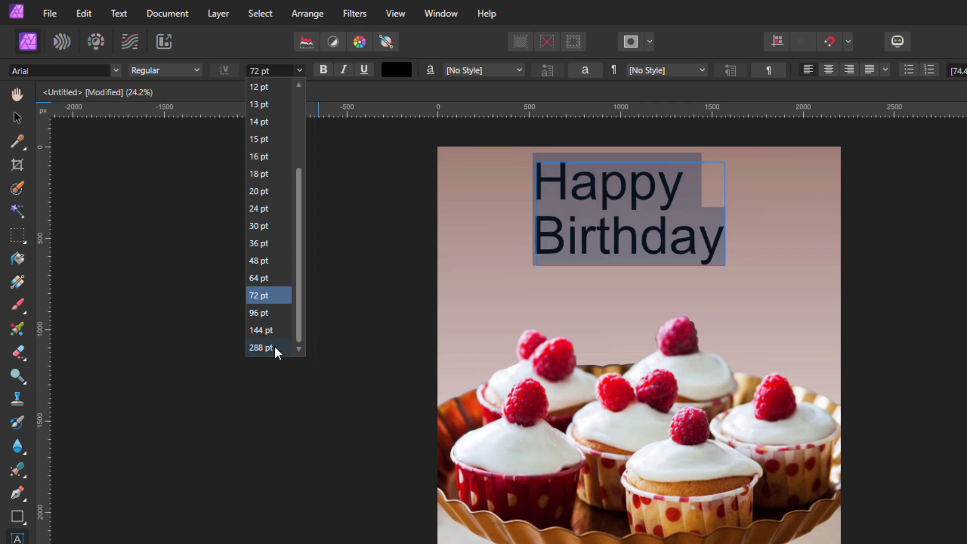
left_click(259, 347)
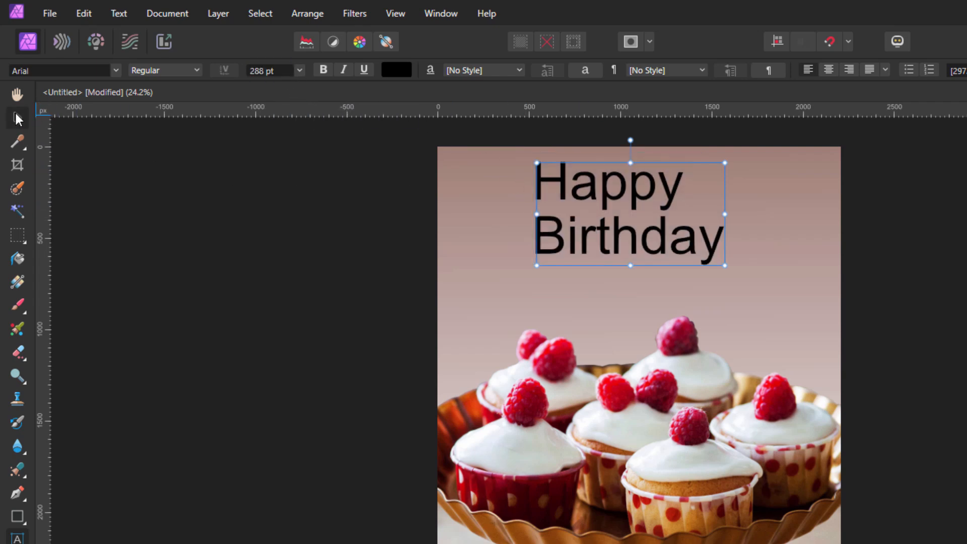
Nudge the Happy Birthday text lower-right and centre-align its two lines
left_click_drag(629, 213, 646, 262)
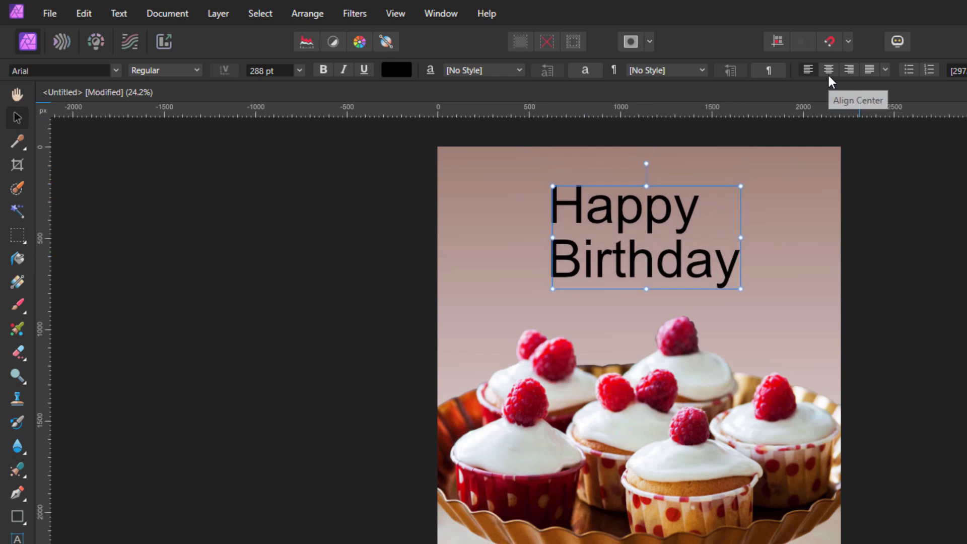
left_click(828, 69)
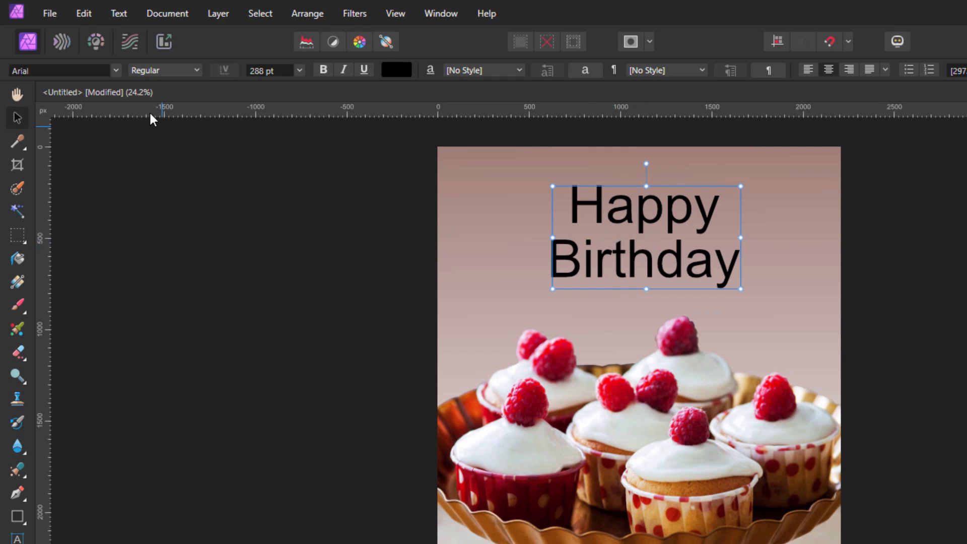
left_click(60, 70)
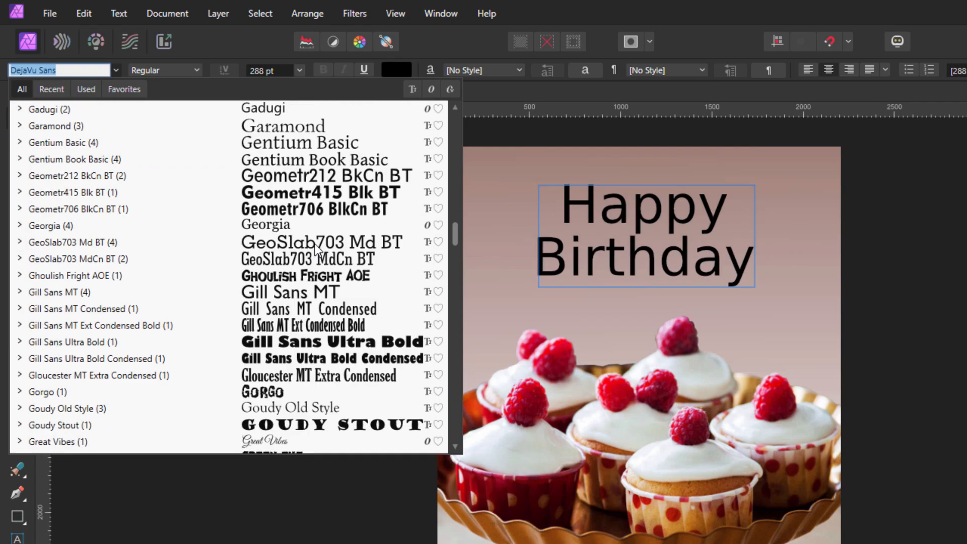
Preview Great Vibes on the text and scroll the font list toward Super Comic
left_click(52, 441)
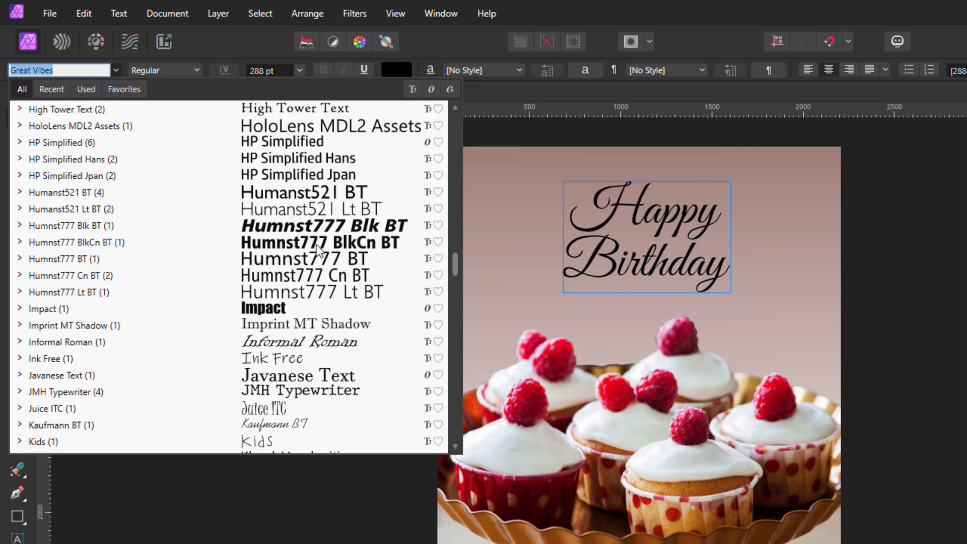
scroll("down", 3)
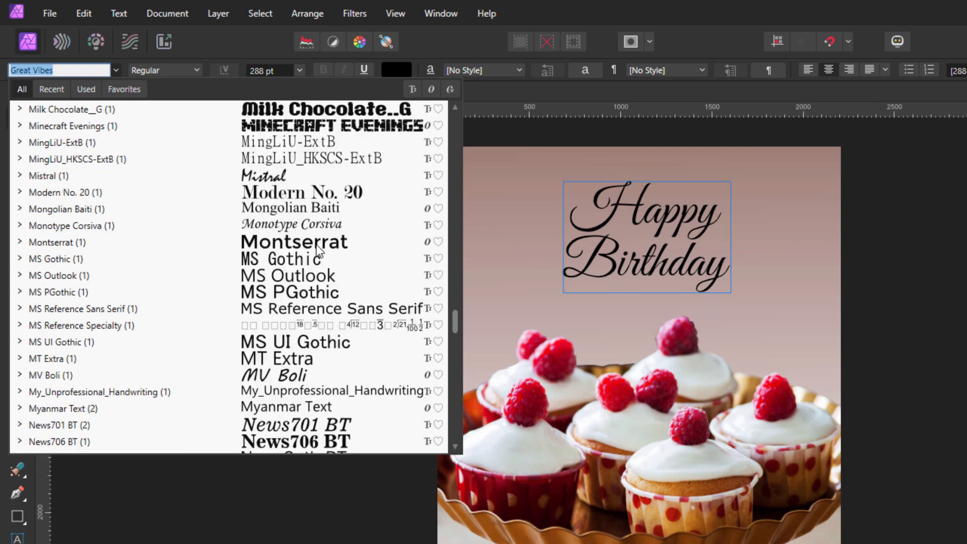
scroll("down", 3)
type("Super Comic")
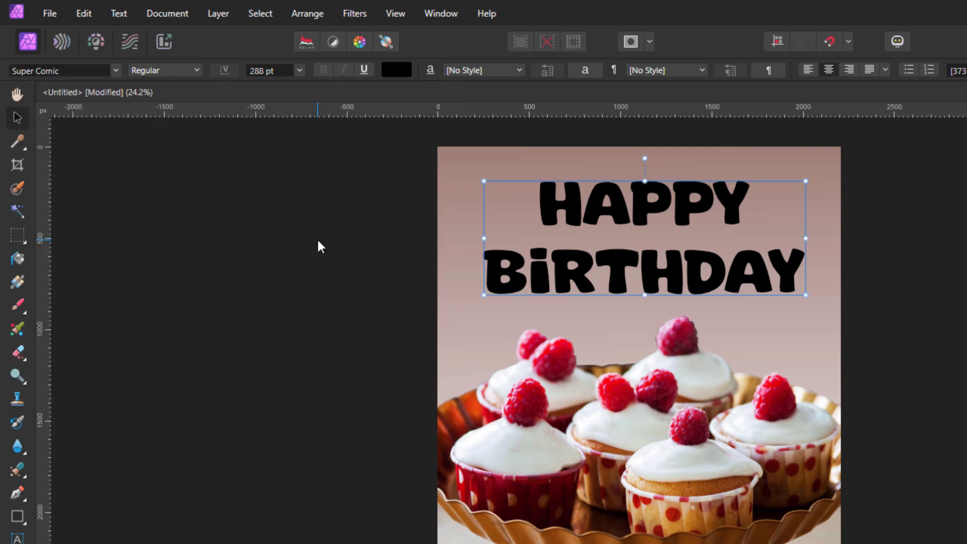
mouse_move(689, 255)
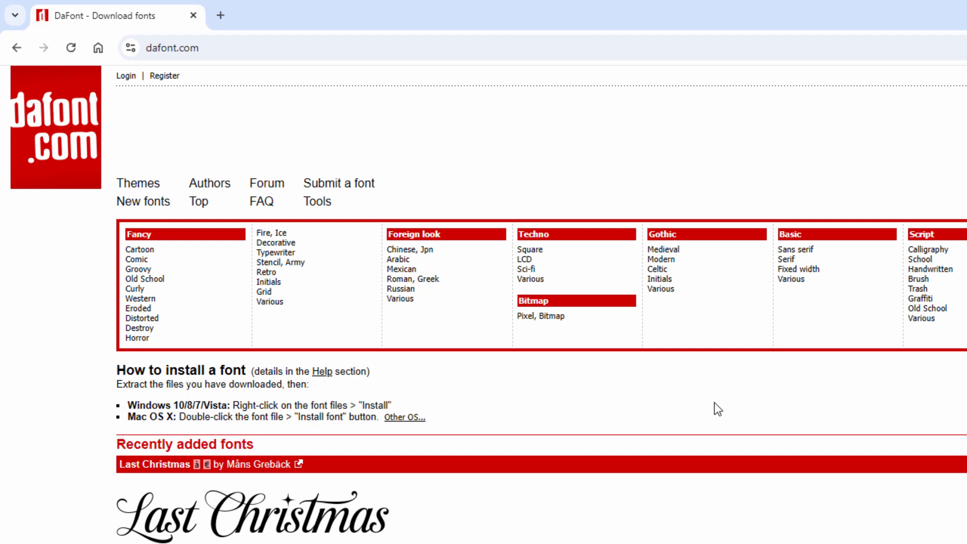
mouse_move(139, 327)
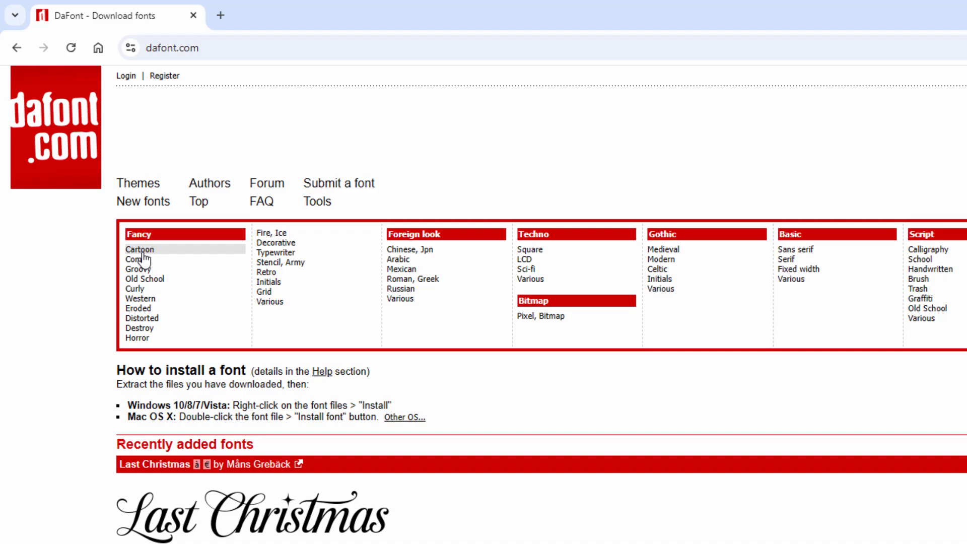
Open dafont.com's Cartoon category and scroll through its font previews
left_click(140, 250)
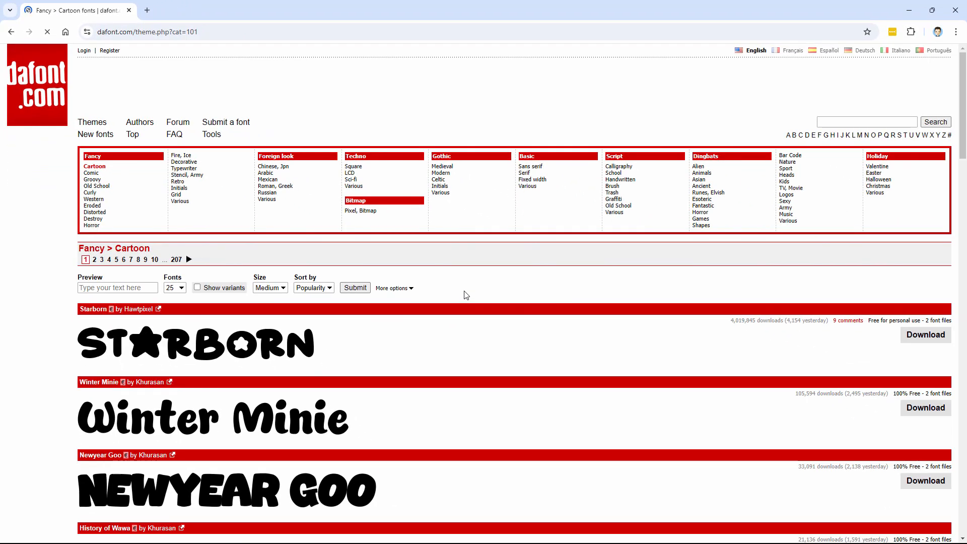
scroll("down", 3)
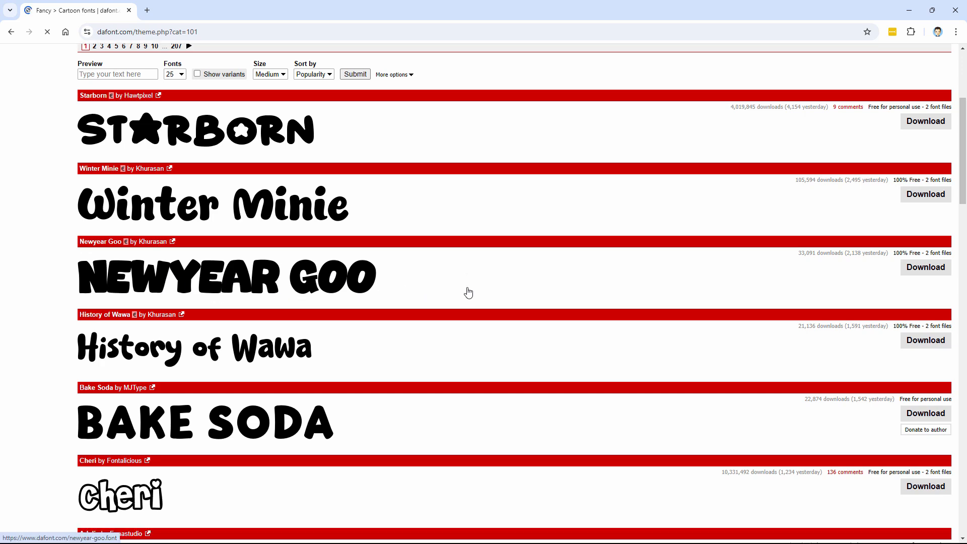
scroll("down", 3)
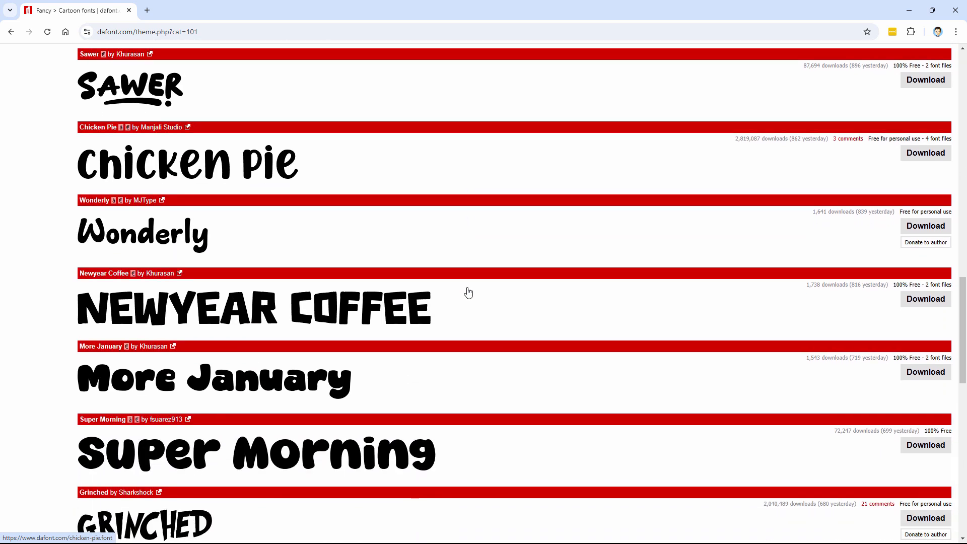
scroll("down", 3)
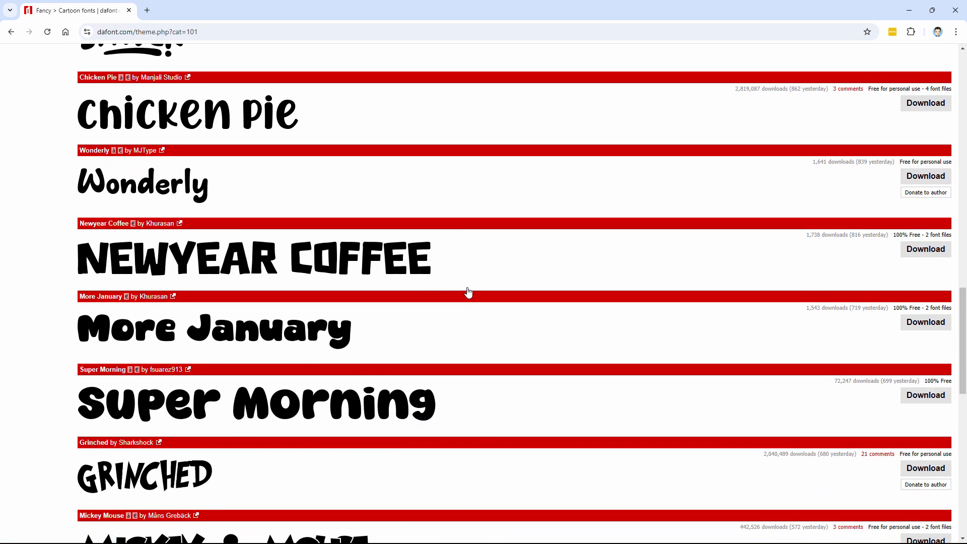
scroll("down", 3)
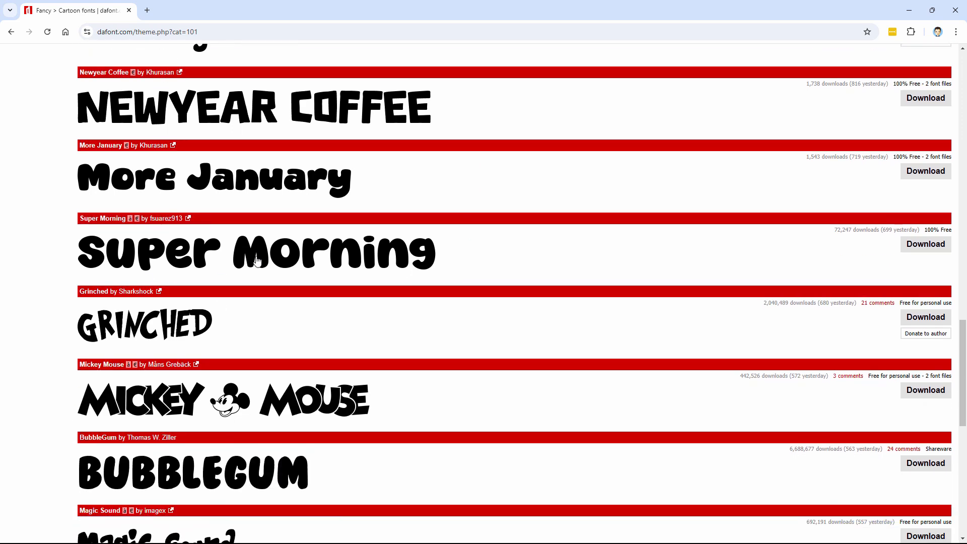
scroll("down", 3)
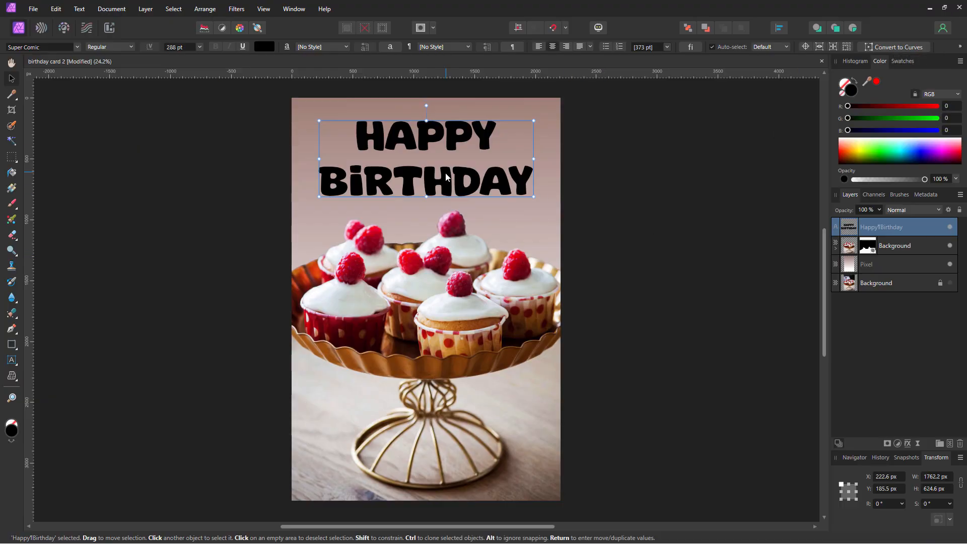
Set all of the Happy Birthday text to 300 pt
left_click_drag(426, 154, 425, 187)
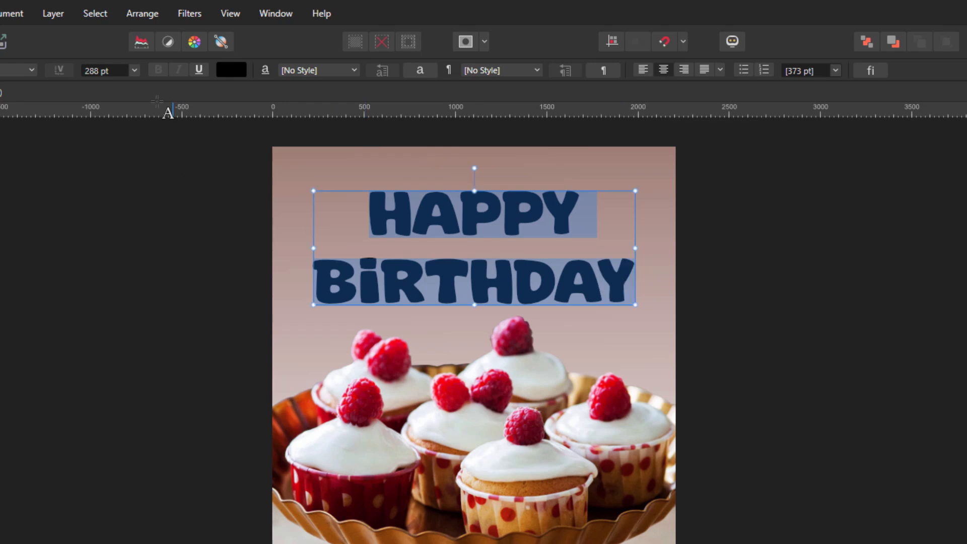
left_click(104, 69)
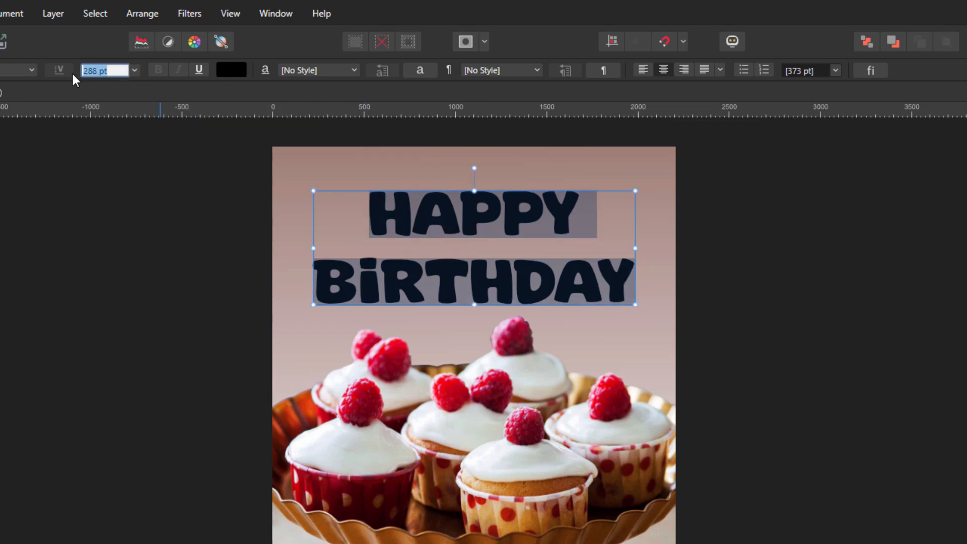
type("300")
key("enter")
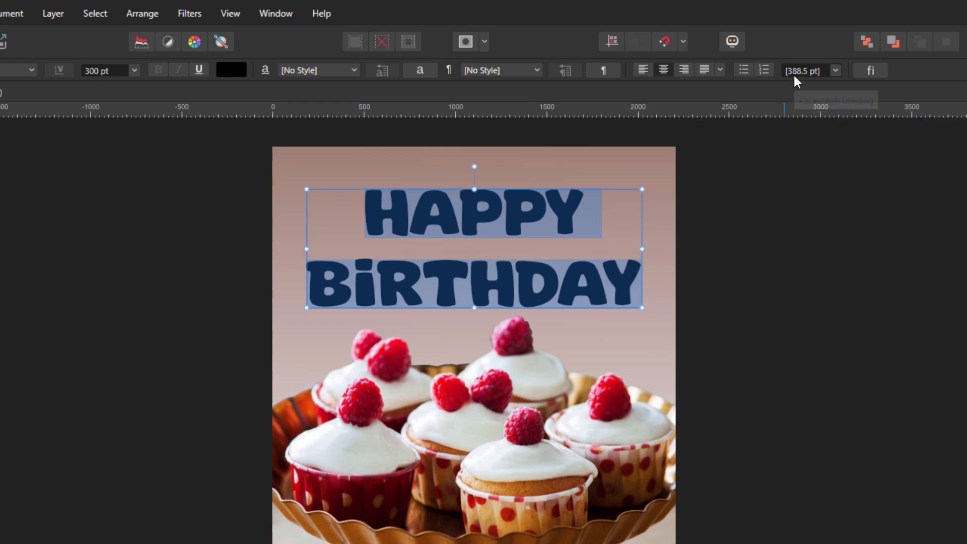
mouse_move(835, 71)
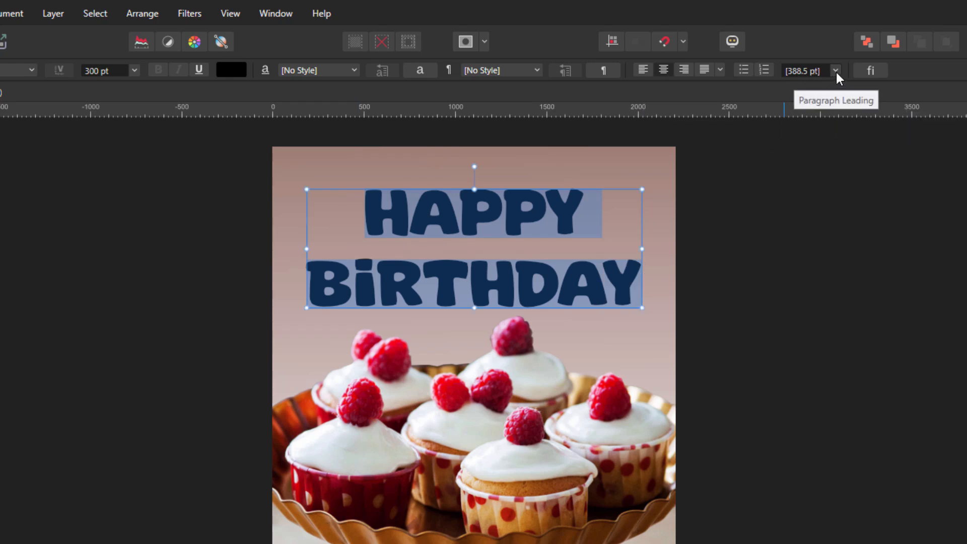
Set the paragraph leading of the text to 288 pt
left_click(834, 70)
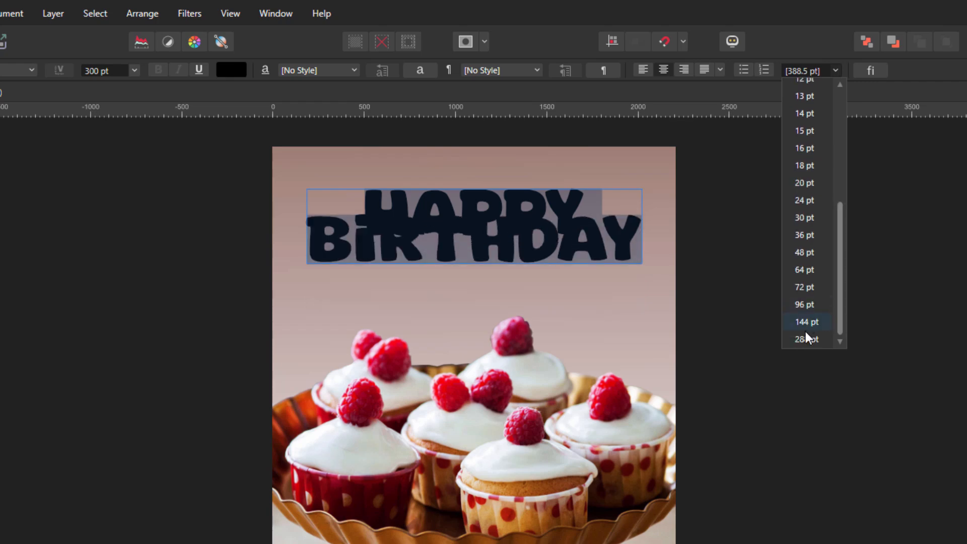
left_click(806, 321)
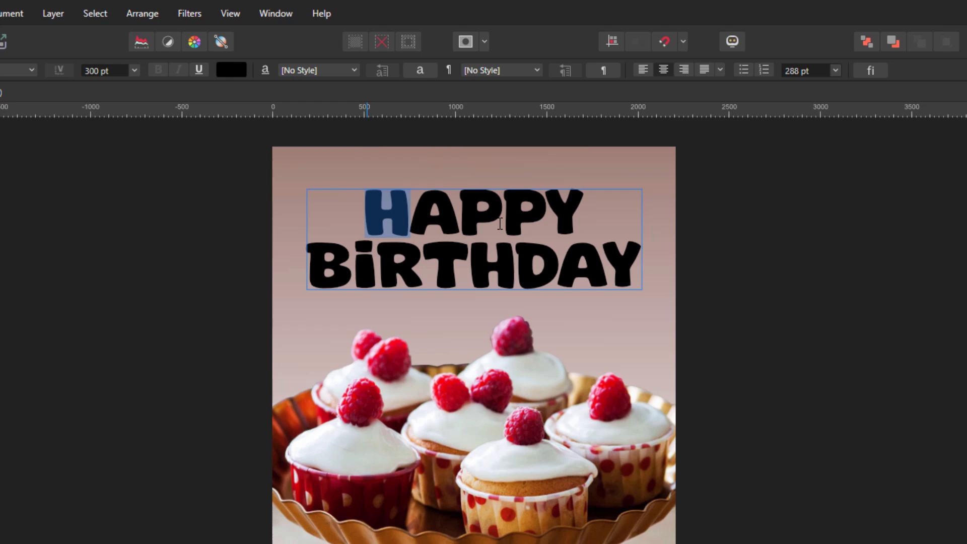
left_click(804, 69)
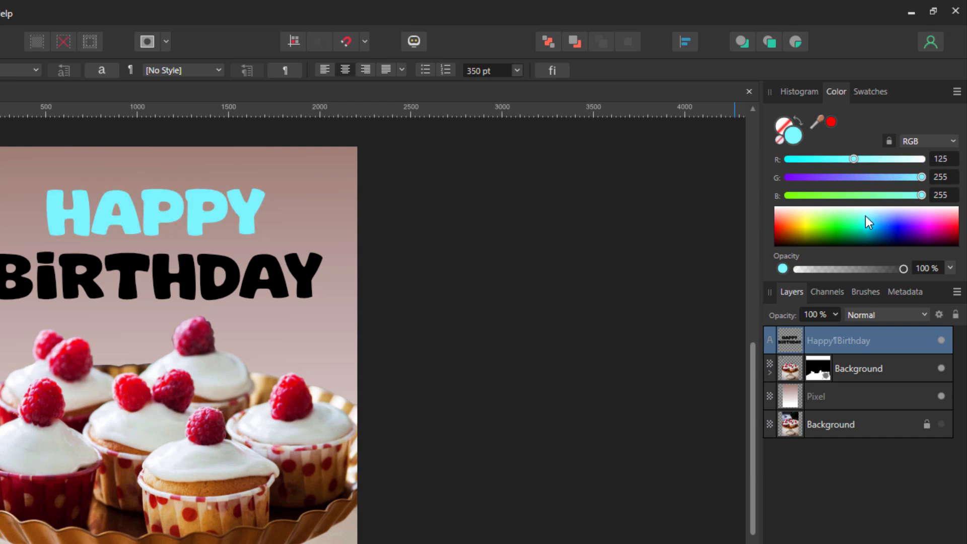
Recolour both Happy Birthday text lines a vivid purple, about R153 G15 B241
left_click_drag(854, 158, 843, 158)
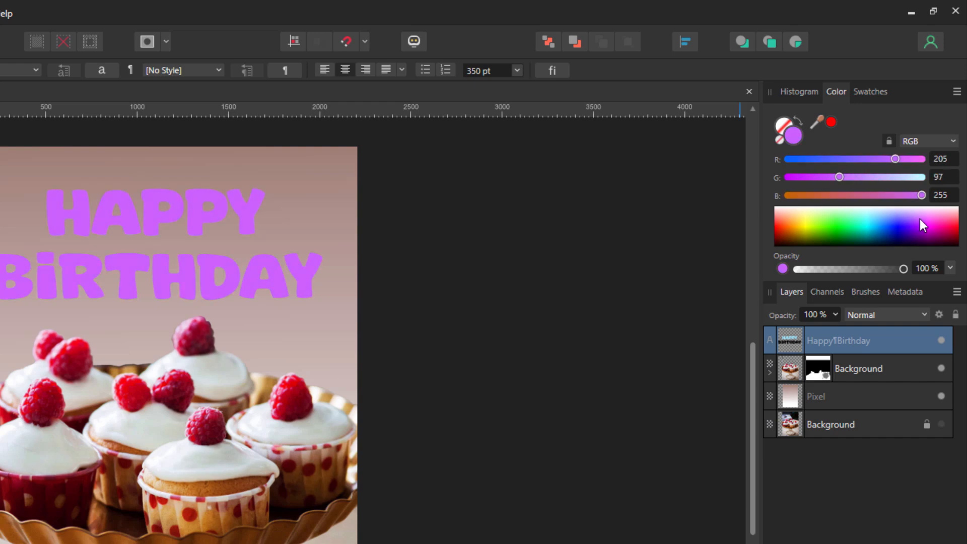
left_click_drag(838, 177, 789, 177)
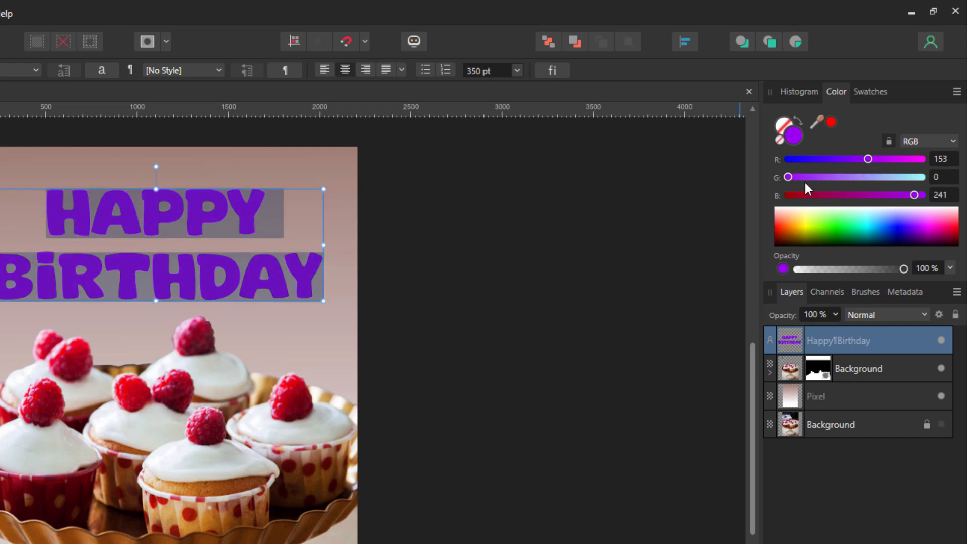
left_click_drag(787, 176, 796, 177)
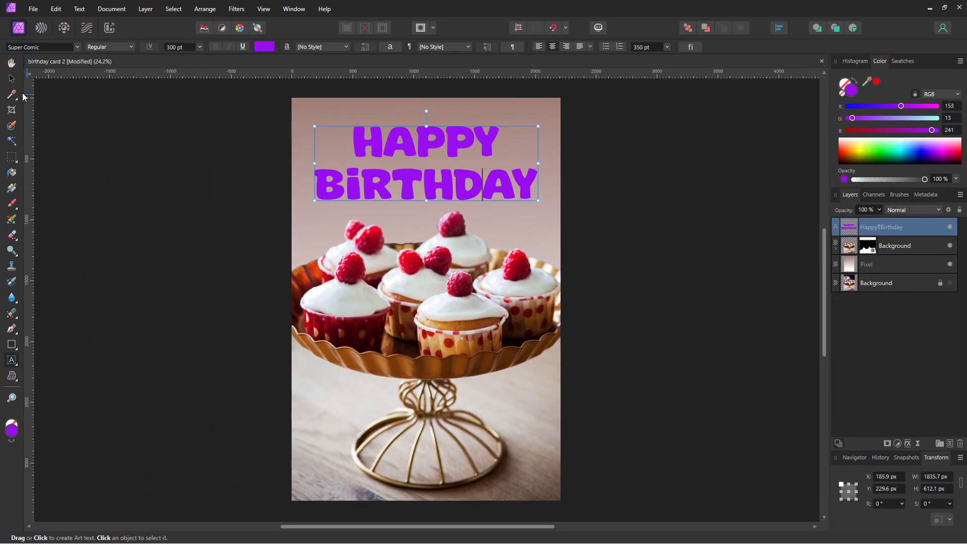
Enable the 3D layer effect on the Happy Birthday text with an 18.5 px radius
left_click(11, 79)
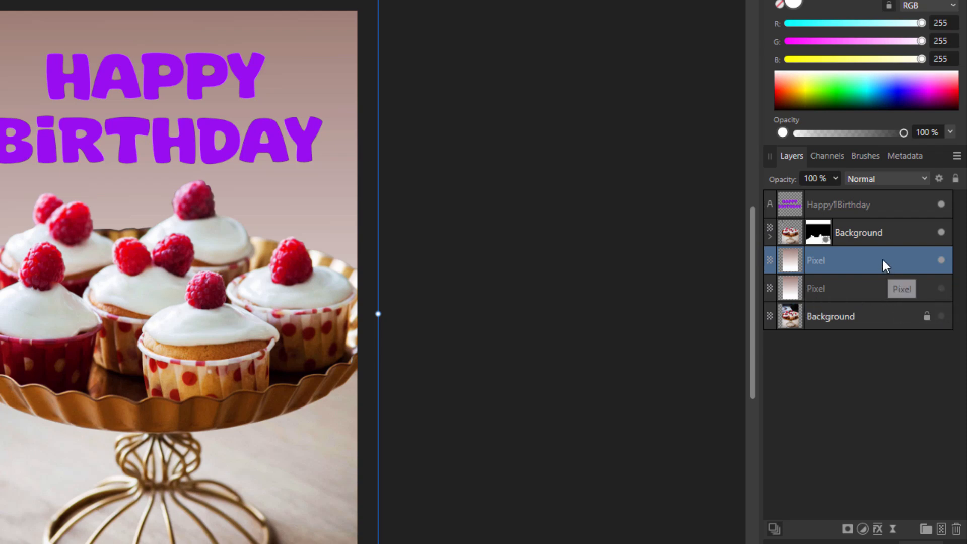
left_click(838, 204)
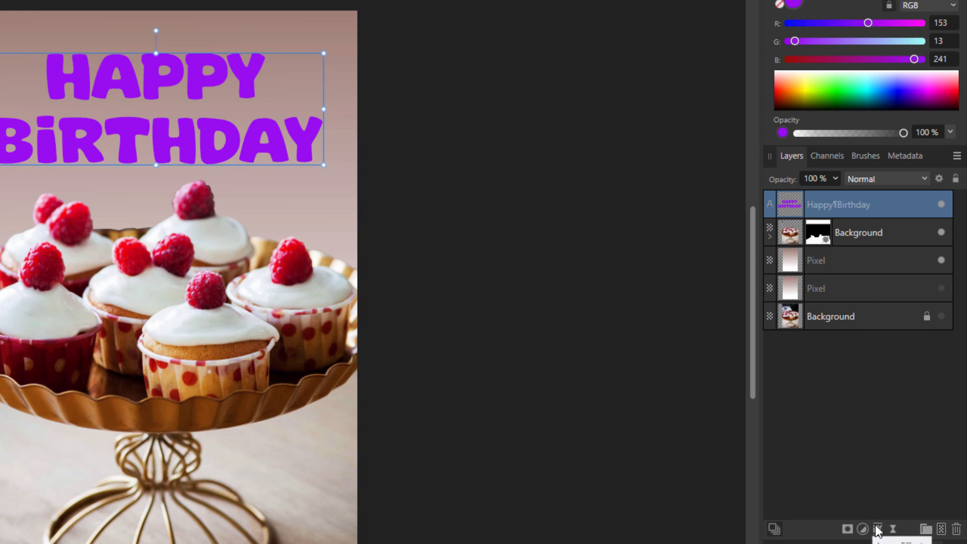
left_click(876, 529)
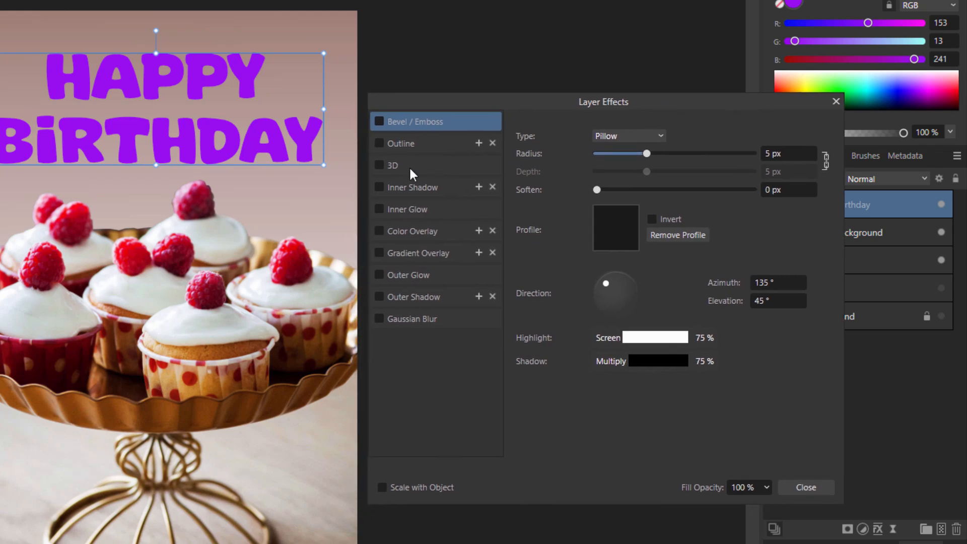
left_click(379, 164)
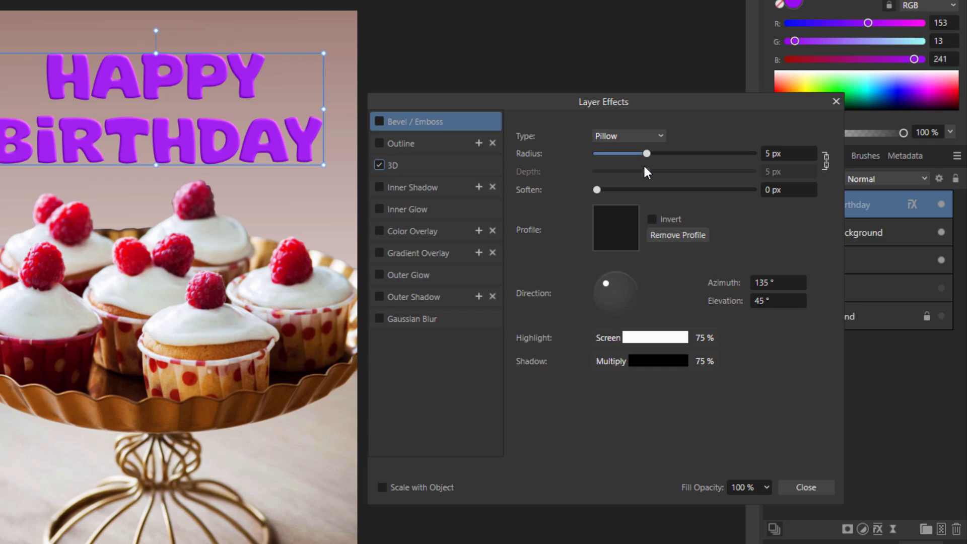
left_click(393, 164)
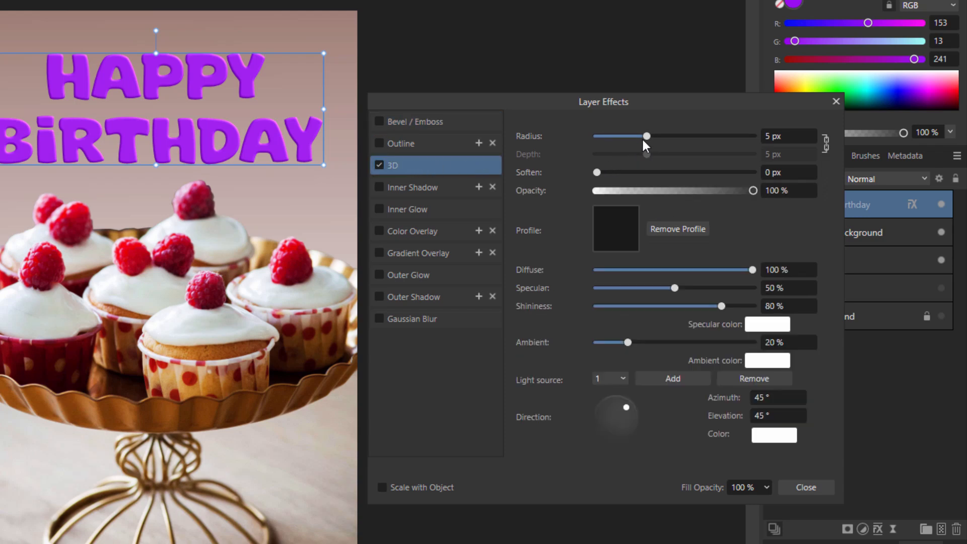
left_click_drag(645, 135, 701, 135)
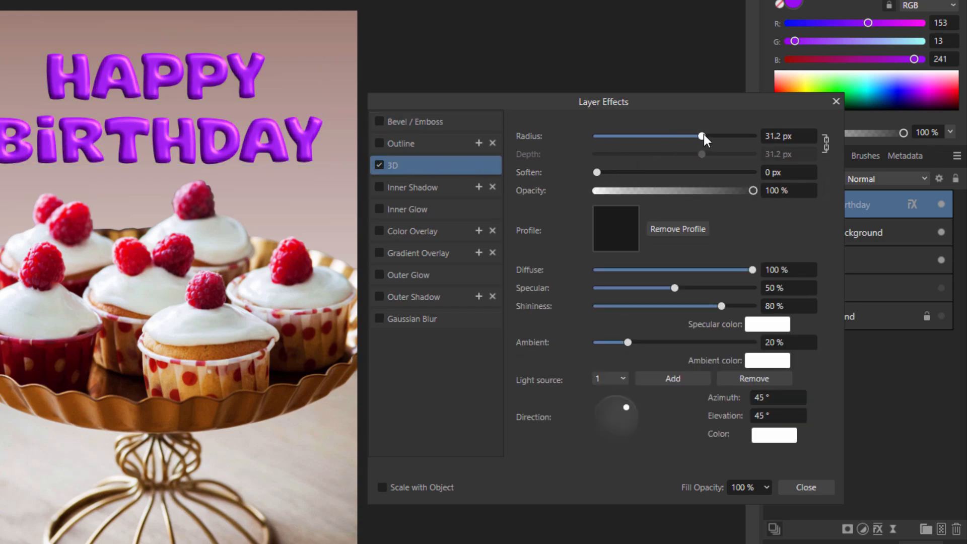
left_click_drag(700, 136, 713, 137)
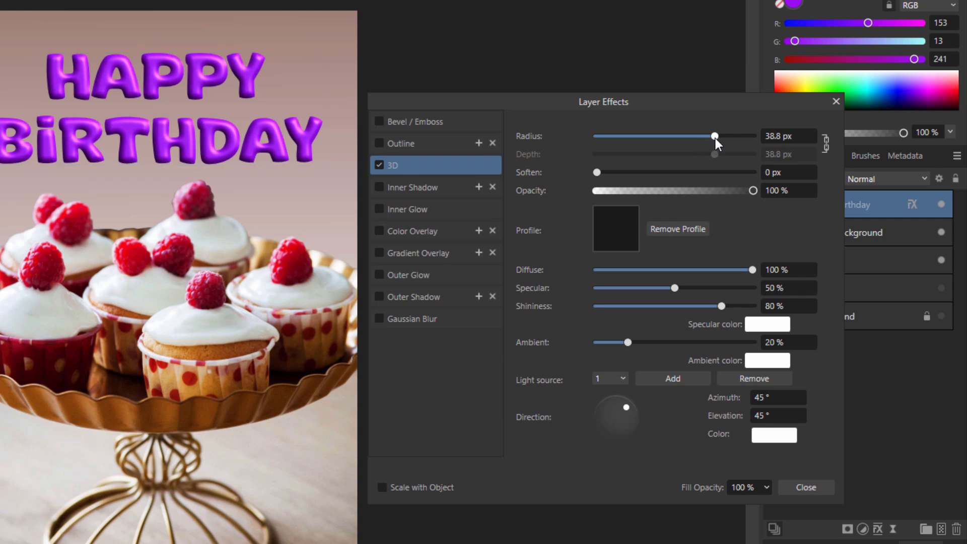
left_click_drag(714, 136, 682, 136)
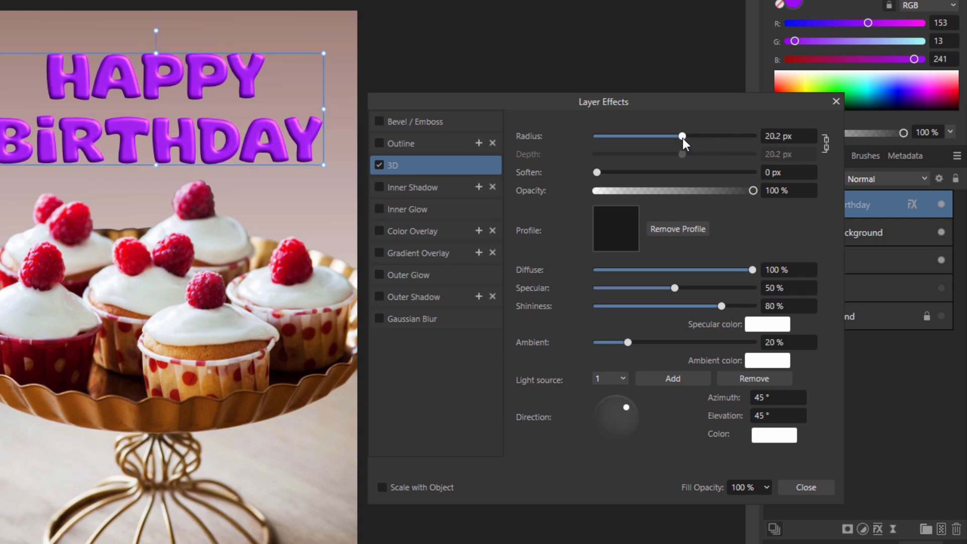
left_click_drag(681, 137, 678, 137)
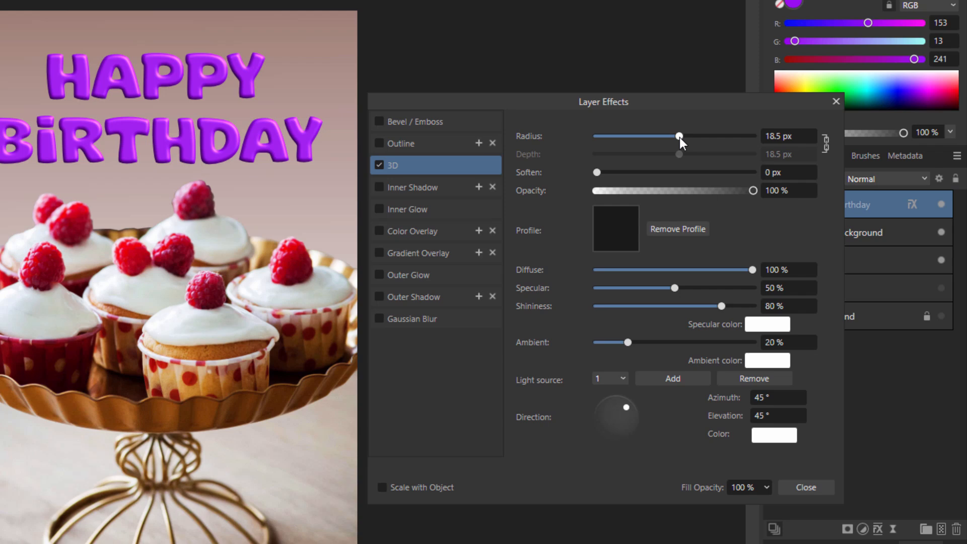
Briefly try a Pillow Bevel/Emboss instead, then return to the 3D effect
left_click(117, 148)
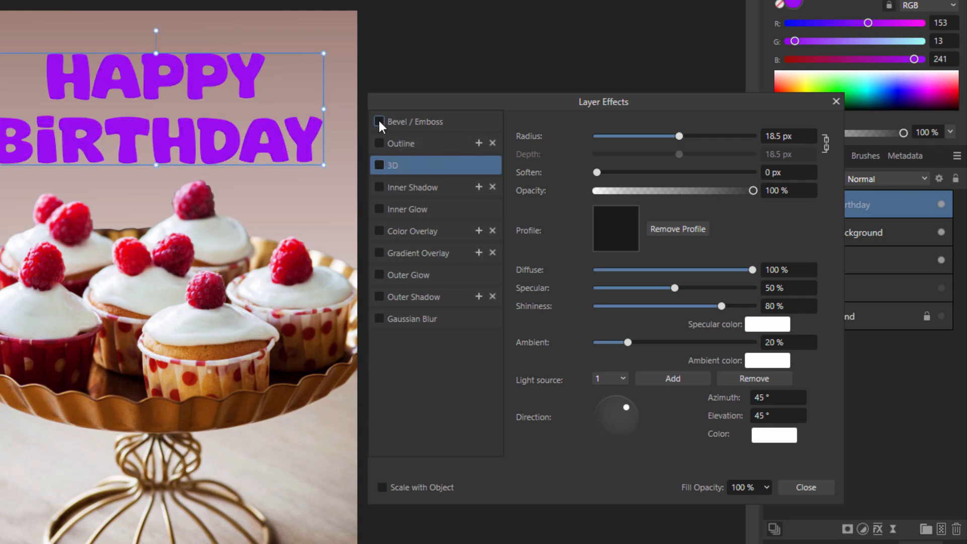
left_click(380, 121)
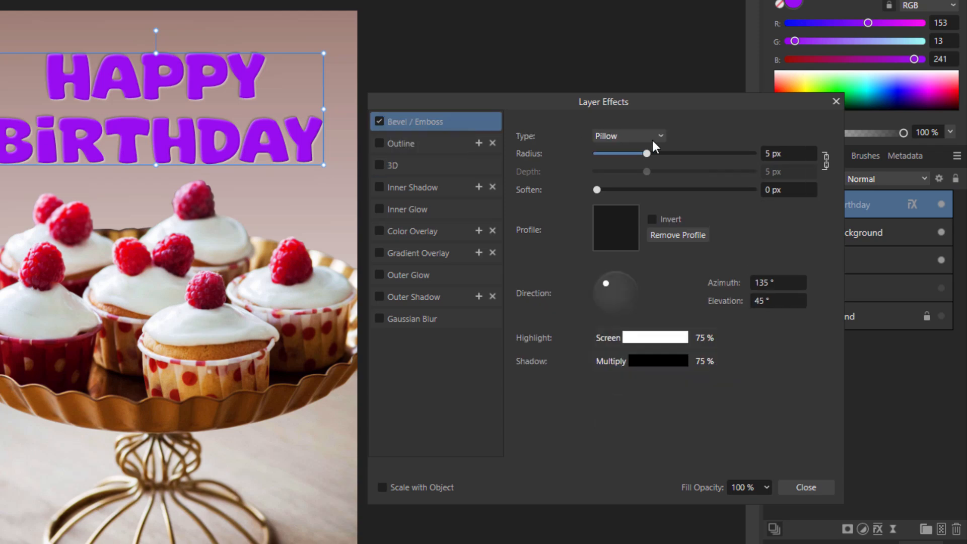
left_click_drag(646, 153, 672, 153)
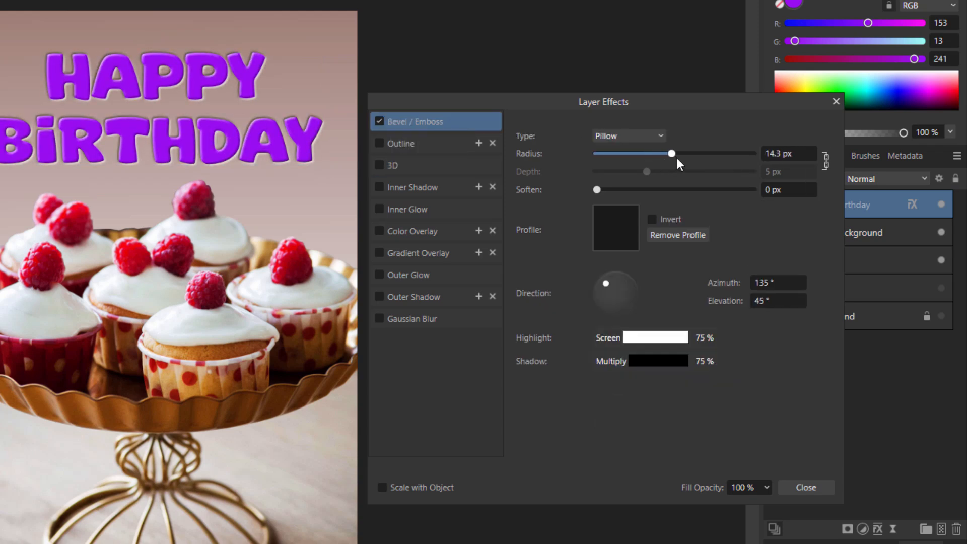
left_click_drag(671, 153, 639, 153)
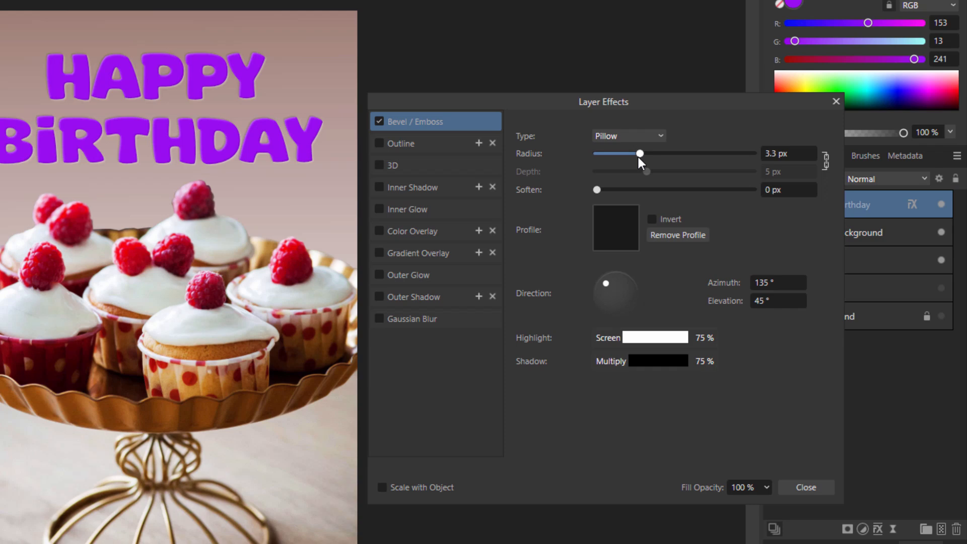
left_click(380, 164)
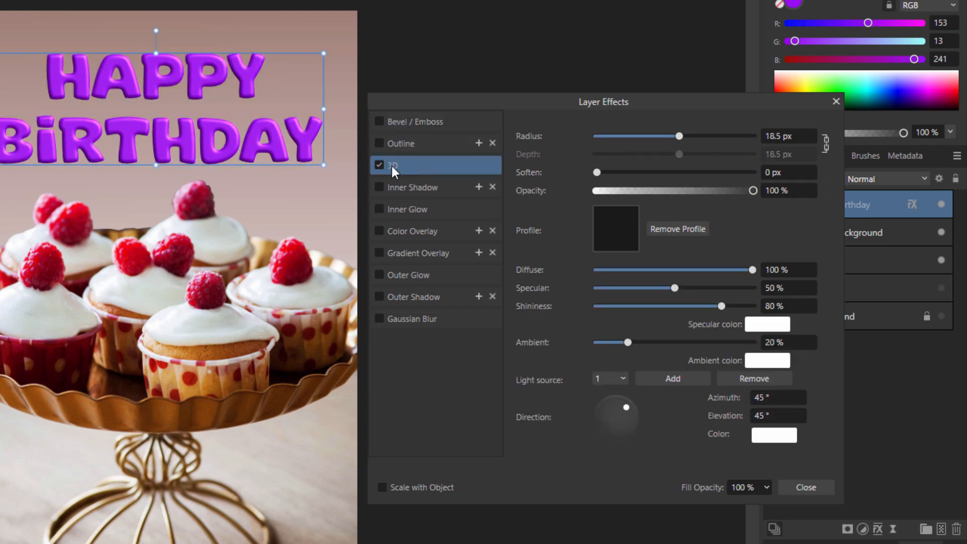
mouse_move(324, 140)
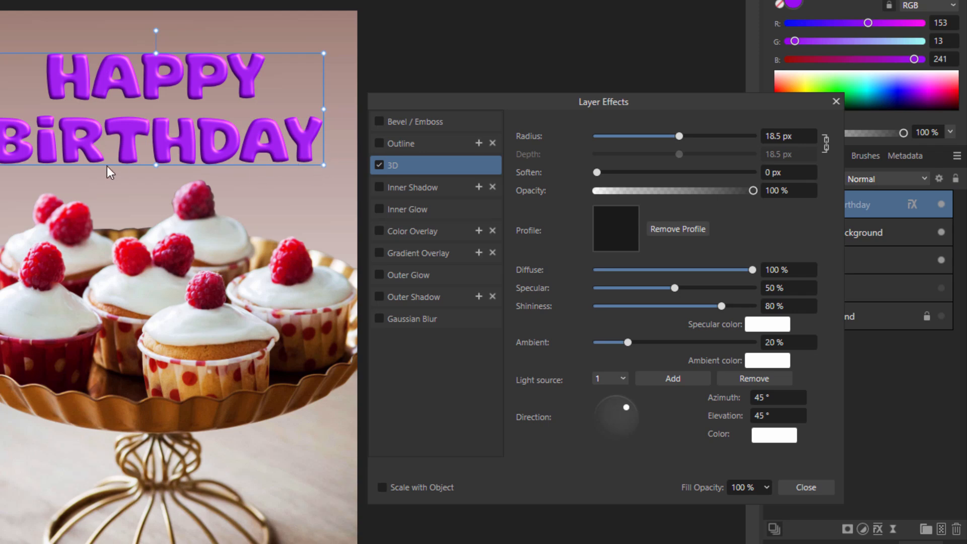
mouse_move(819, 177)
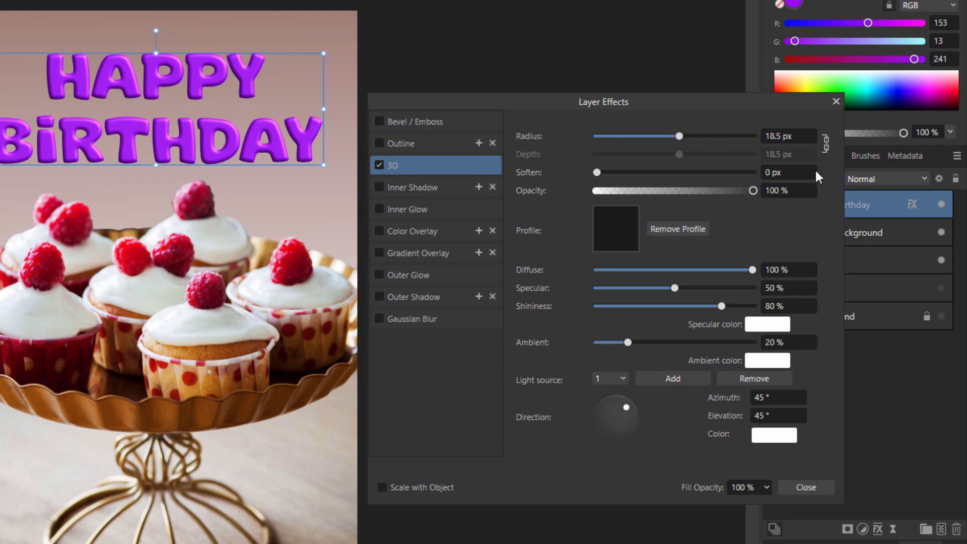
left_click(804, 487)
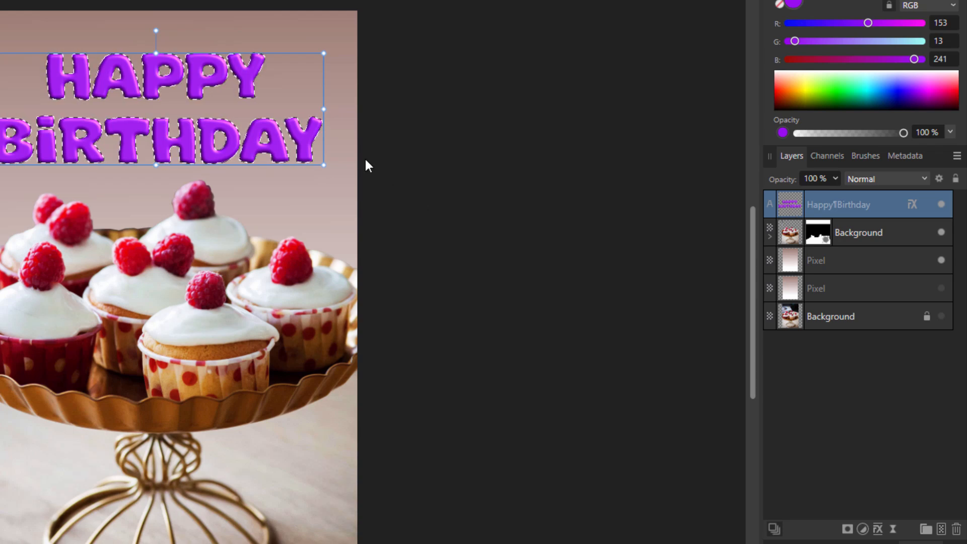
mouse_move(942, 213)
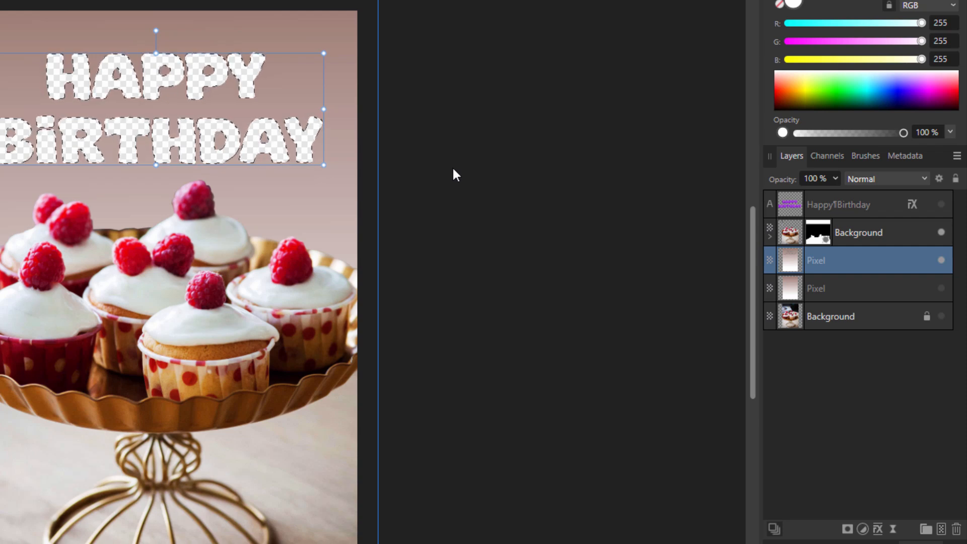
Delete the selected letter shapes from the pink gradient layer
key("ctrl+d")
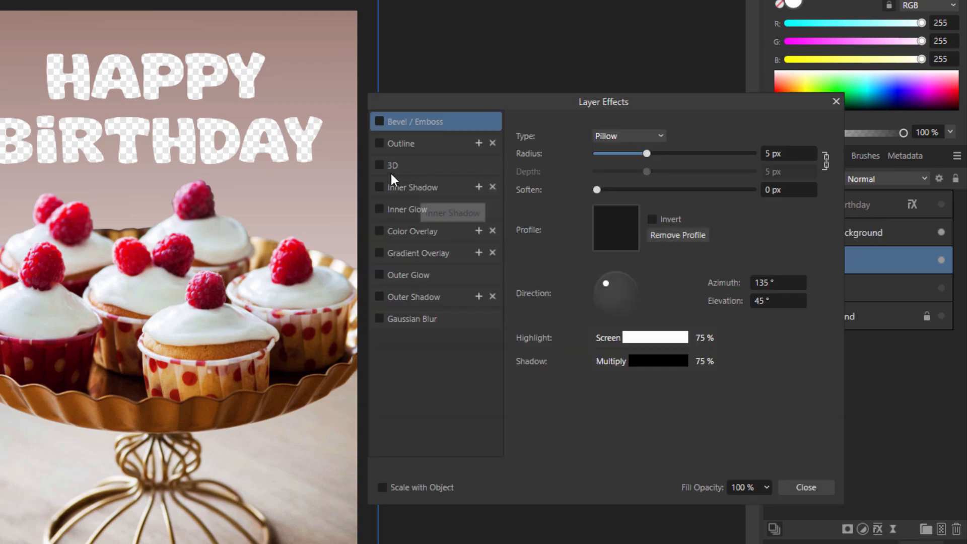
Add a 3D effect to the gradient Pixel layer, radius about 22 px, with lettering visible
left_click(379, 165)
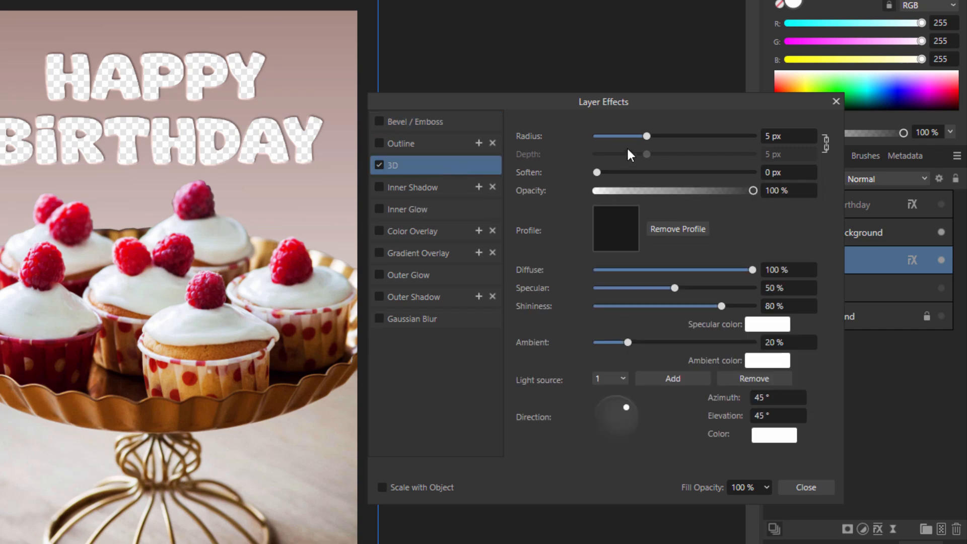
left_click_drag(647, 136, 641, 136)
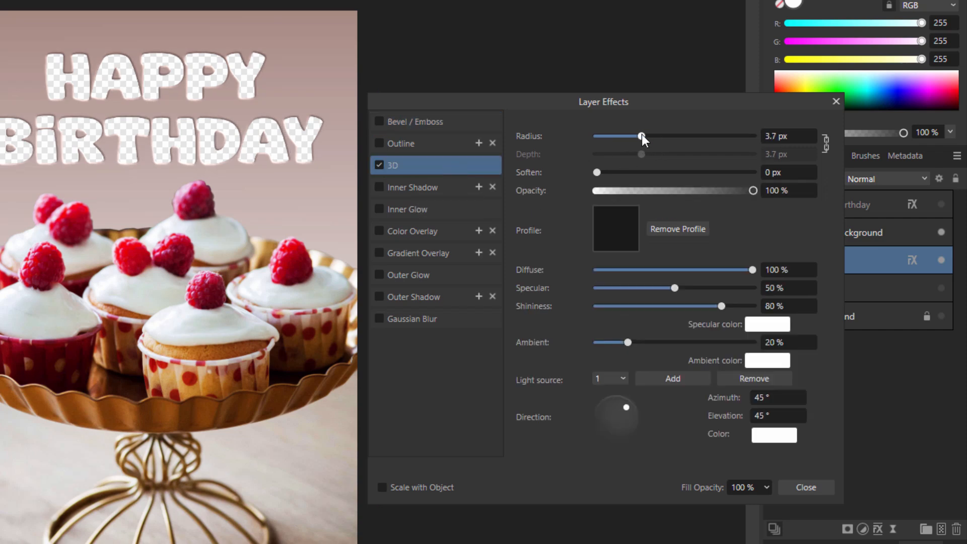
left_click_drag(641, 136, 666, 136)
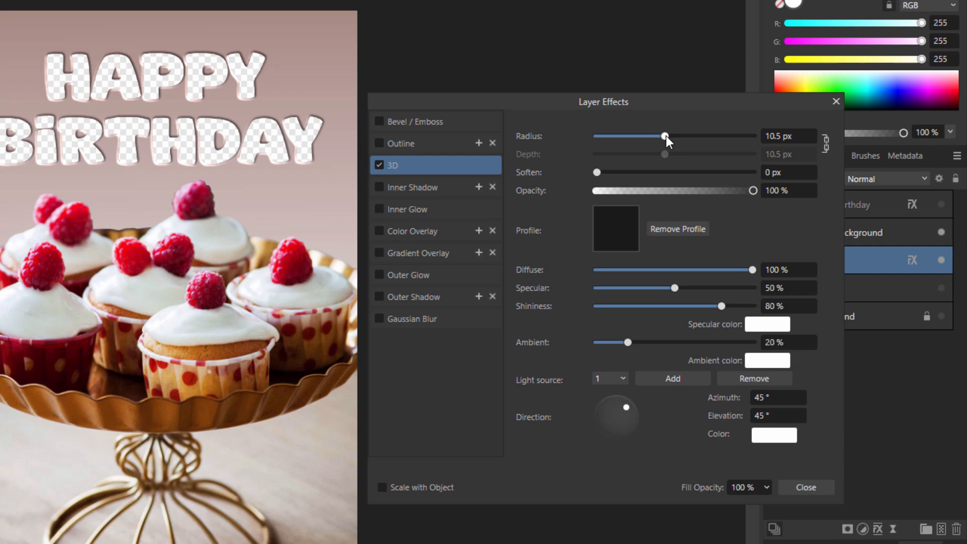
left_click_drag(665, 137, 674, 137)
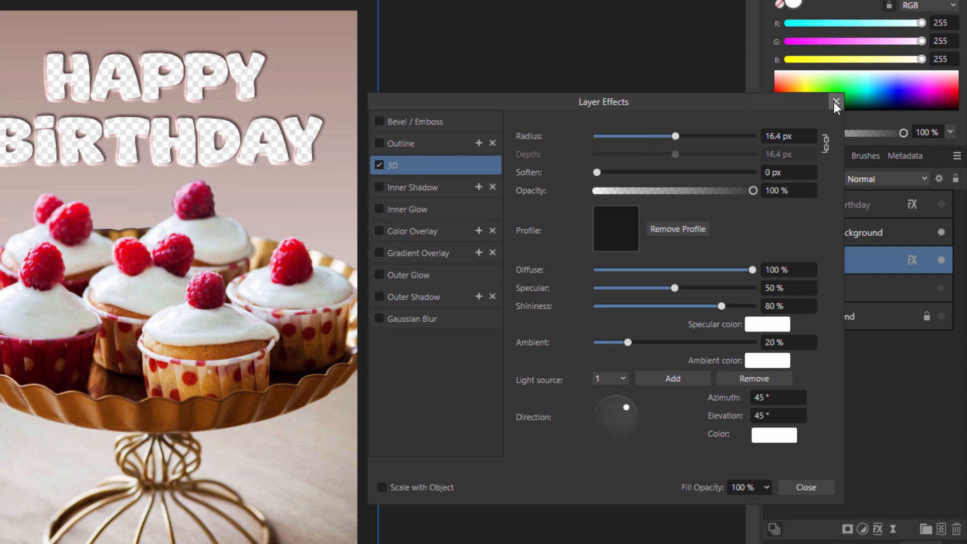
left_click(834, 102)
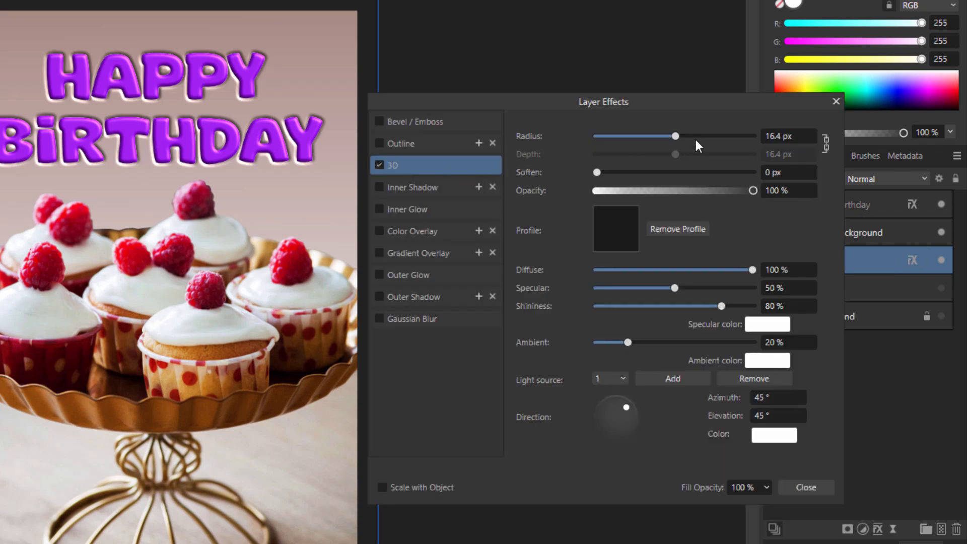
left_click_drag(672, 136, 690, 136)
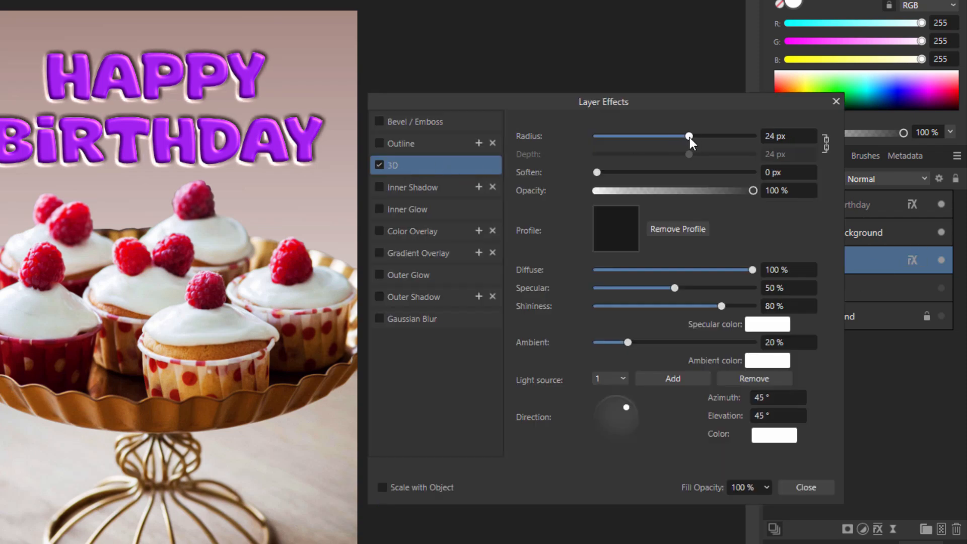
left_click_drag(690, 136, 688, 136)
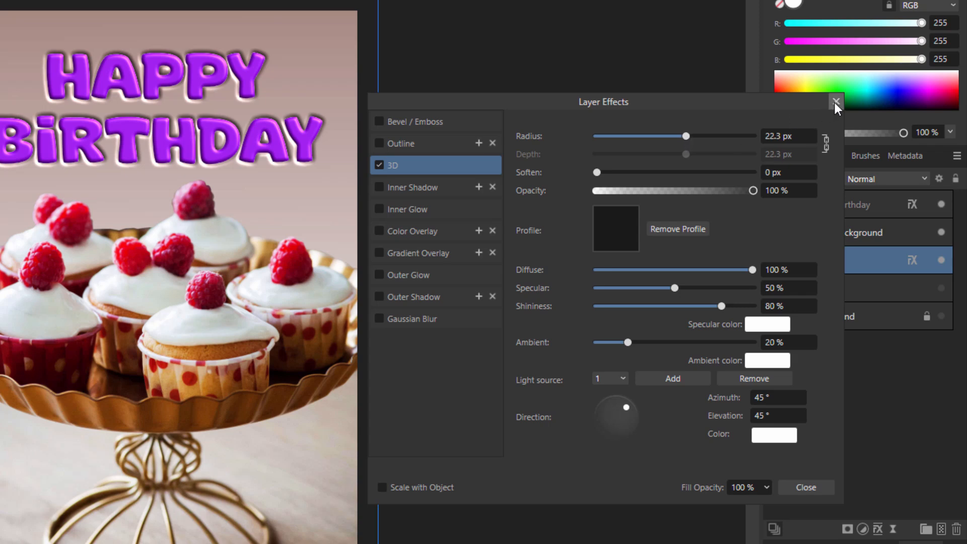
left_click(834, 102)
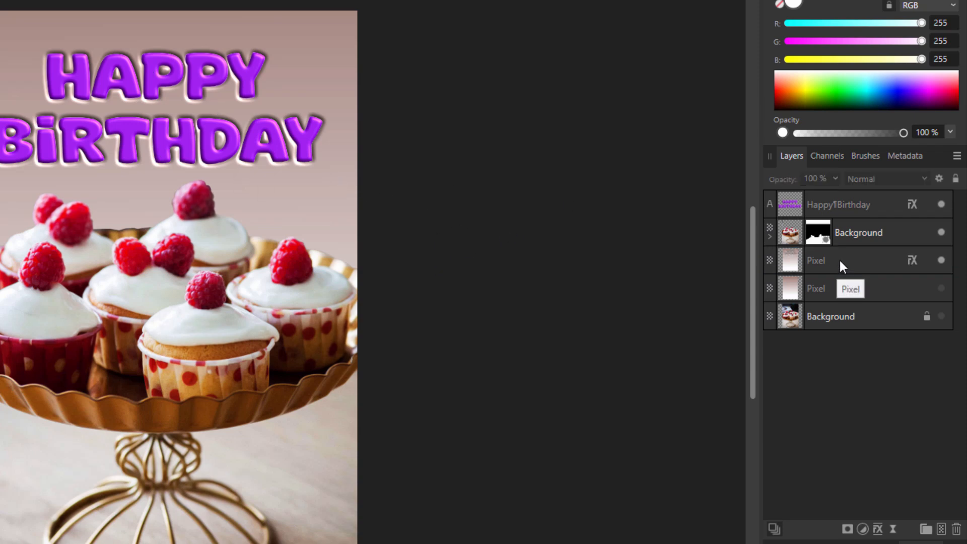
Select the embossed gradient Pixel layer in the Layers panel
left_click(838, 259)
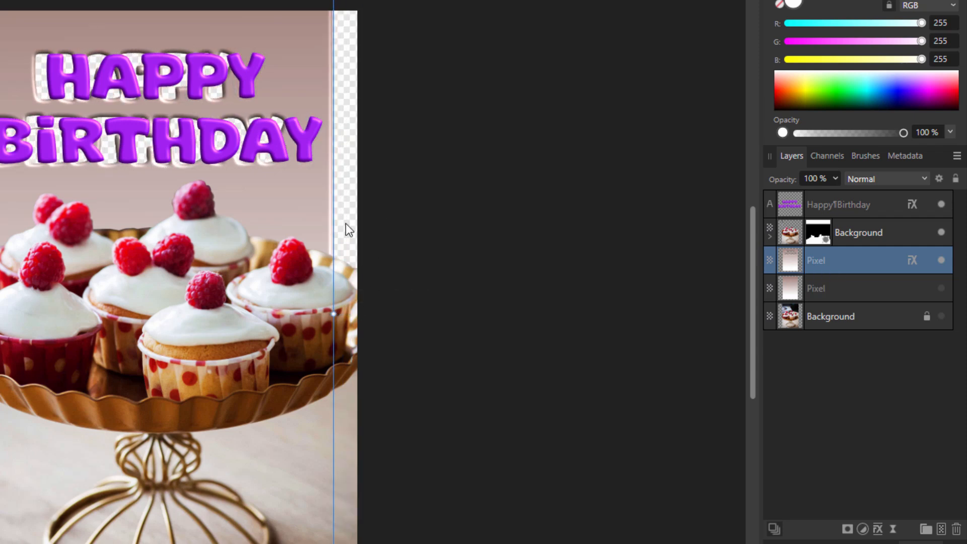
mouse_move(330, 92)
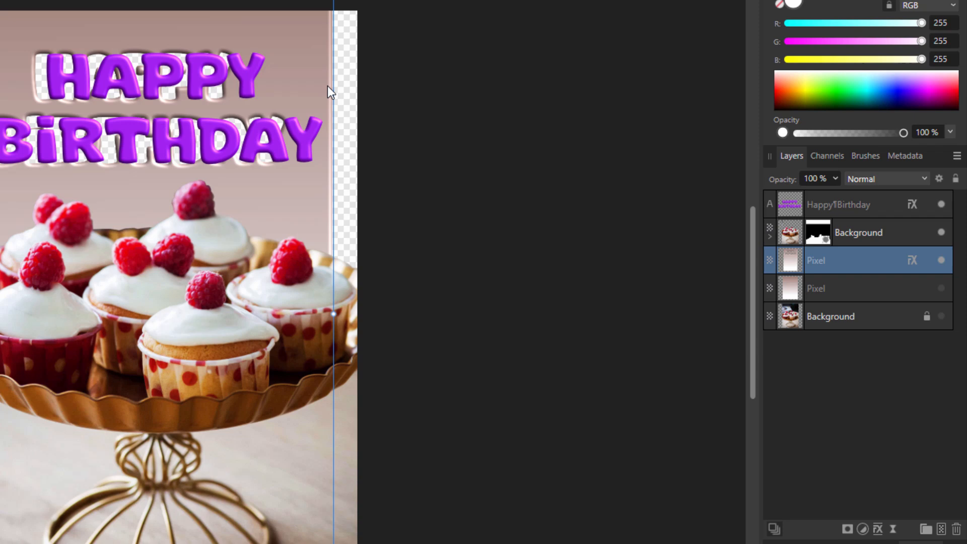
mouse_move(352, 198)
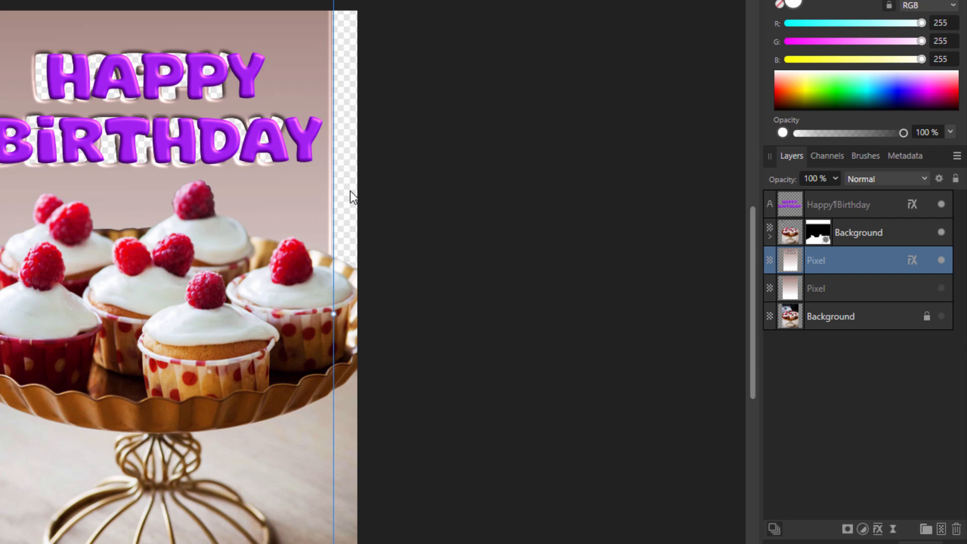